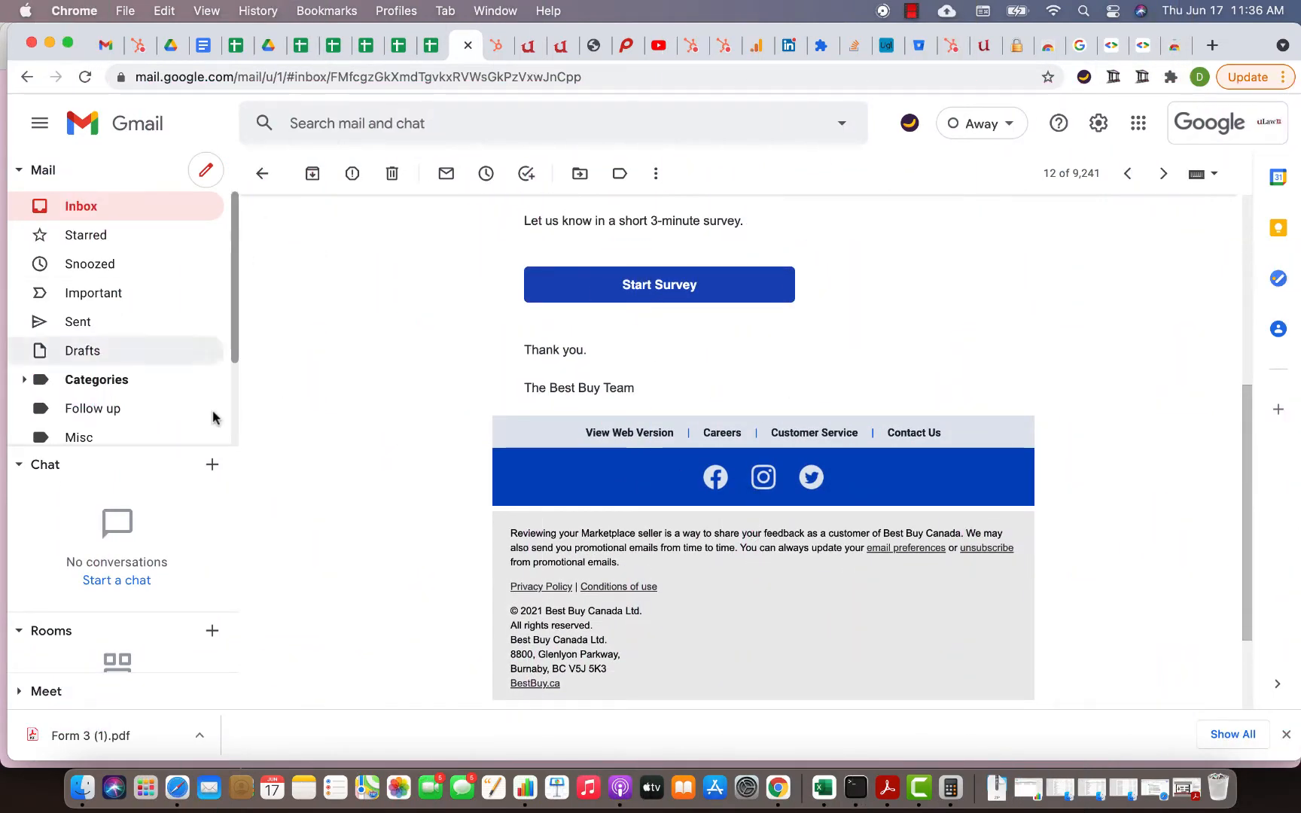
mouse_move(430, 473)
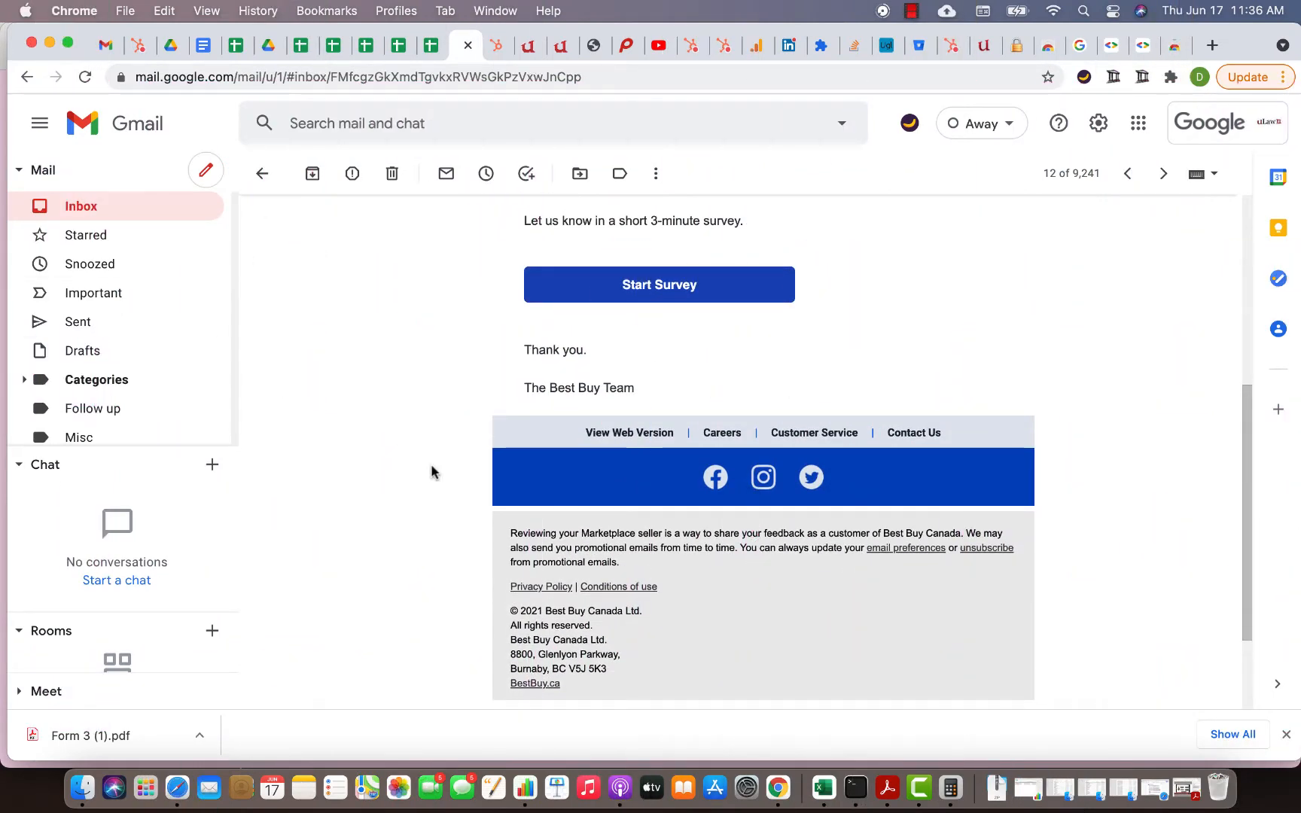
mouse_move(539, 432)
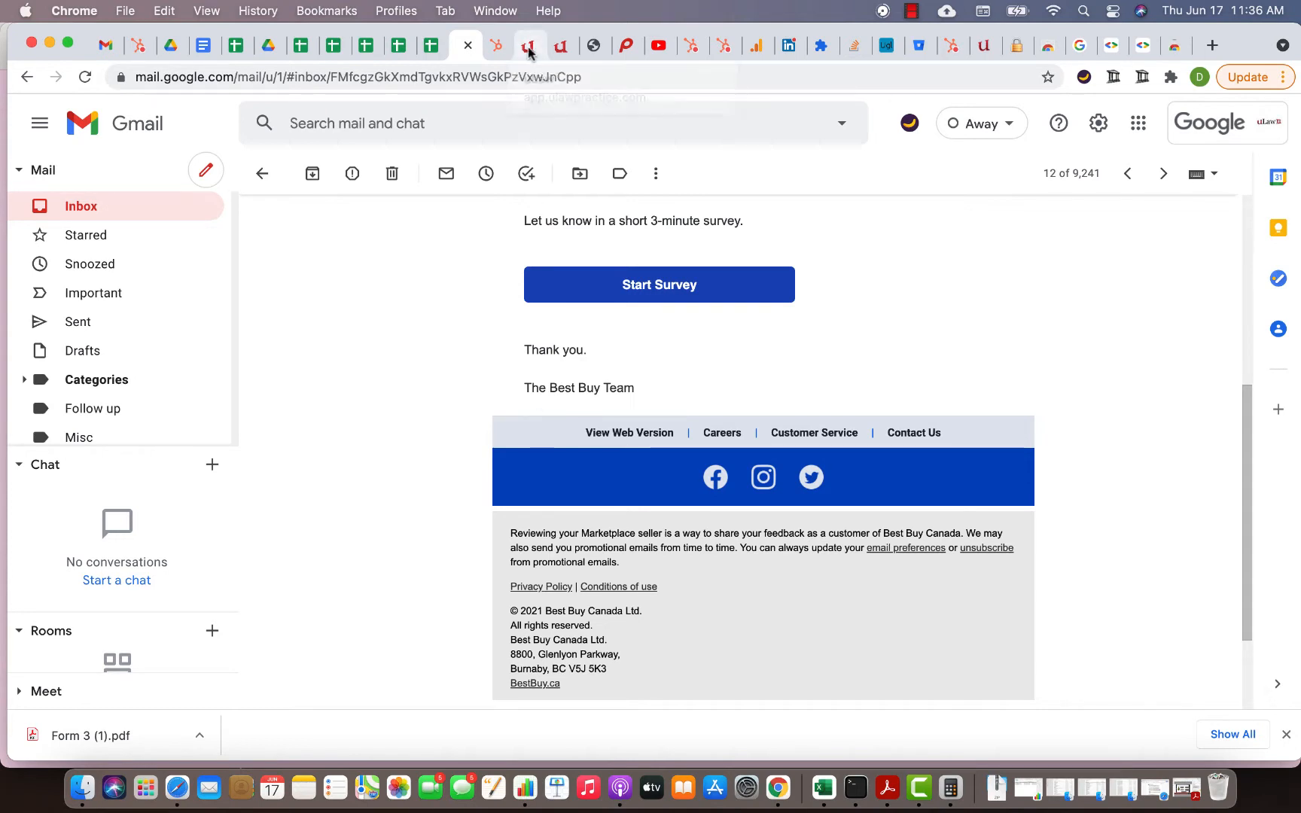
Step: Select Best Buy's Consumer Dispute matter, discard the unfinished event, and move to the Chrome Web Store tab
click(530, 45)
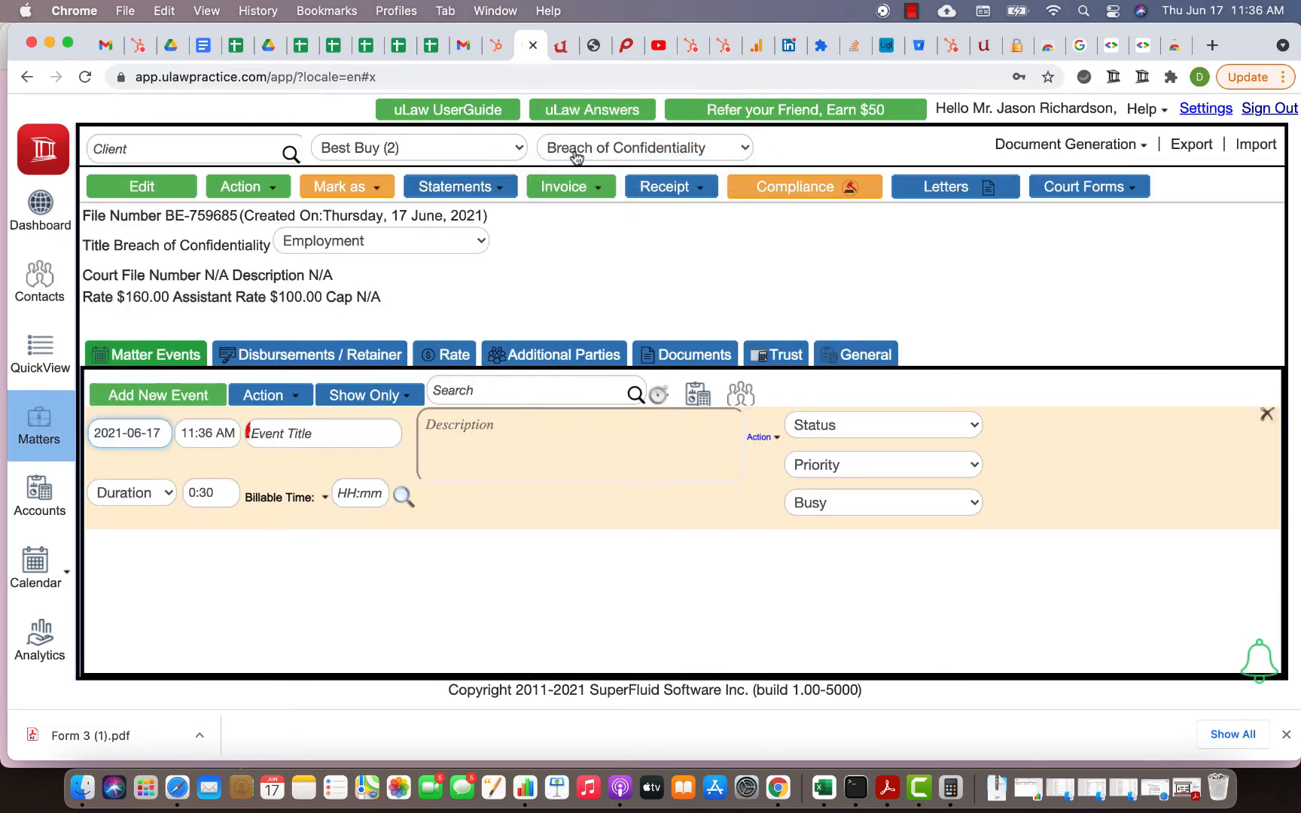
click(643, 147)
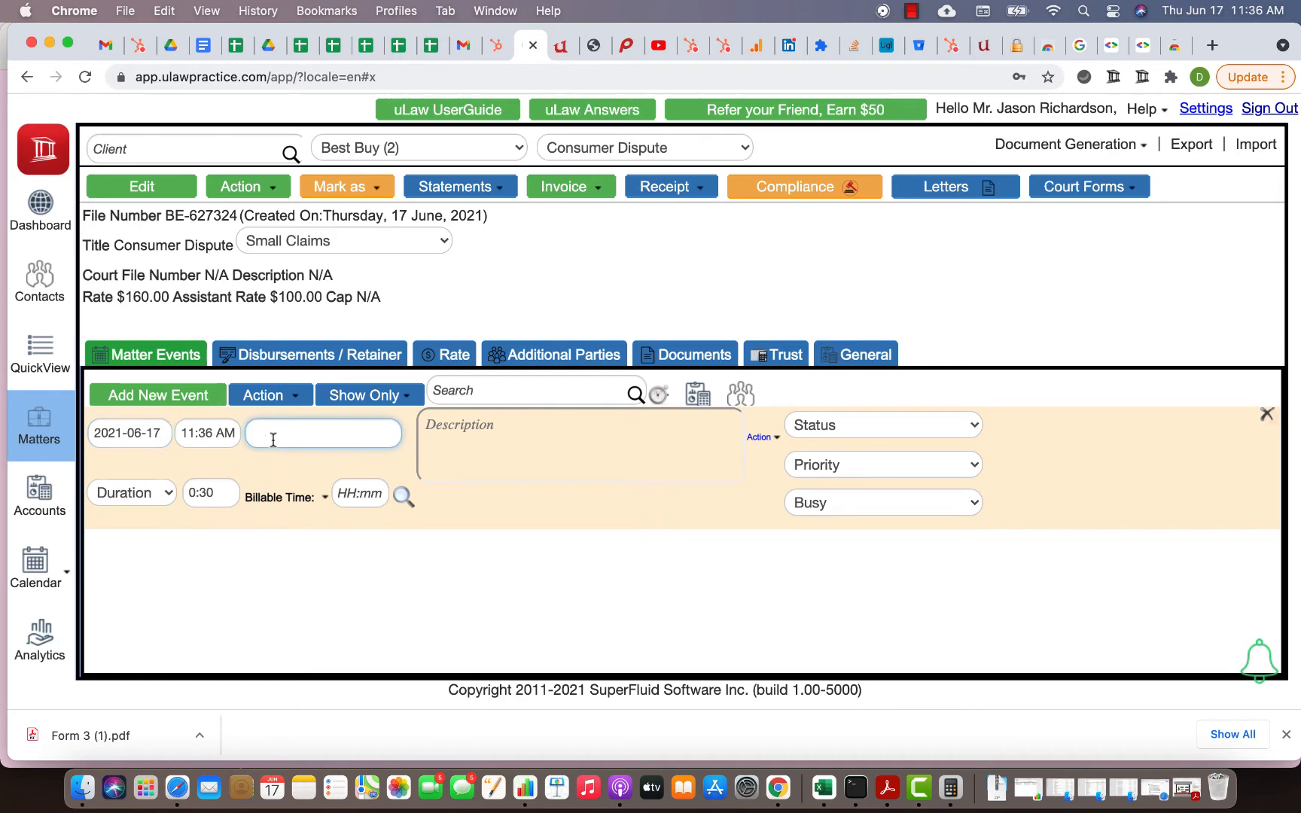
text(em)
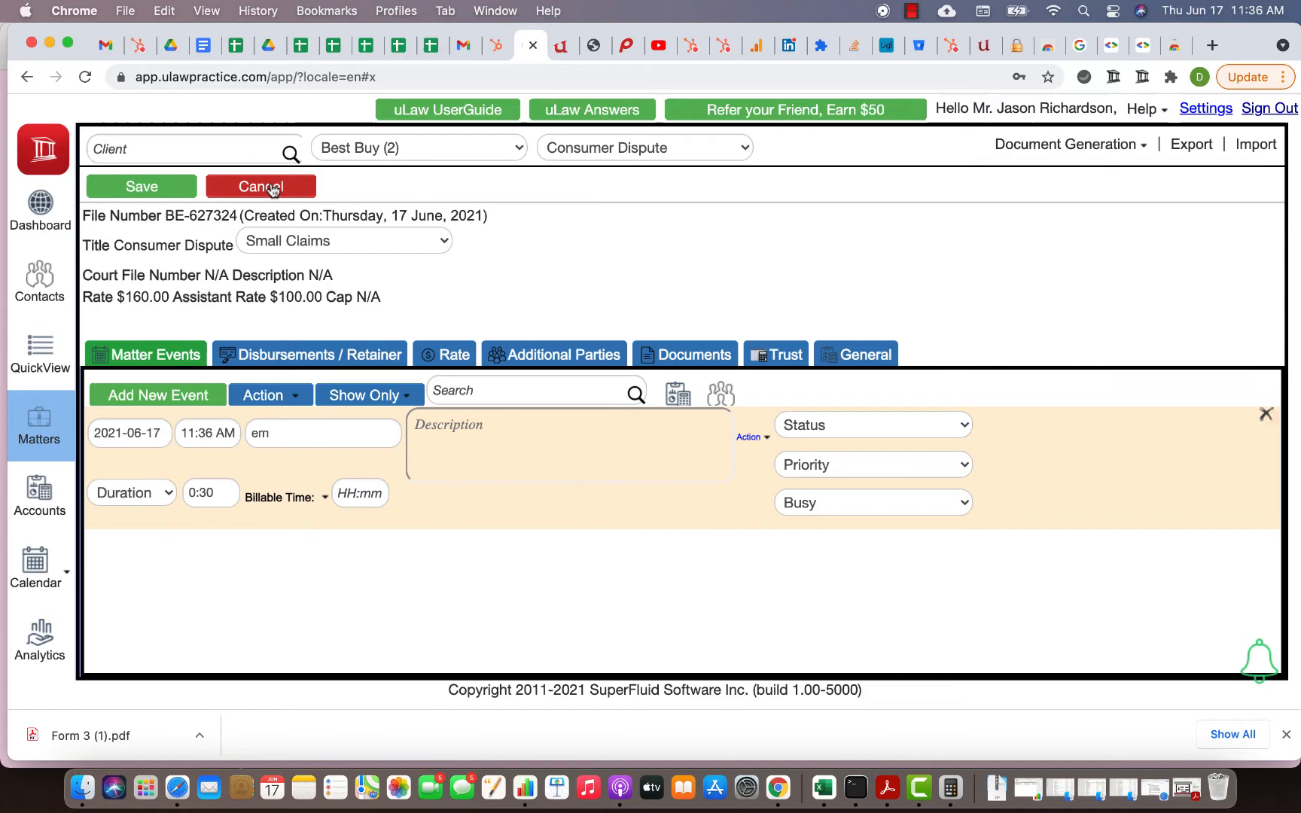
click(259, 185)
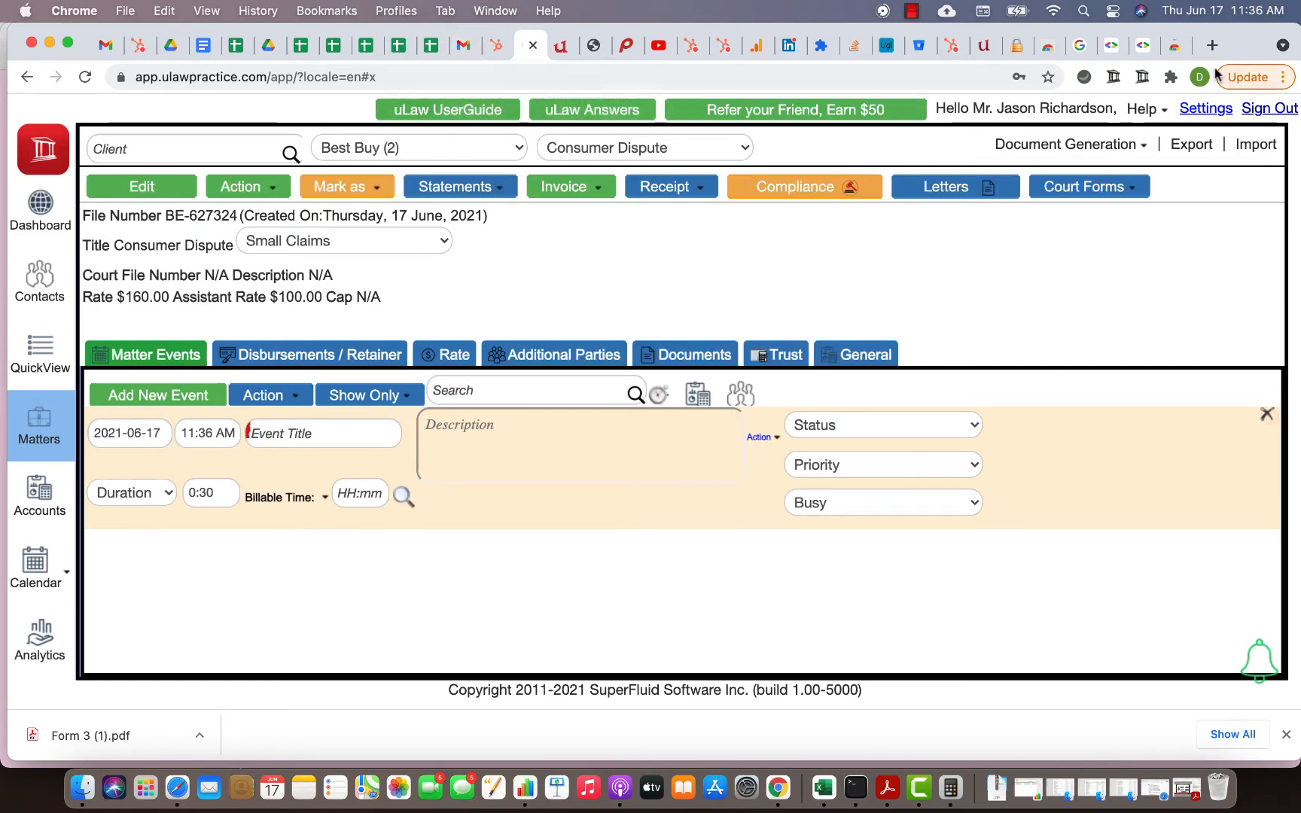
click(1176, 46)
text(c)
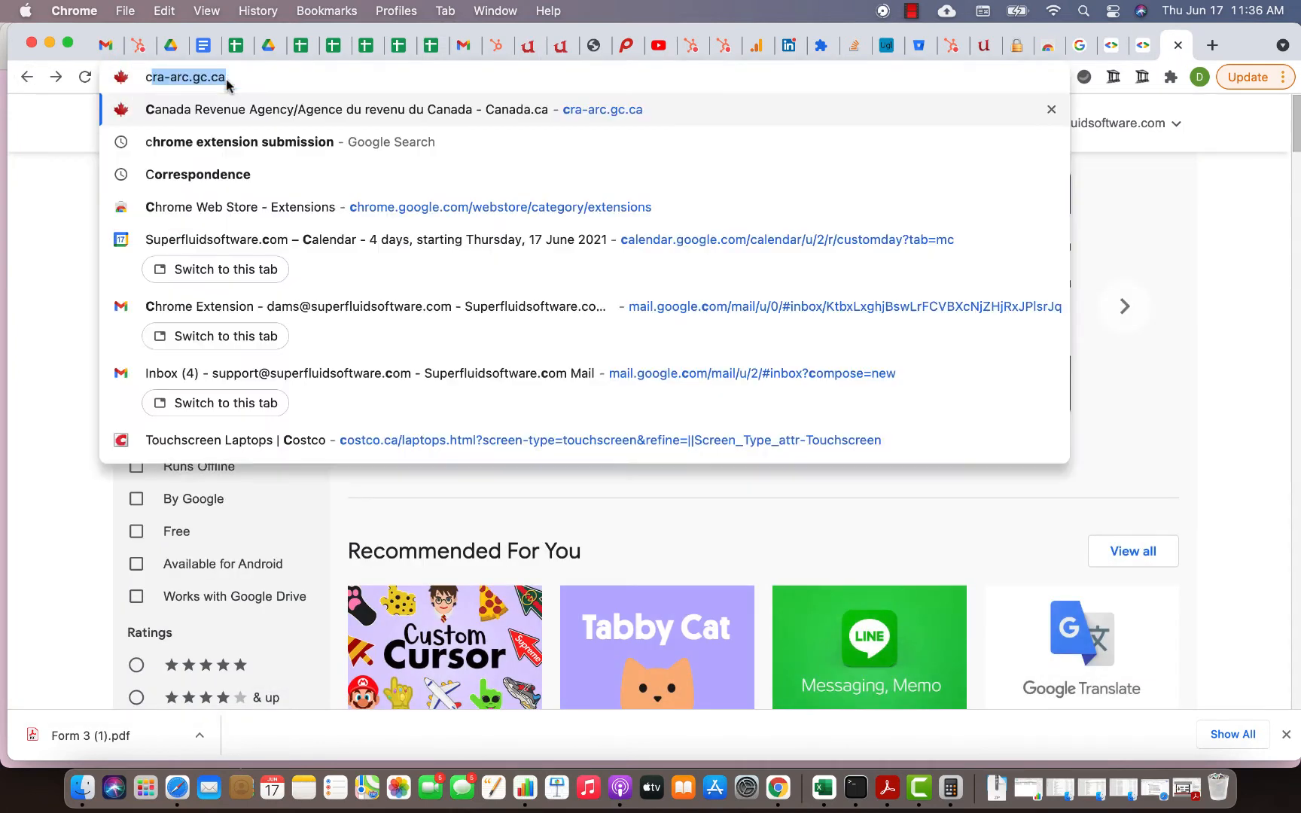
Step: Run a Google search for 'chrome extension'
click(239, 141)
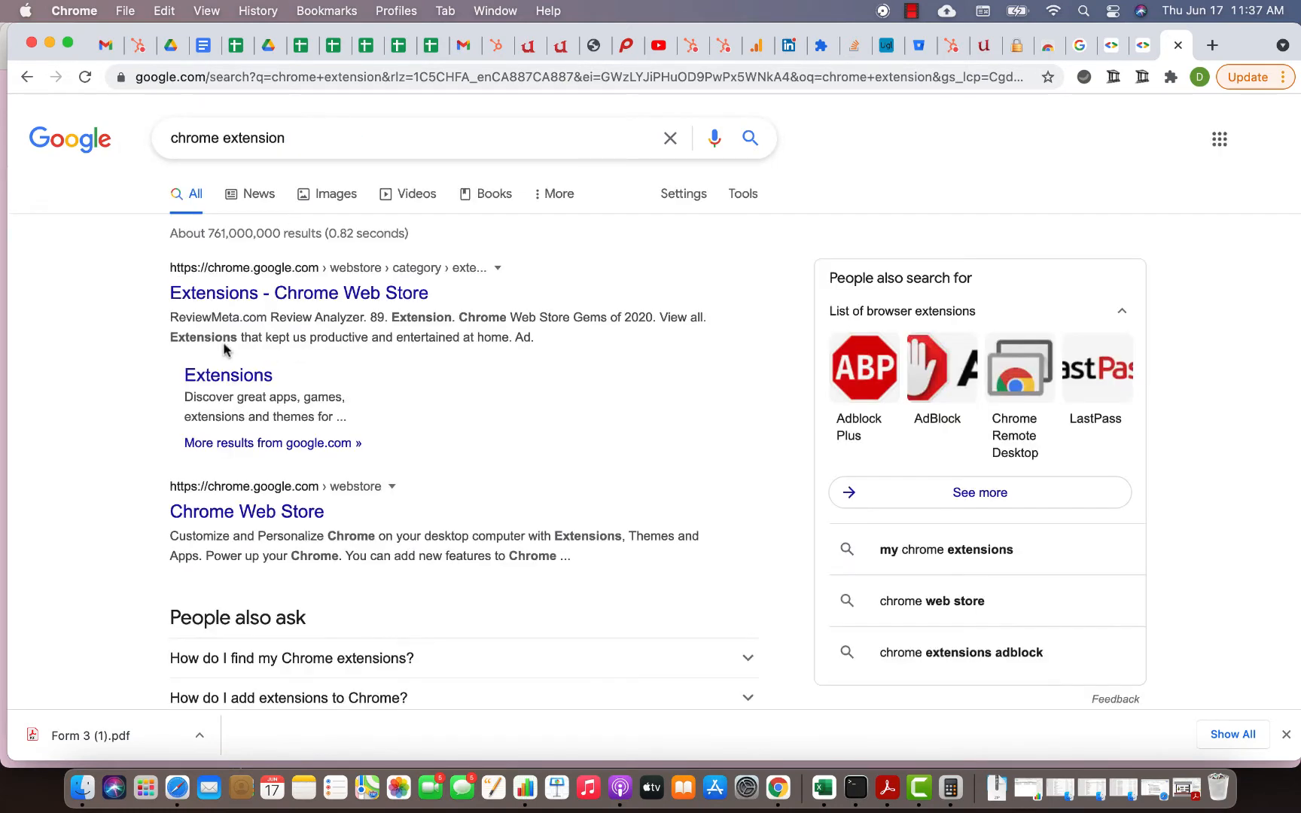
Step: Search the Chrome Web Store for 'ulaw' and open the uLaw Toolbox details page overview
click(298, 292)
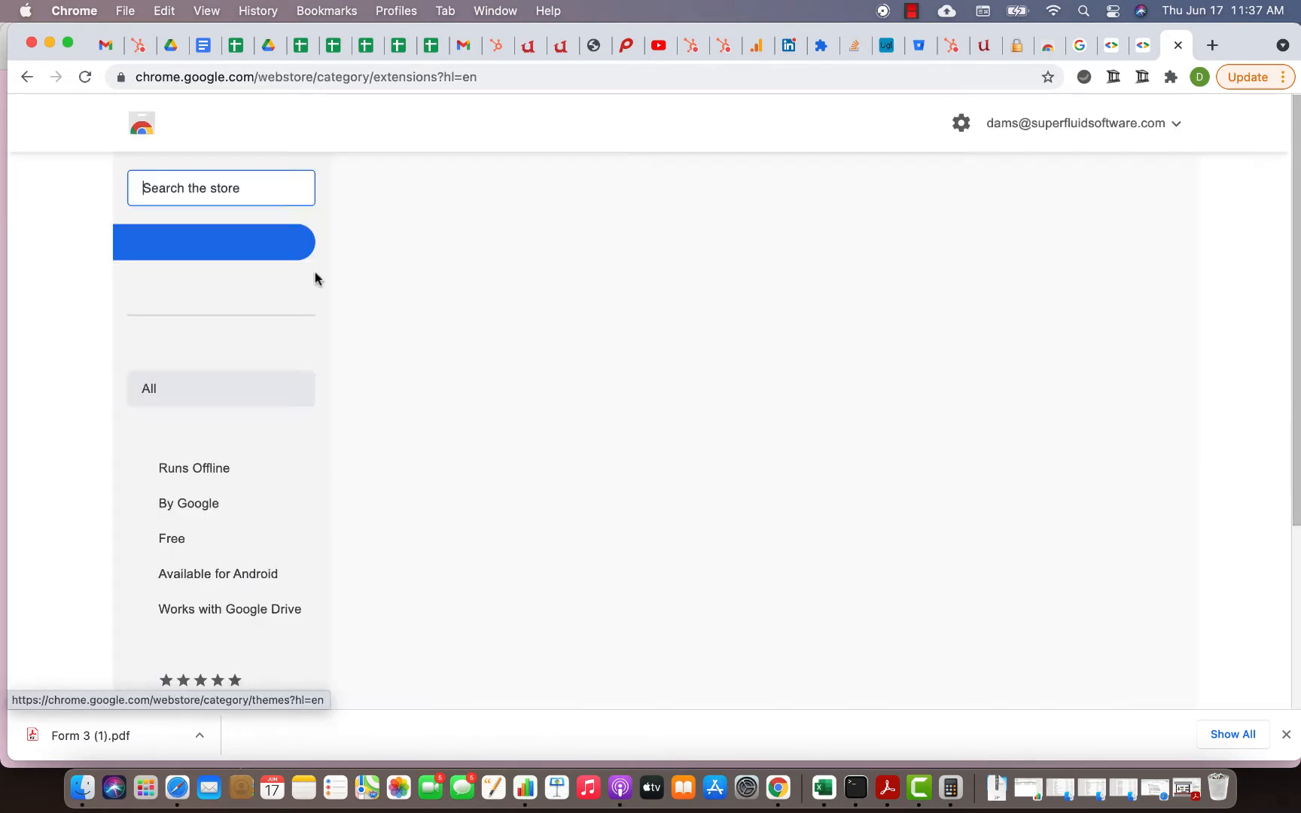
text(ulaw)
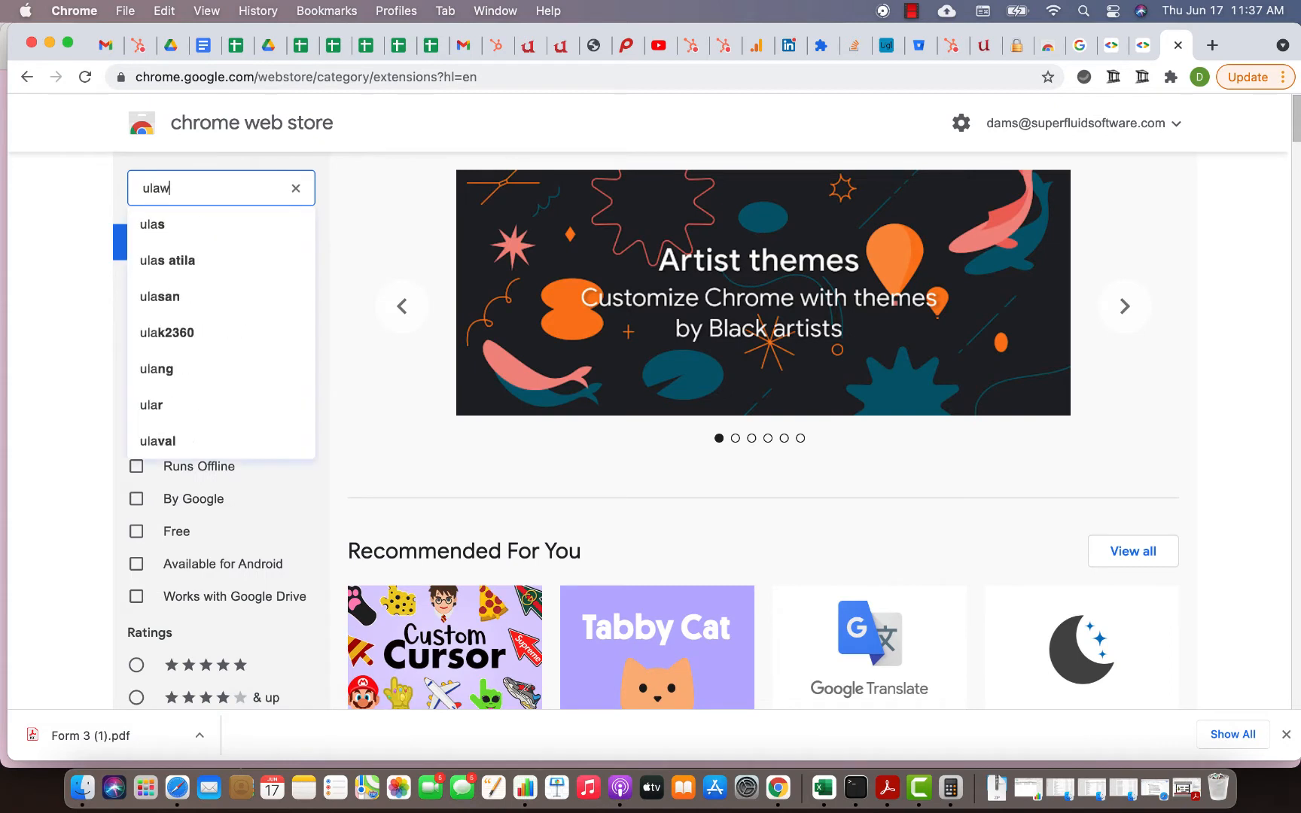
key(Return)
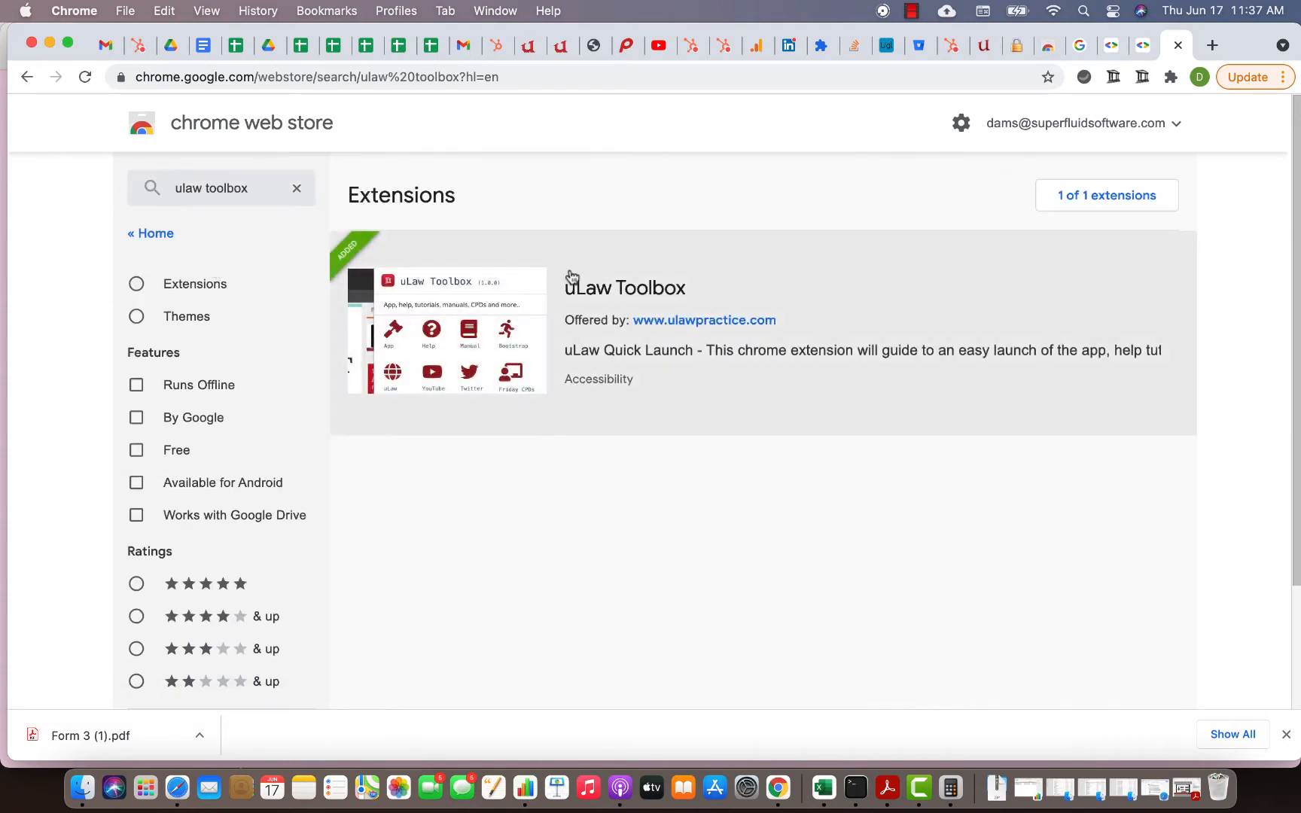
mouse_move(492, 364)
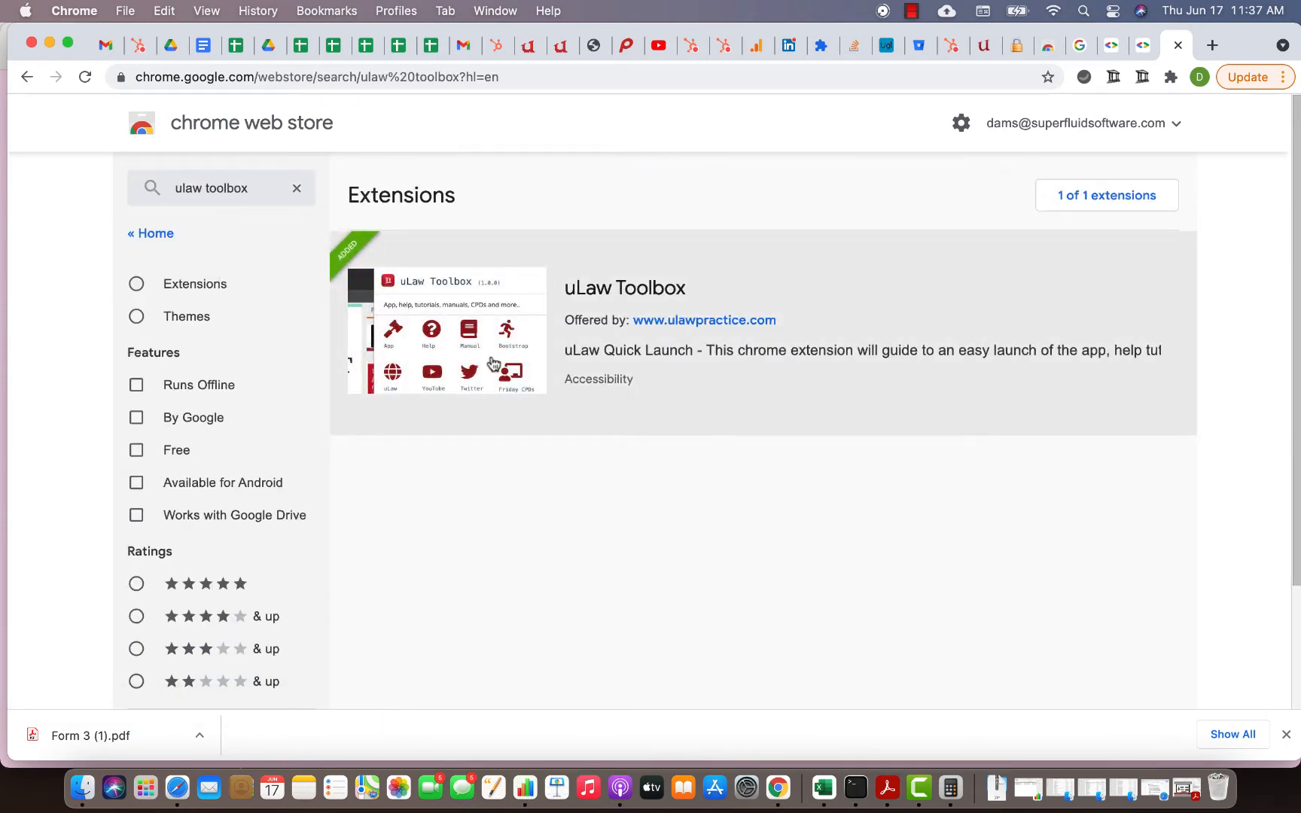
click(623, 287)
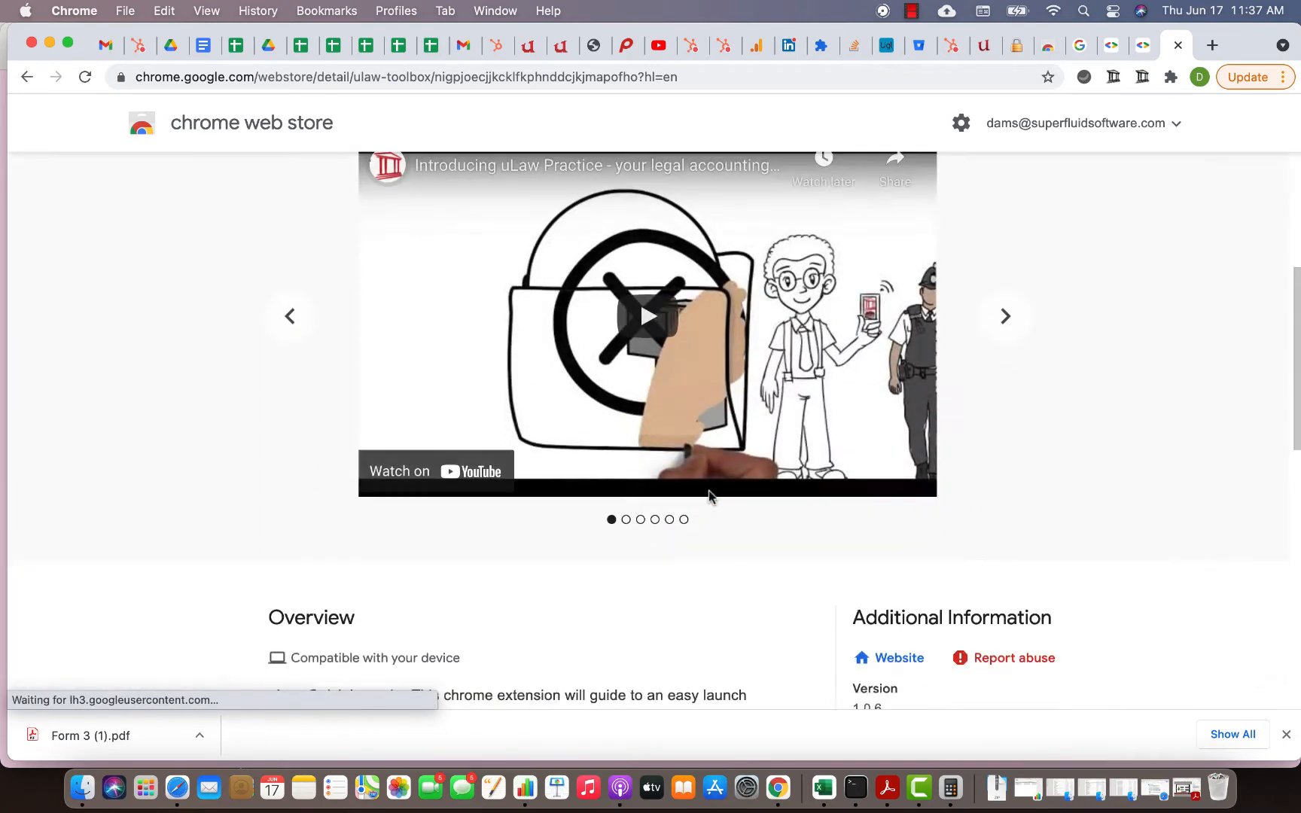
scroll(down, 3)
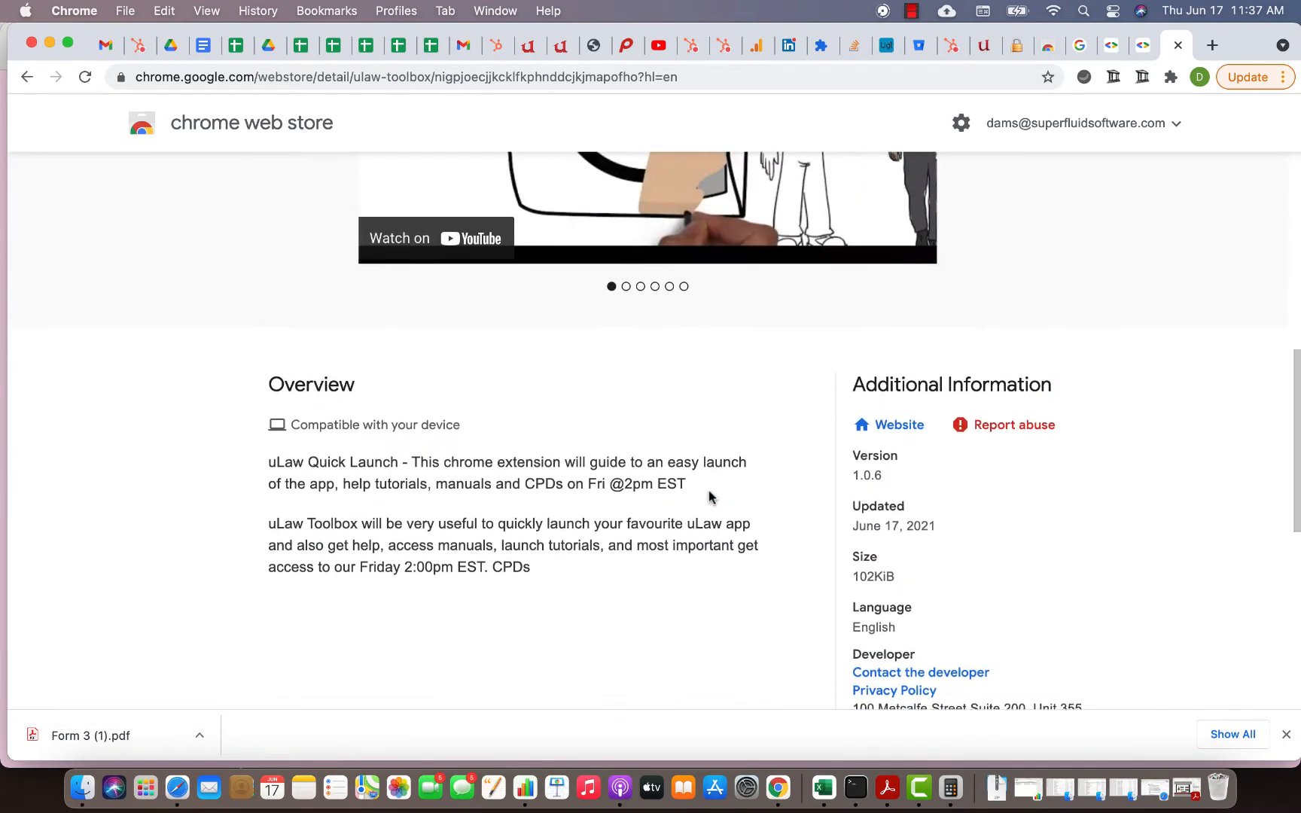
scroll(down, 3)
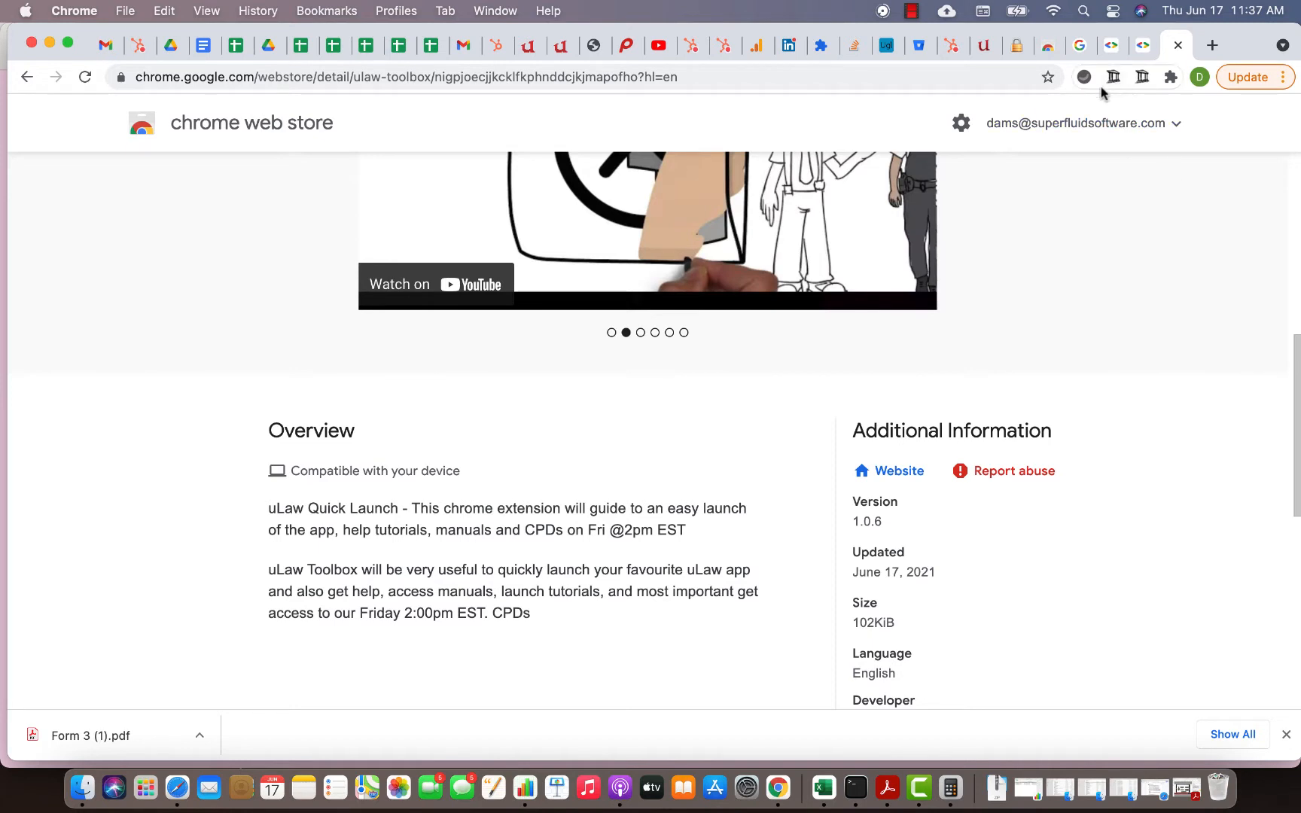
scroll(up, 3)
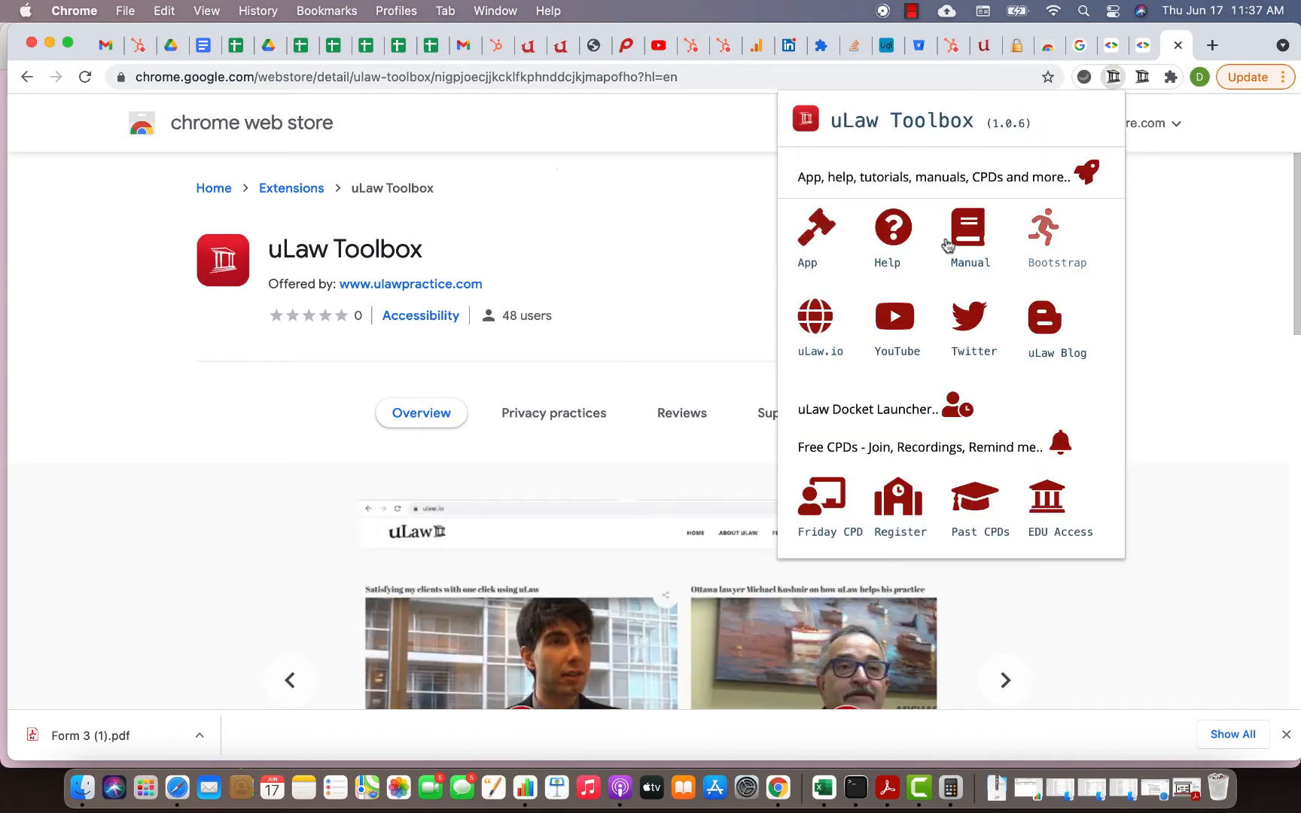
mouse_move(968, 241)
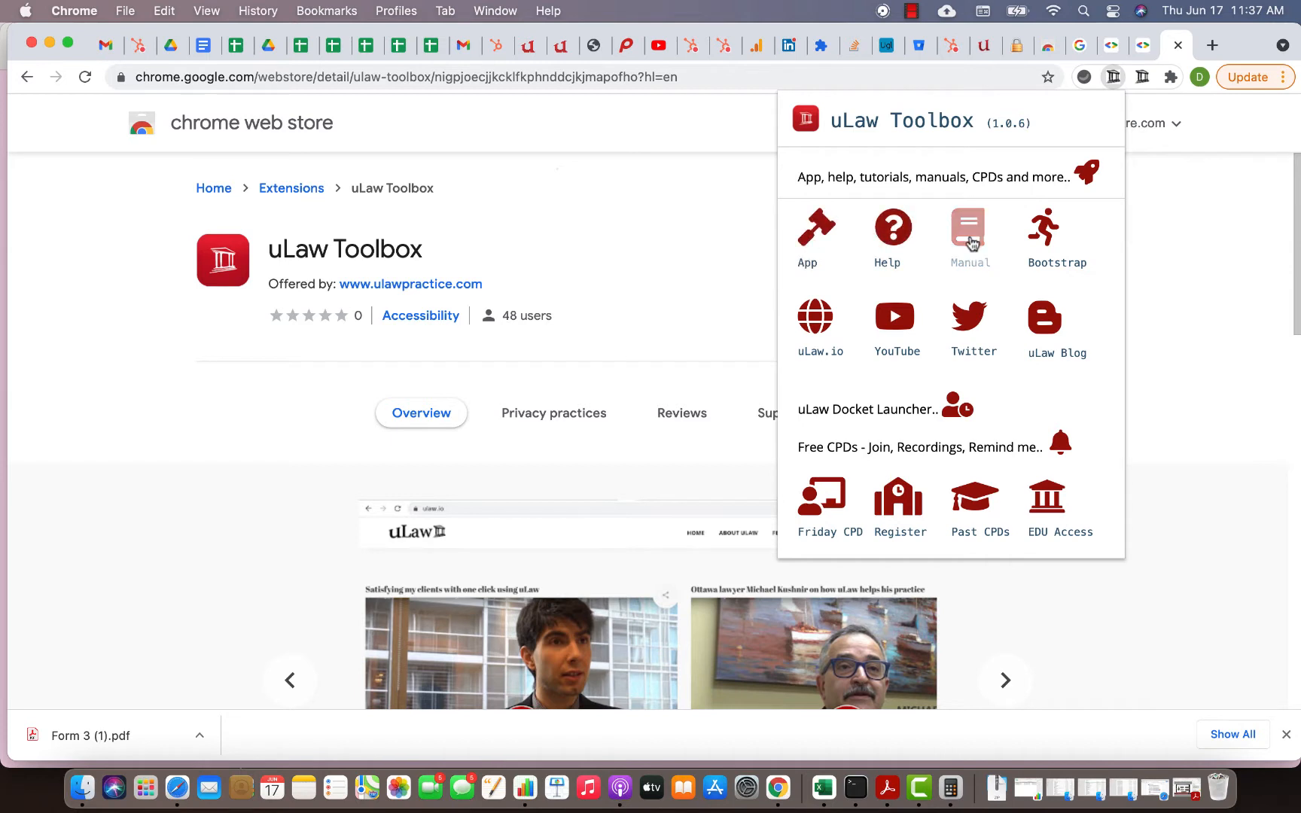
mouse_move(941, 391)
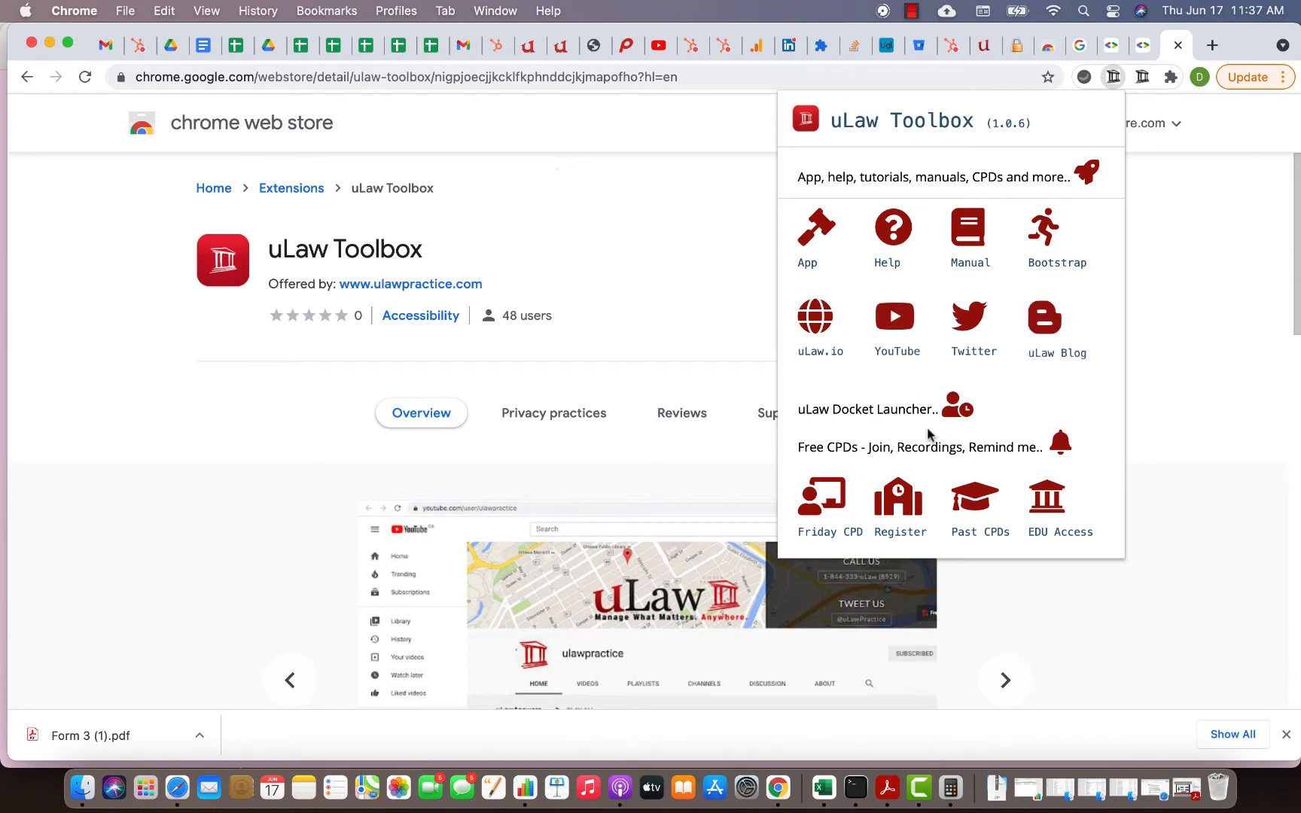
mouse_move(930, 435)
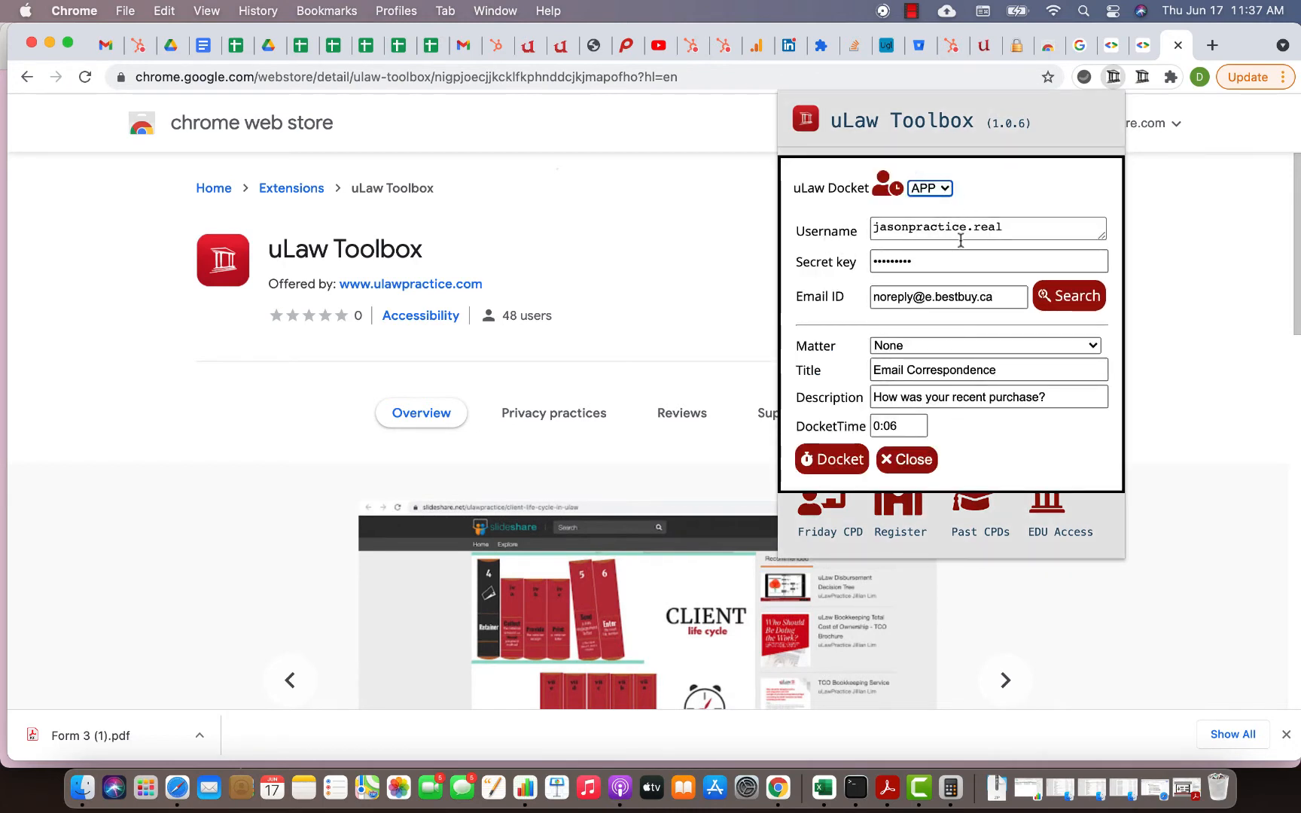
Step: Assign the docket to matter BE-627324: Consumer Dispute
click(986, 345)
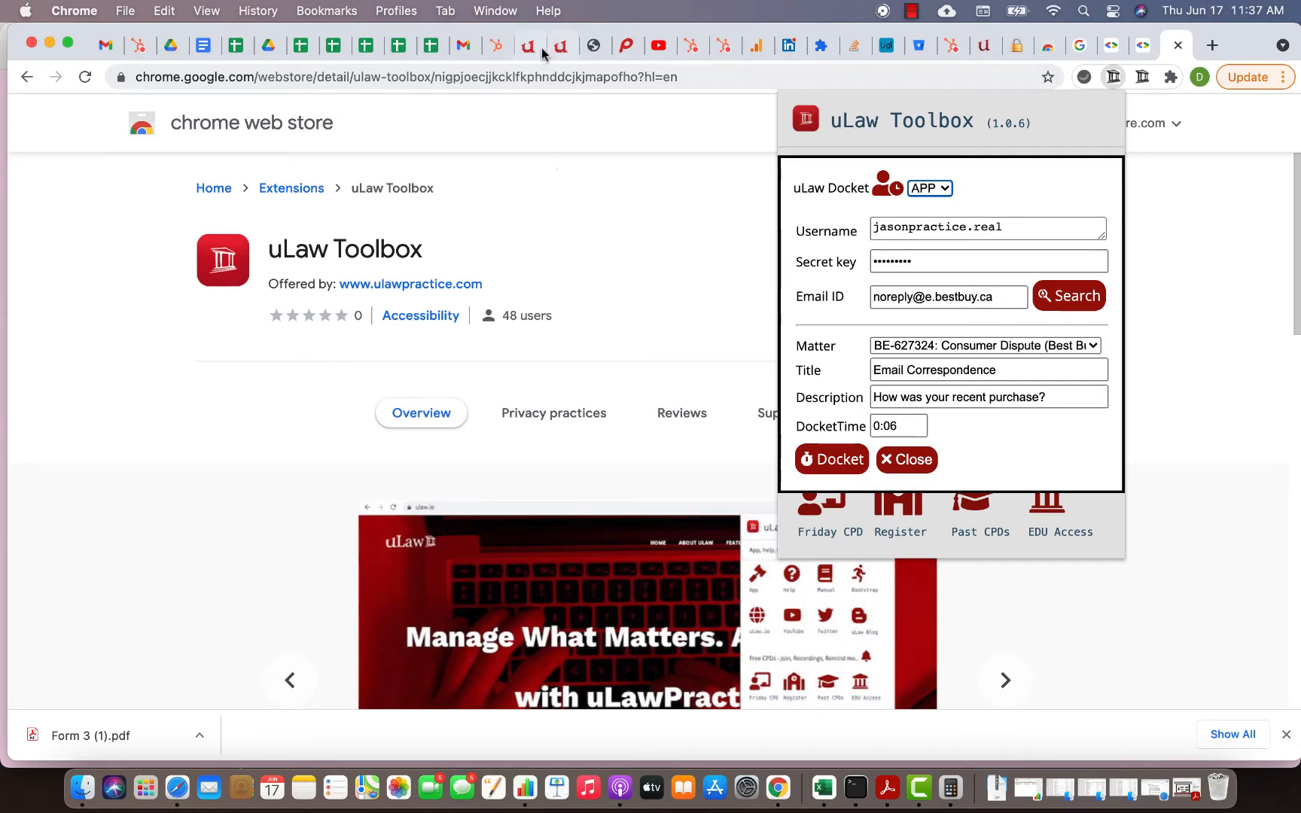
Step: Show uLaw Practice Profile Settings, Matter tab, with G-Suite email integration and its secret key
click(831, 459)
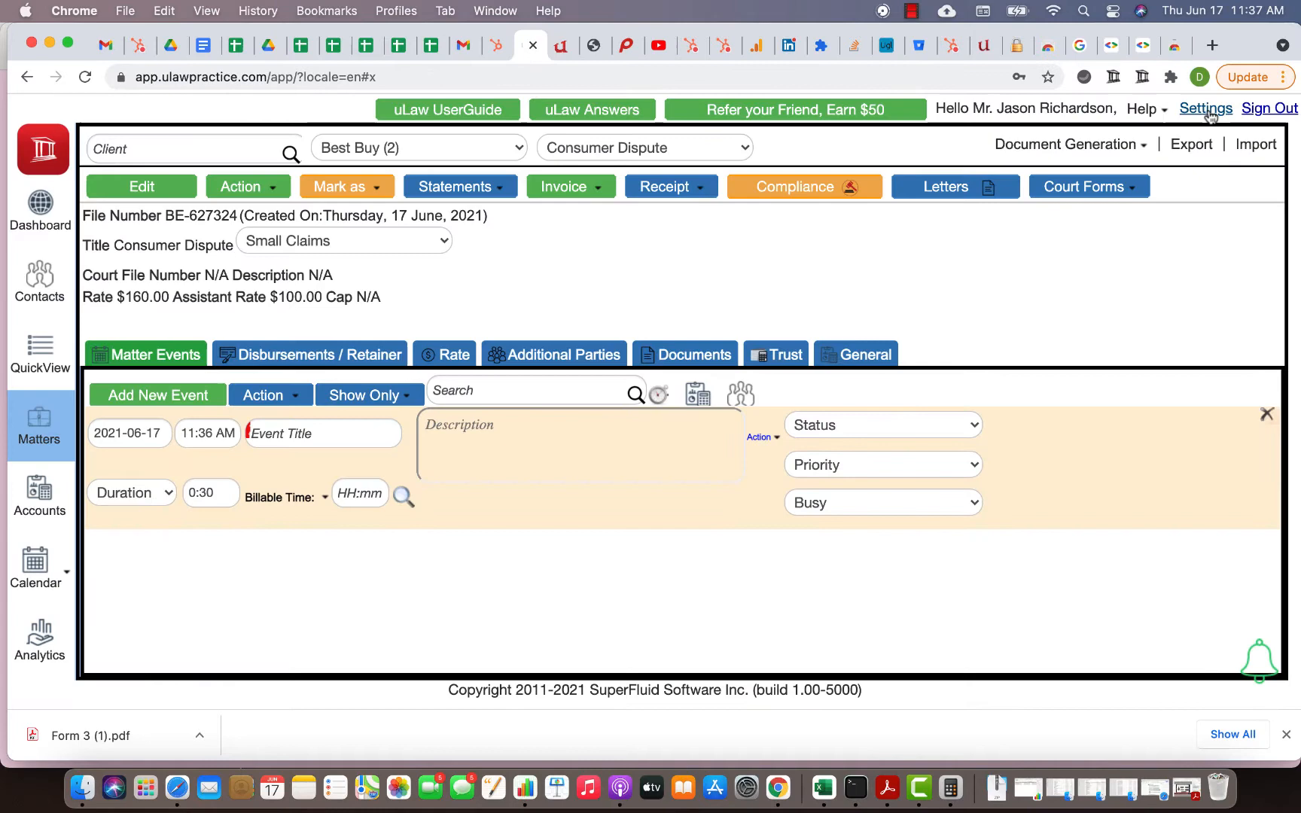
click(1205, 108)
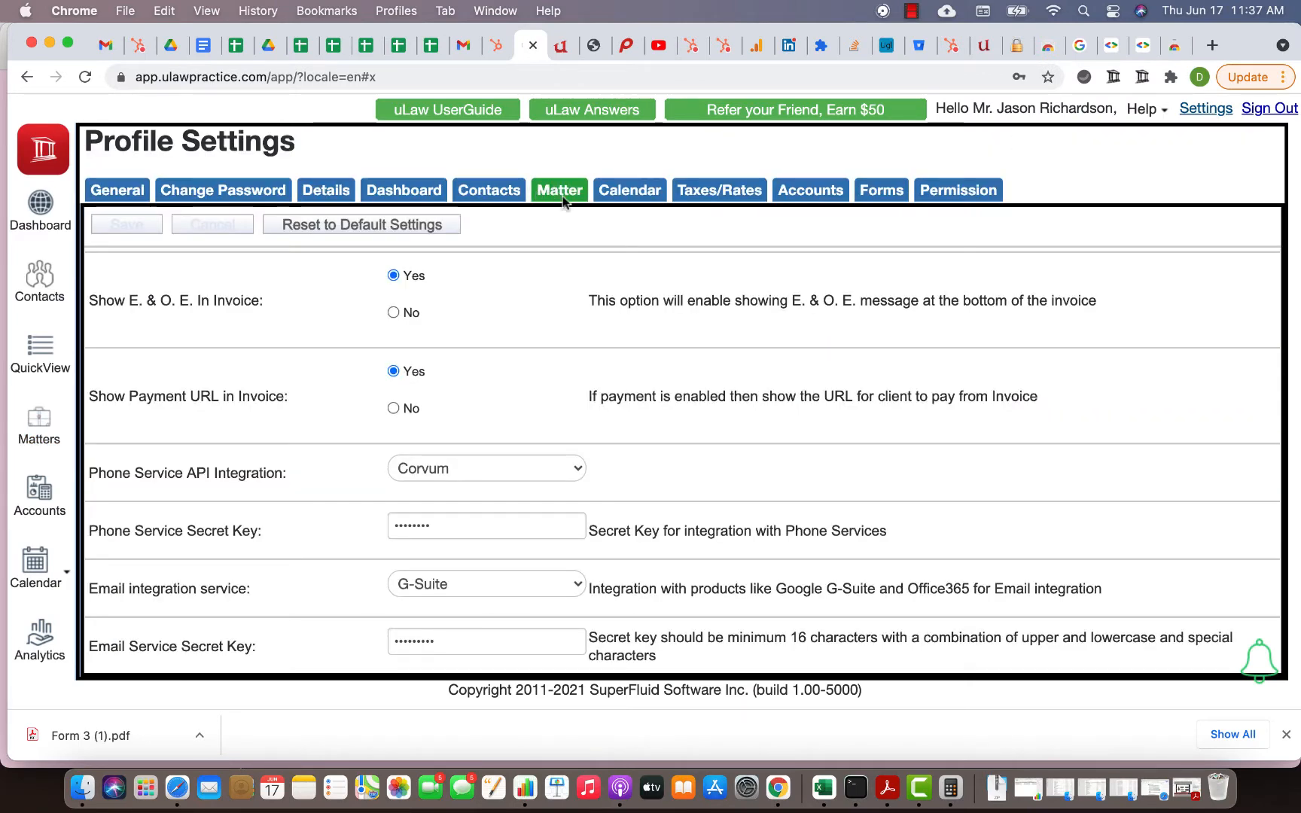
mouse_move(319, 607)
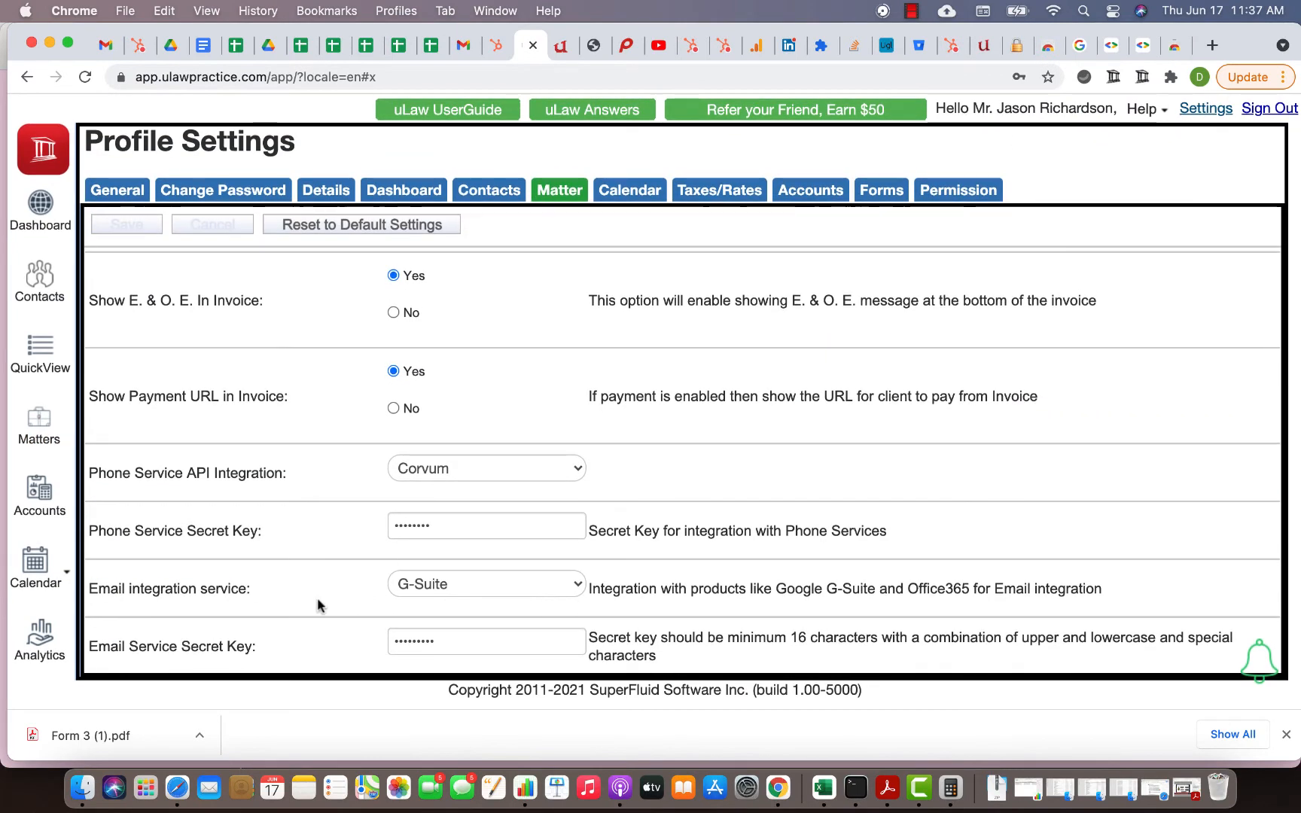
mouse_move(149, 610)
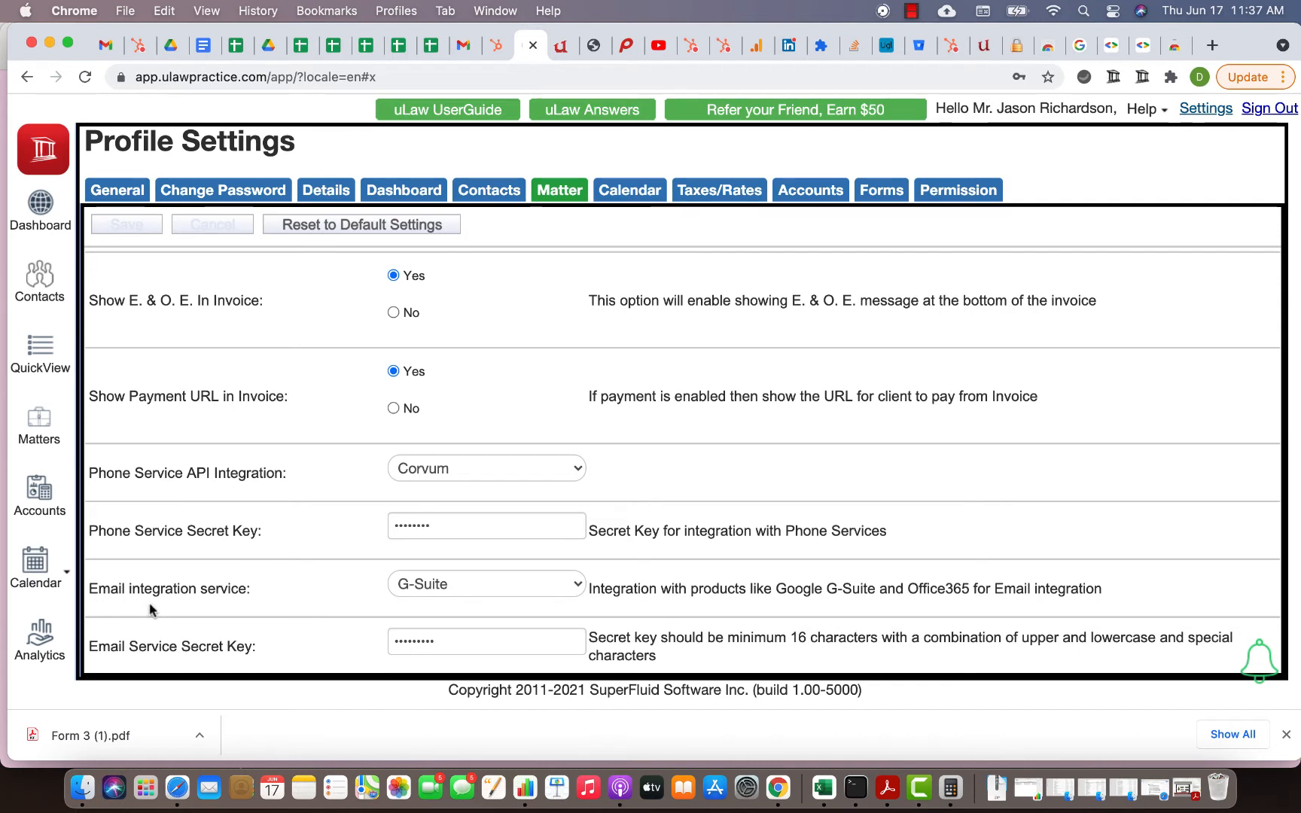
mouse_move(428, 595)
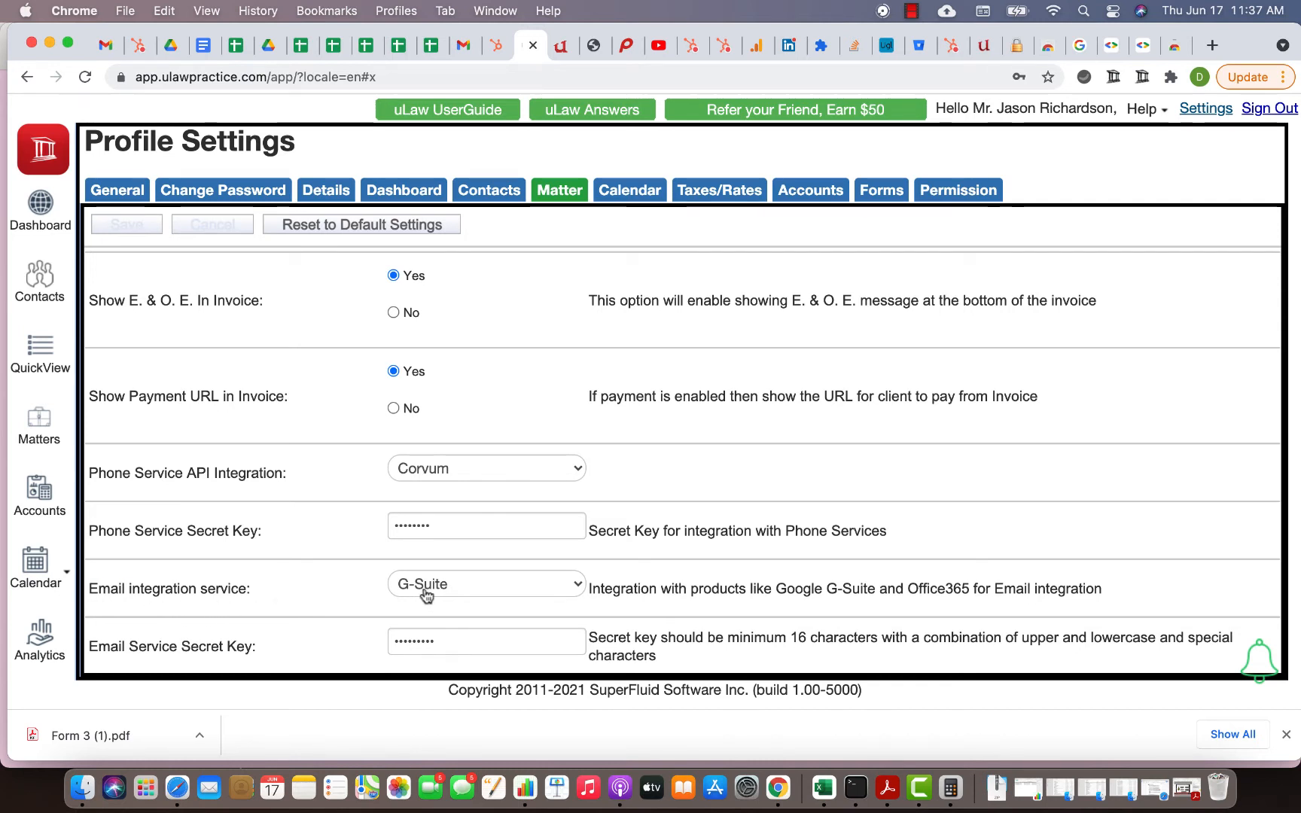
mouse_move(434, 662)
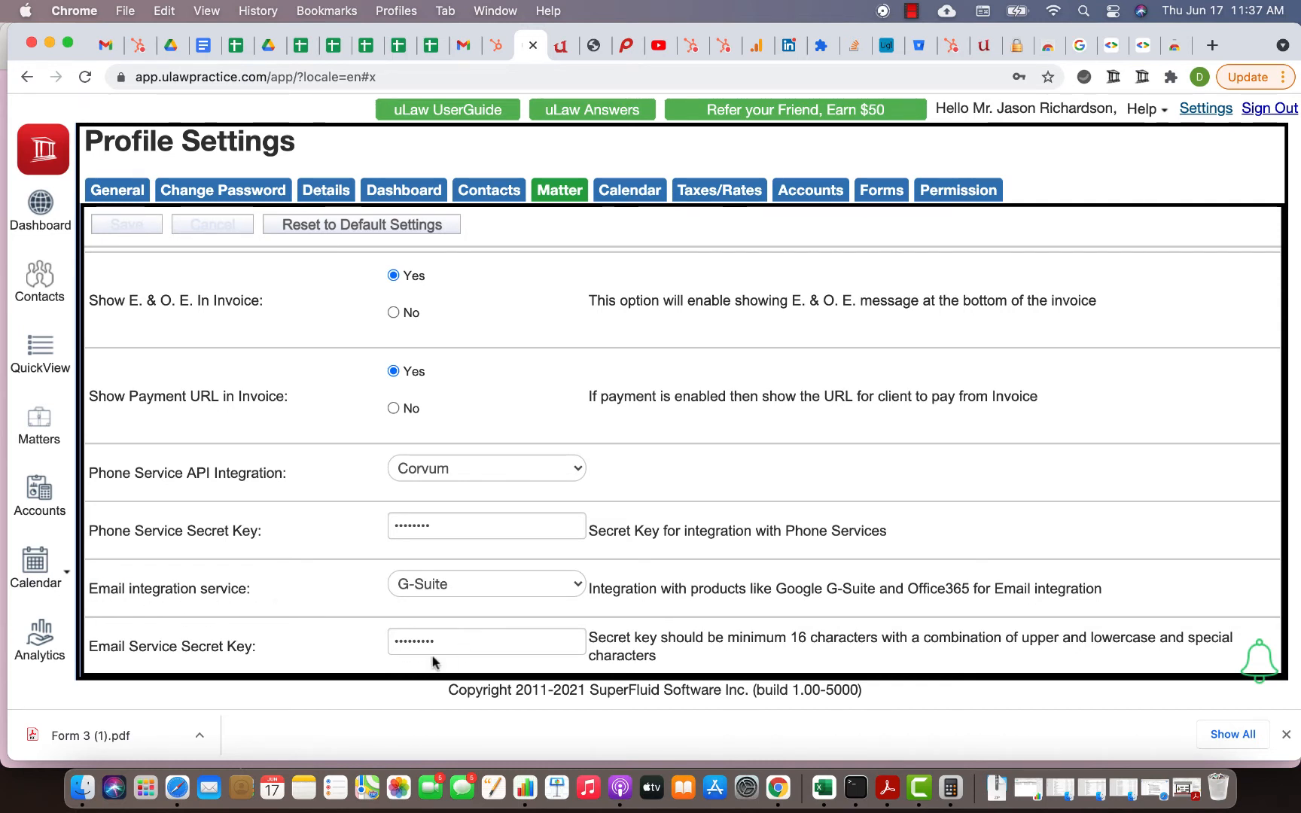
click(486, 640)
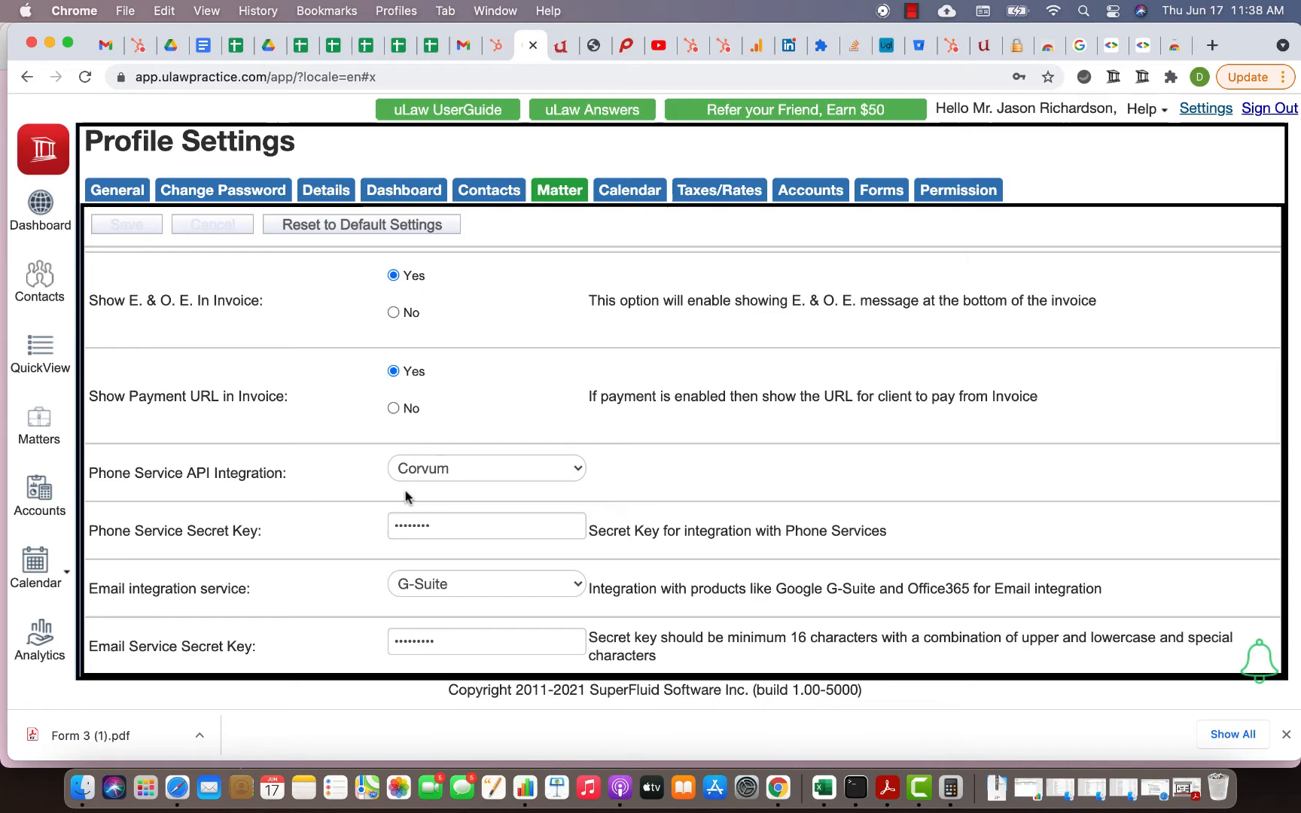
mouse_move(1087, 170)
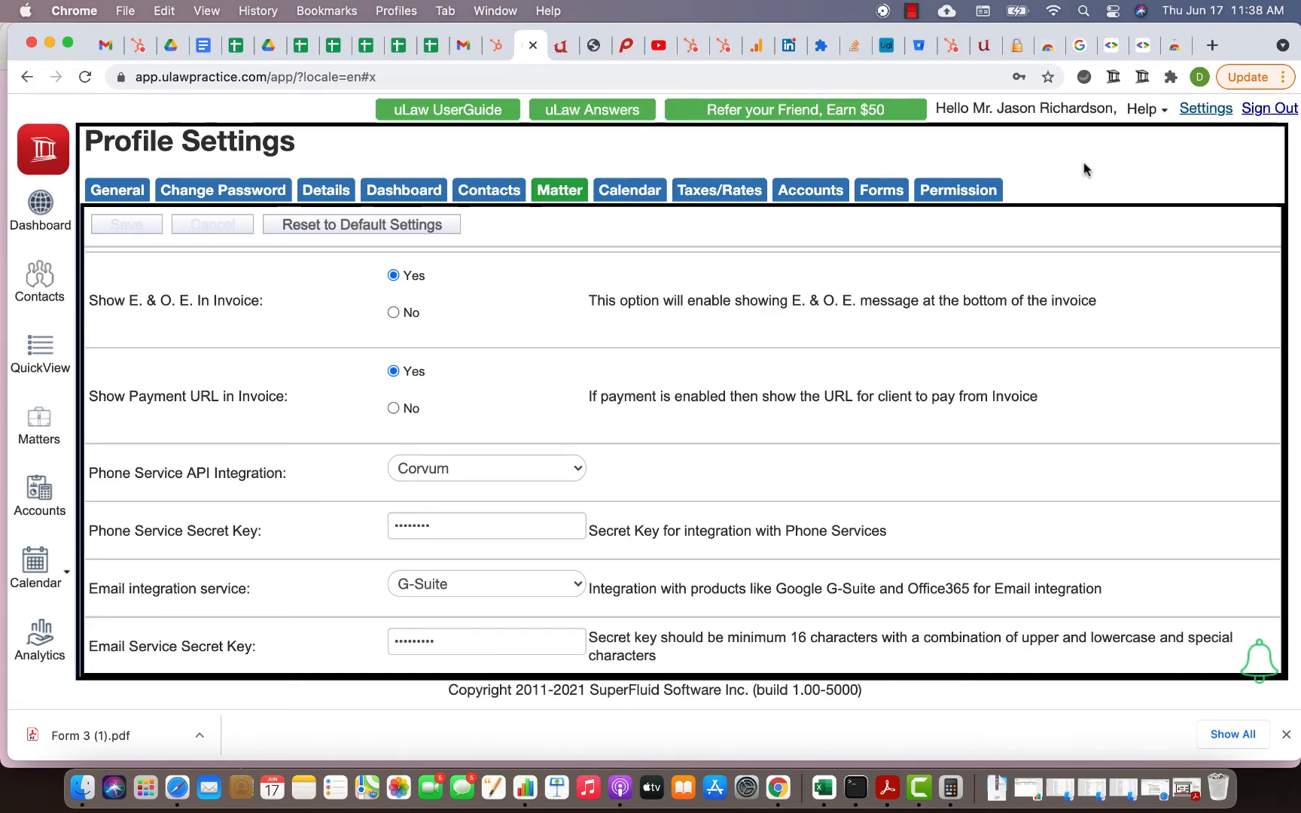
click(1112, 77)
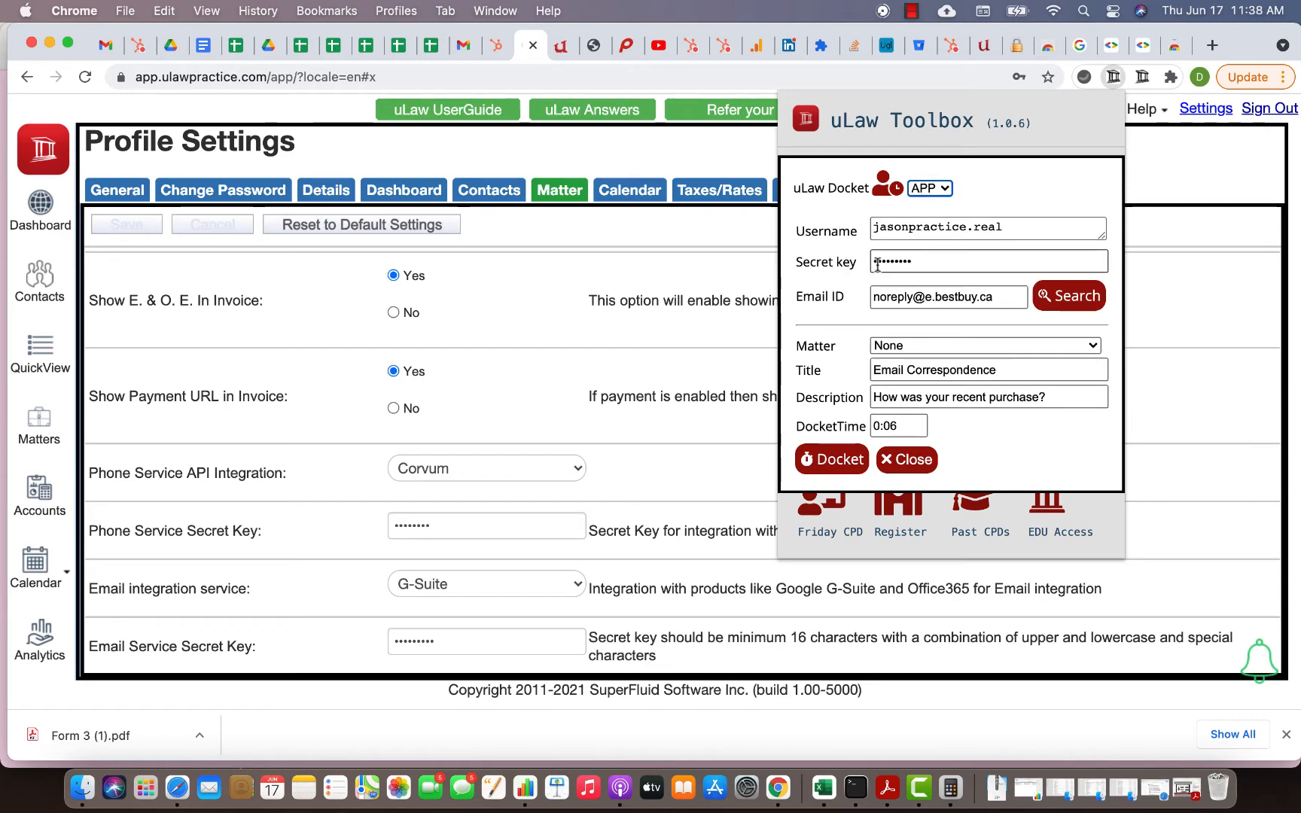
click(907, 459)
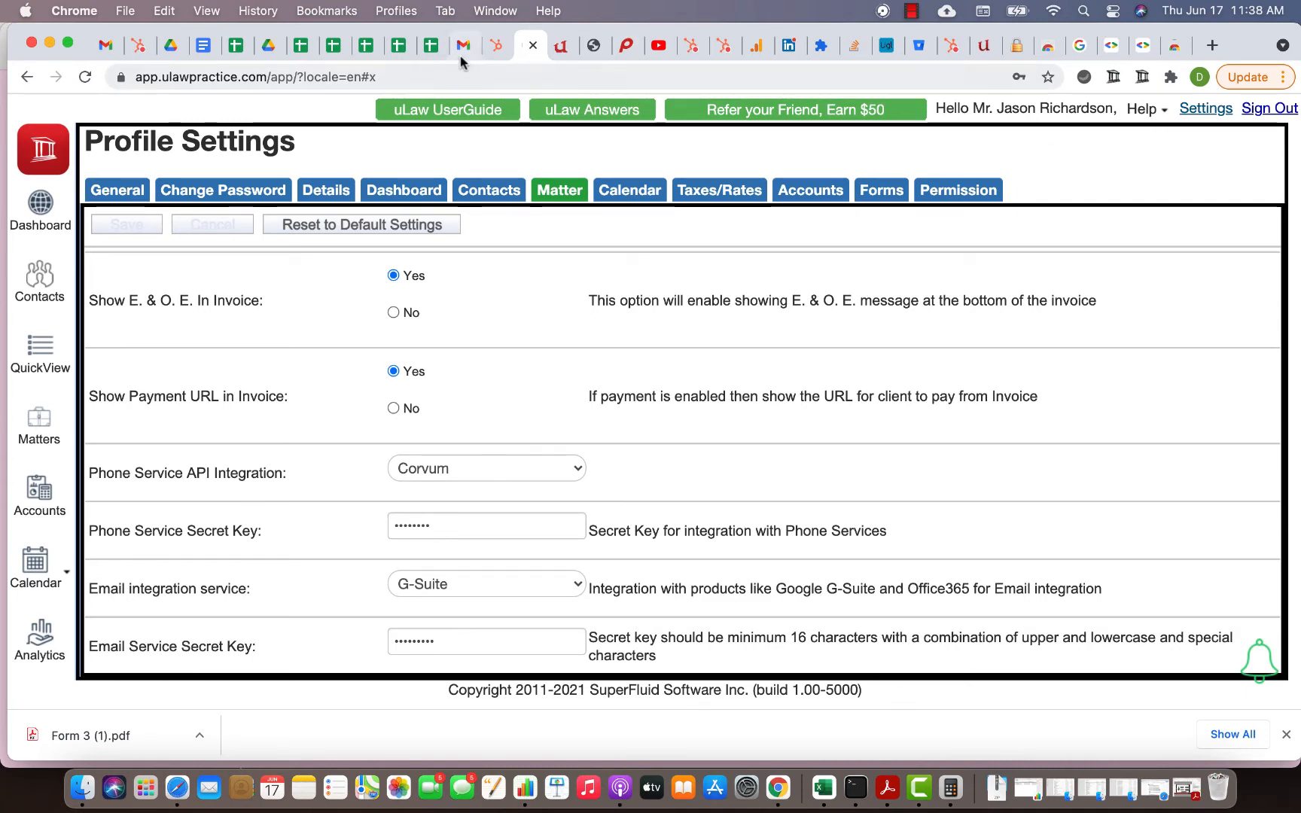
Step: Mark the Best Buy survey email in Gmail as a read email for uLaw
click(462, 45)
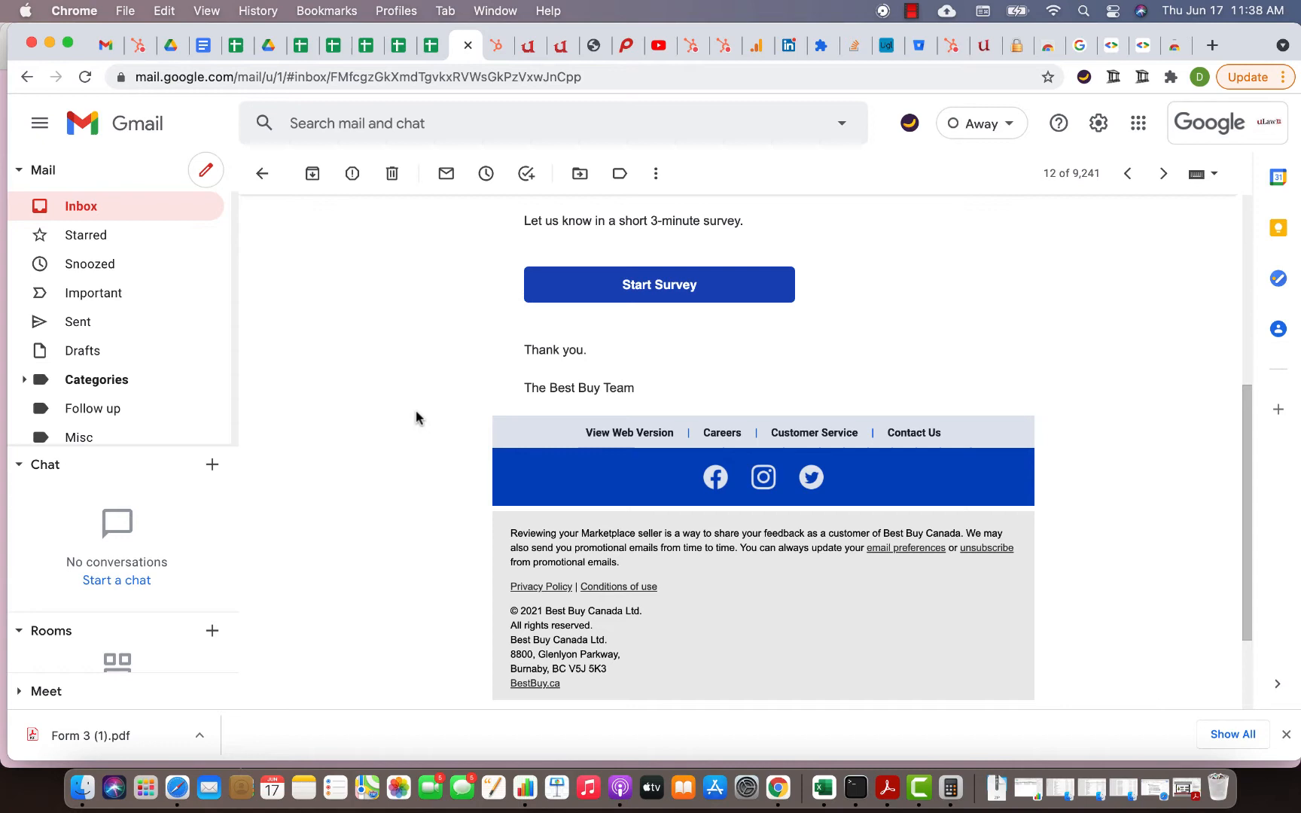
scroll(down, 3)
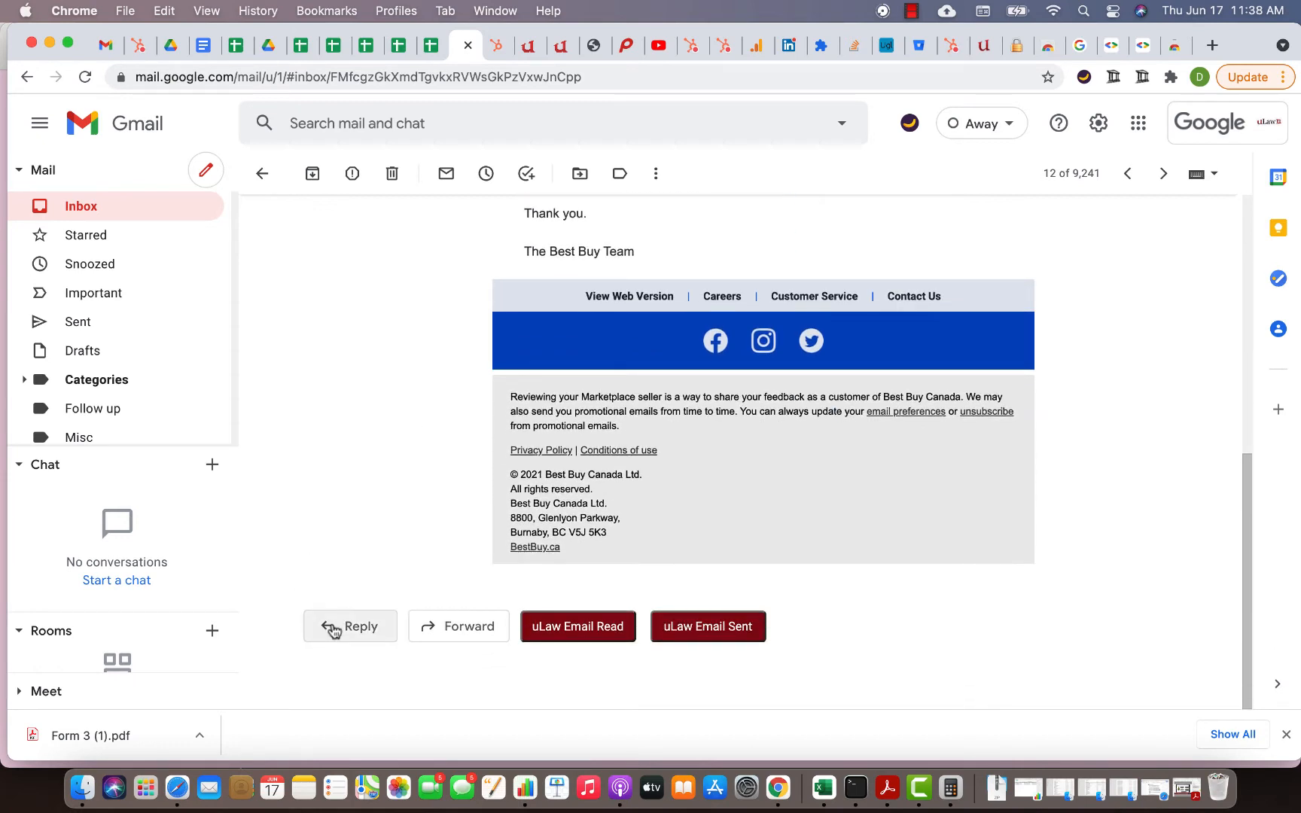
mouse_move(605, 661)
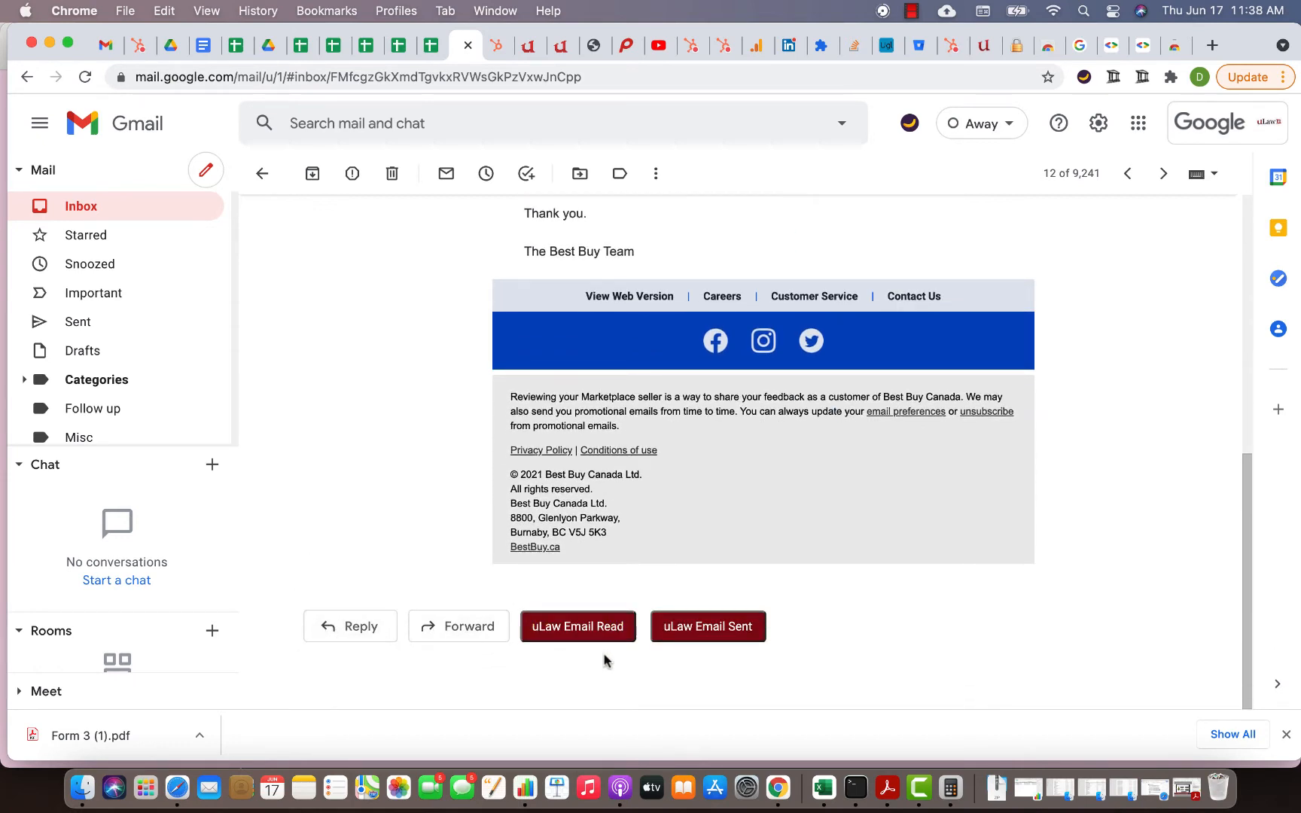
mouse_move(1087, 67)
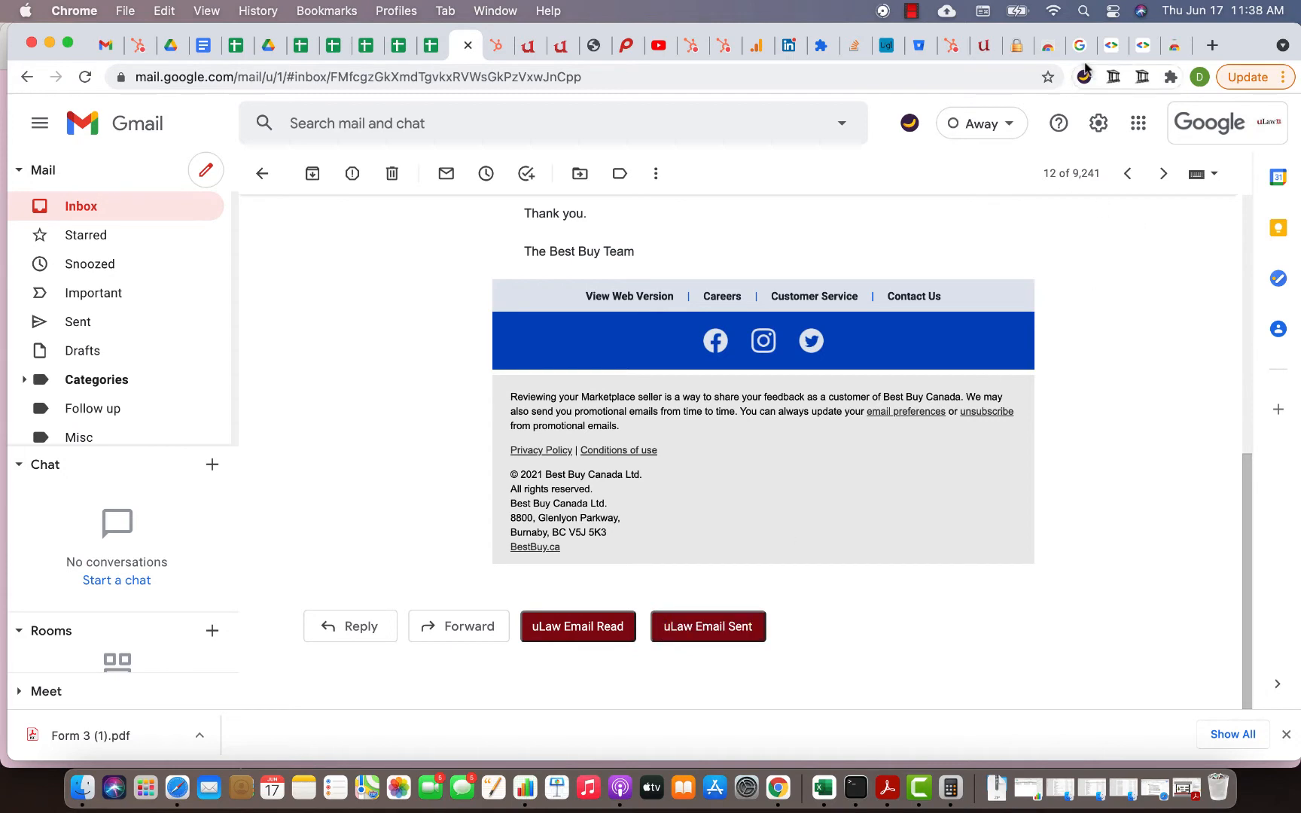
mouse_move(670, 652)
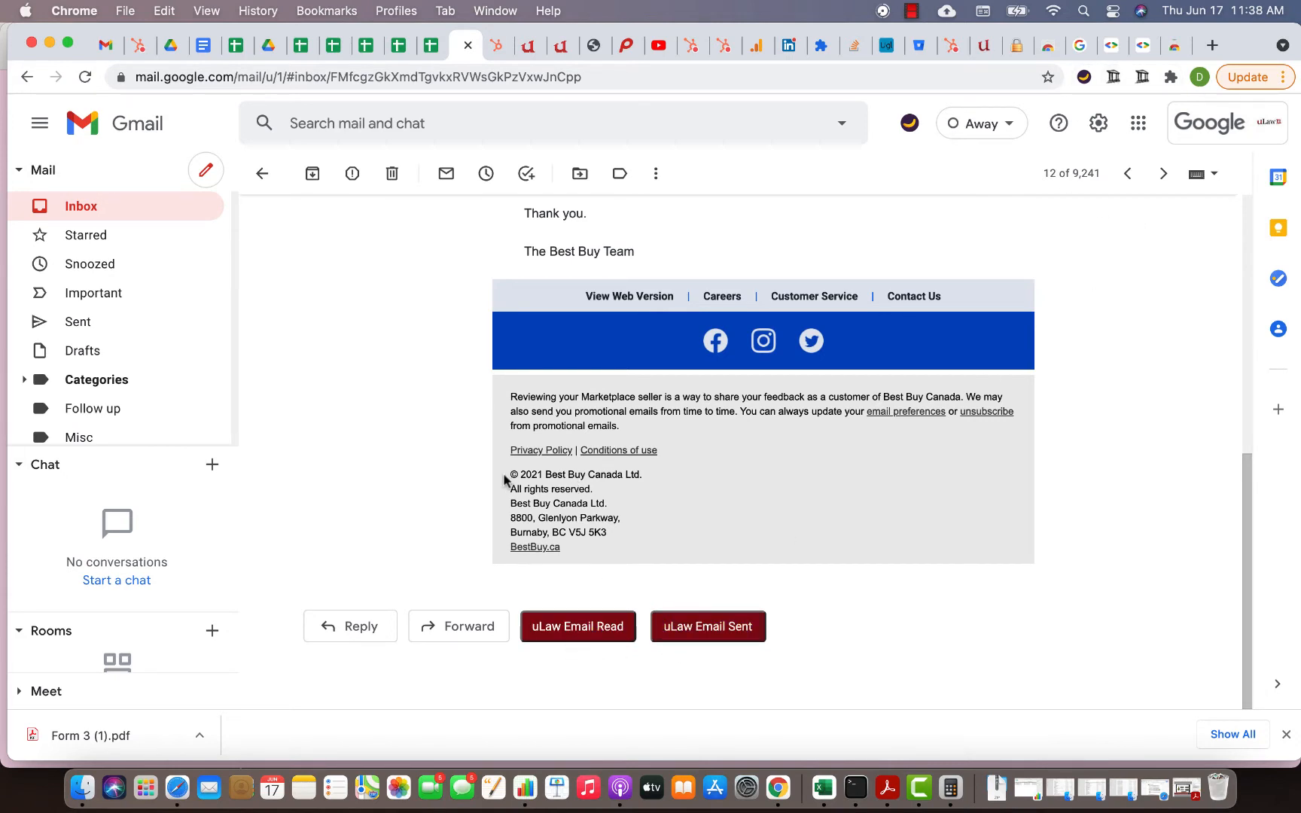
mouse_move(419, 387)
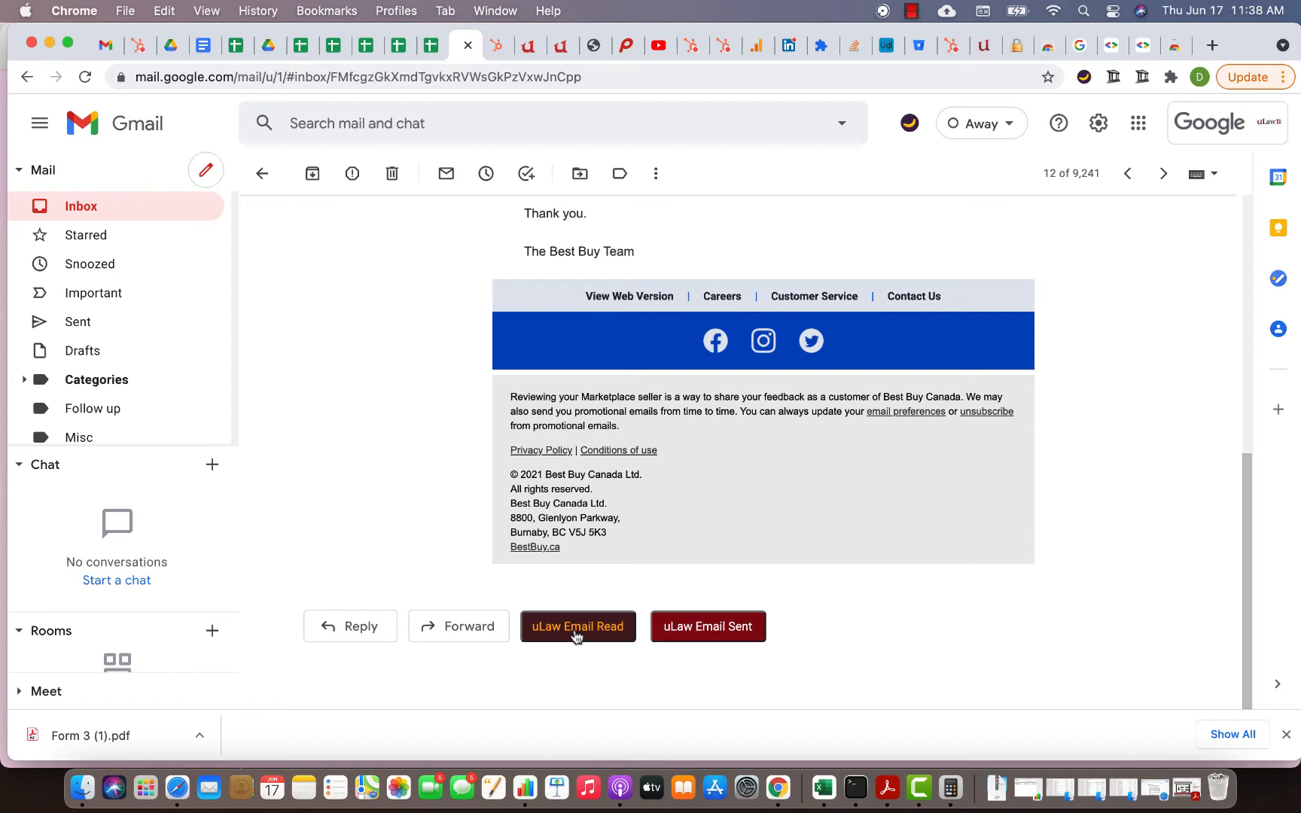
click(1113, 77)
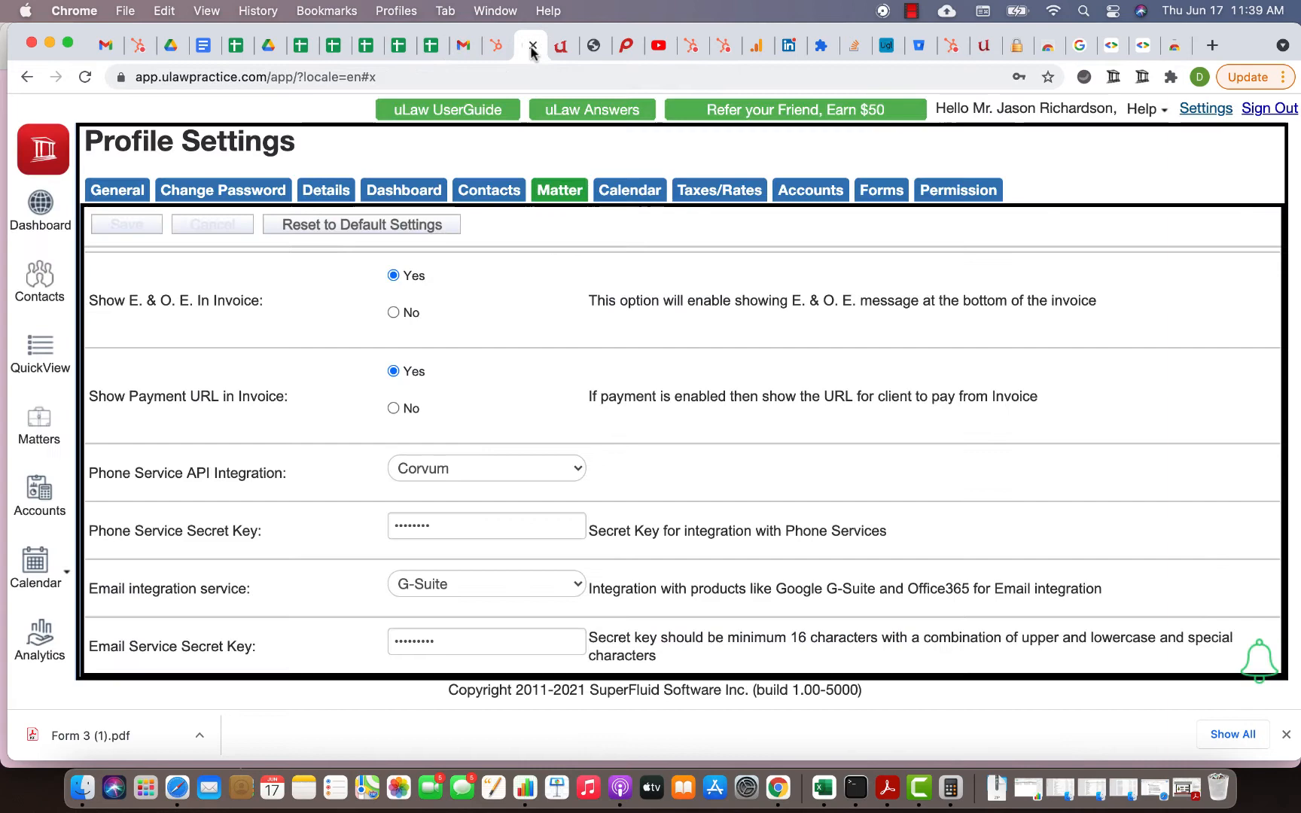
Step: Start a uLaw Docket Launcher entry for the email and check its Consumer Dispute matter
click(39, 281)
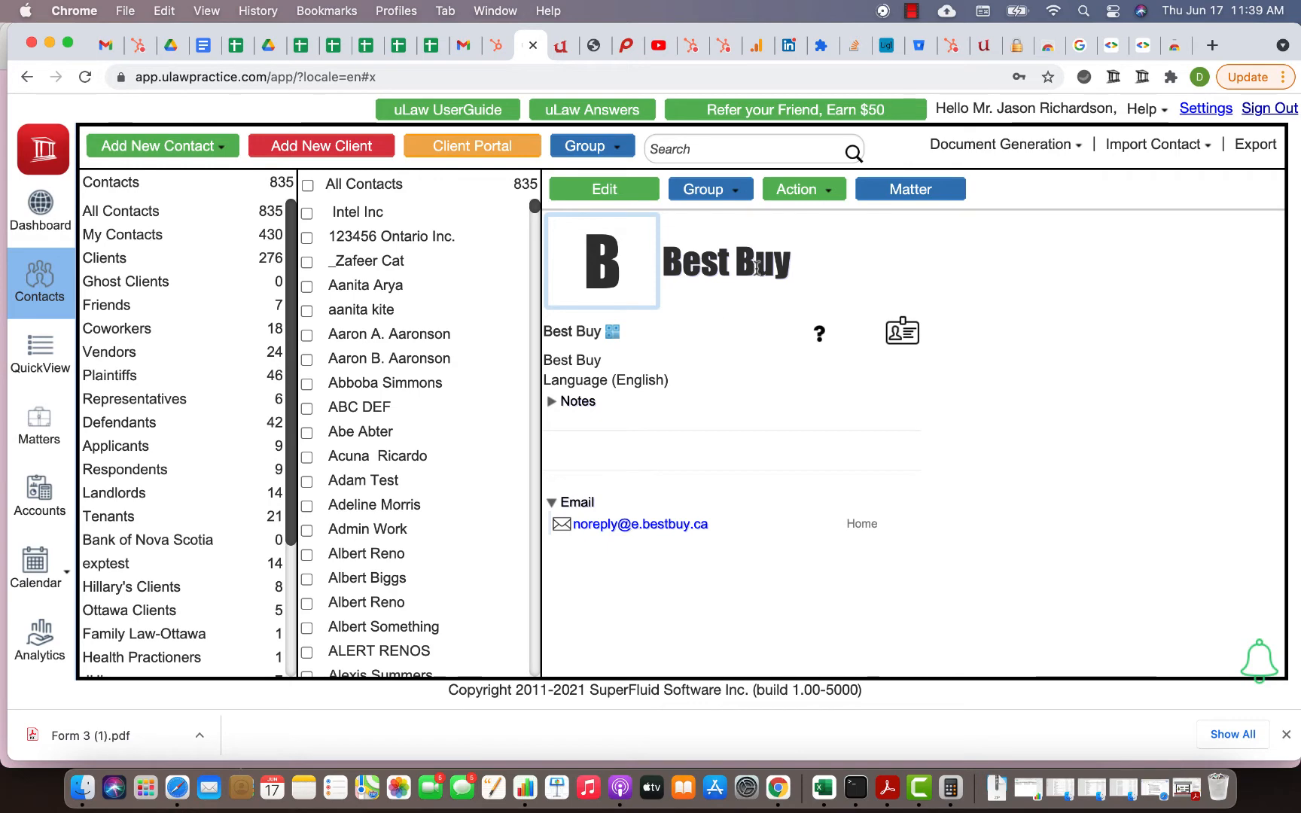
click(1114, 77)
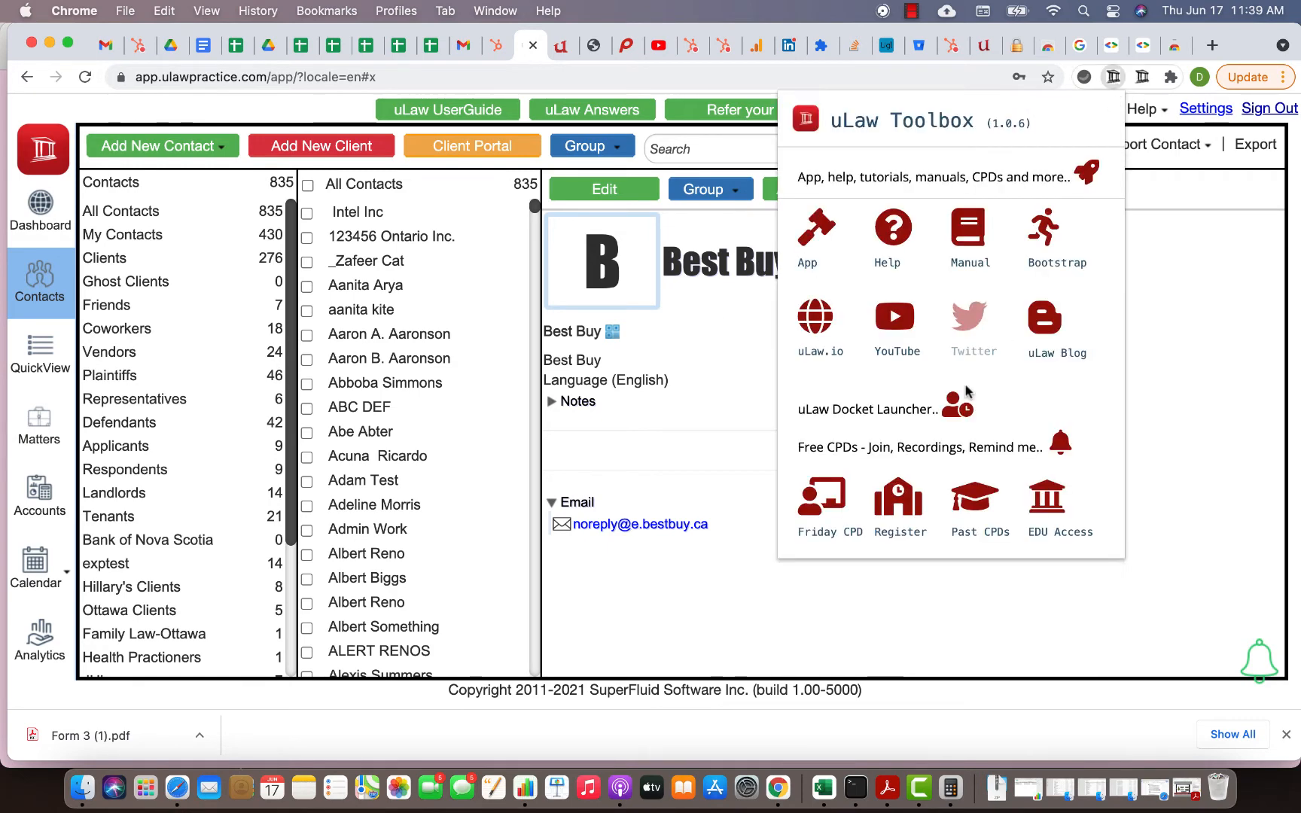
click(866, 410)
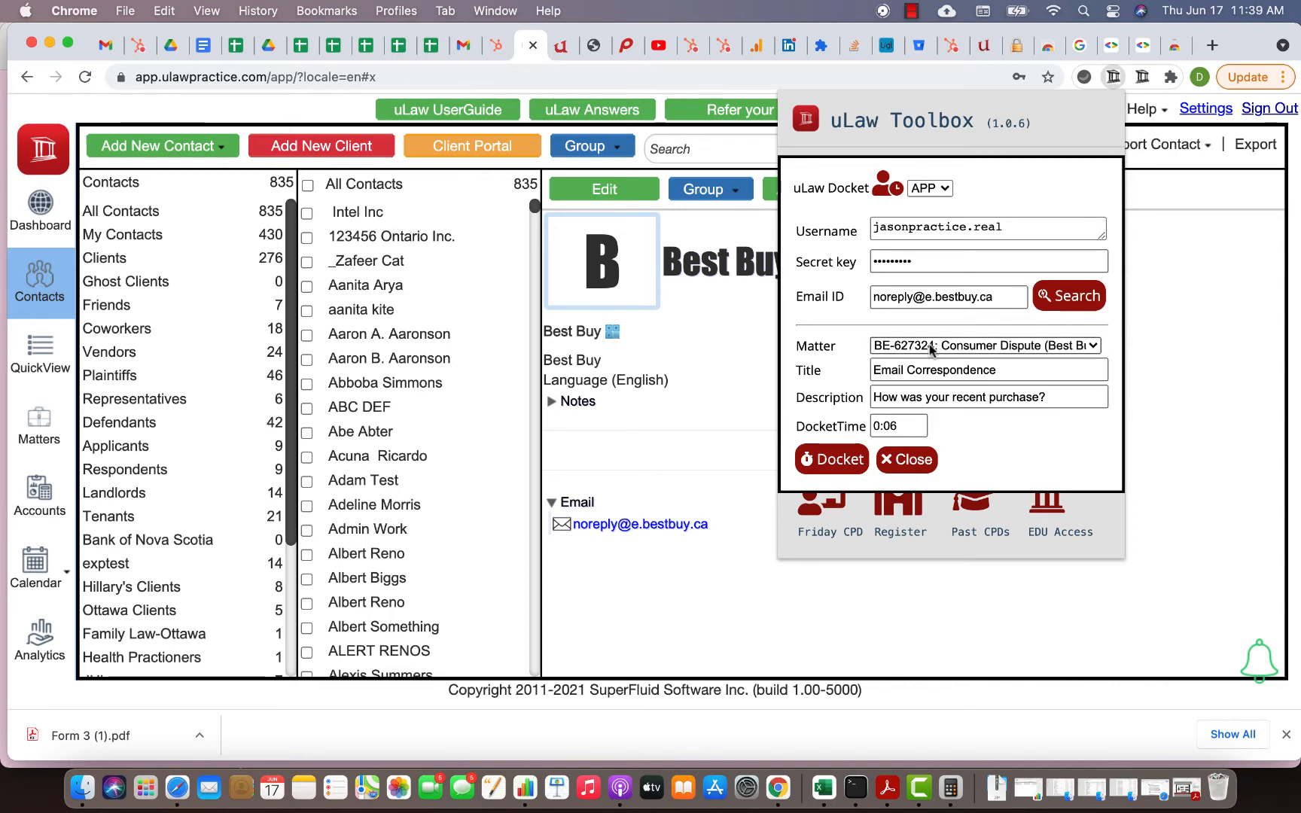
click(986, 345)
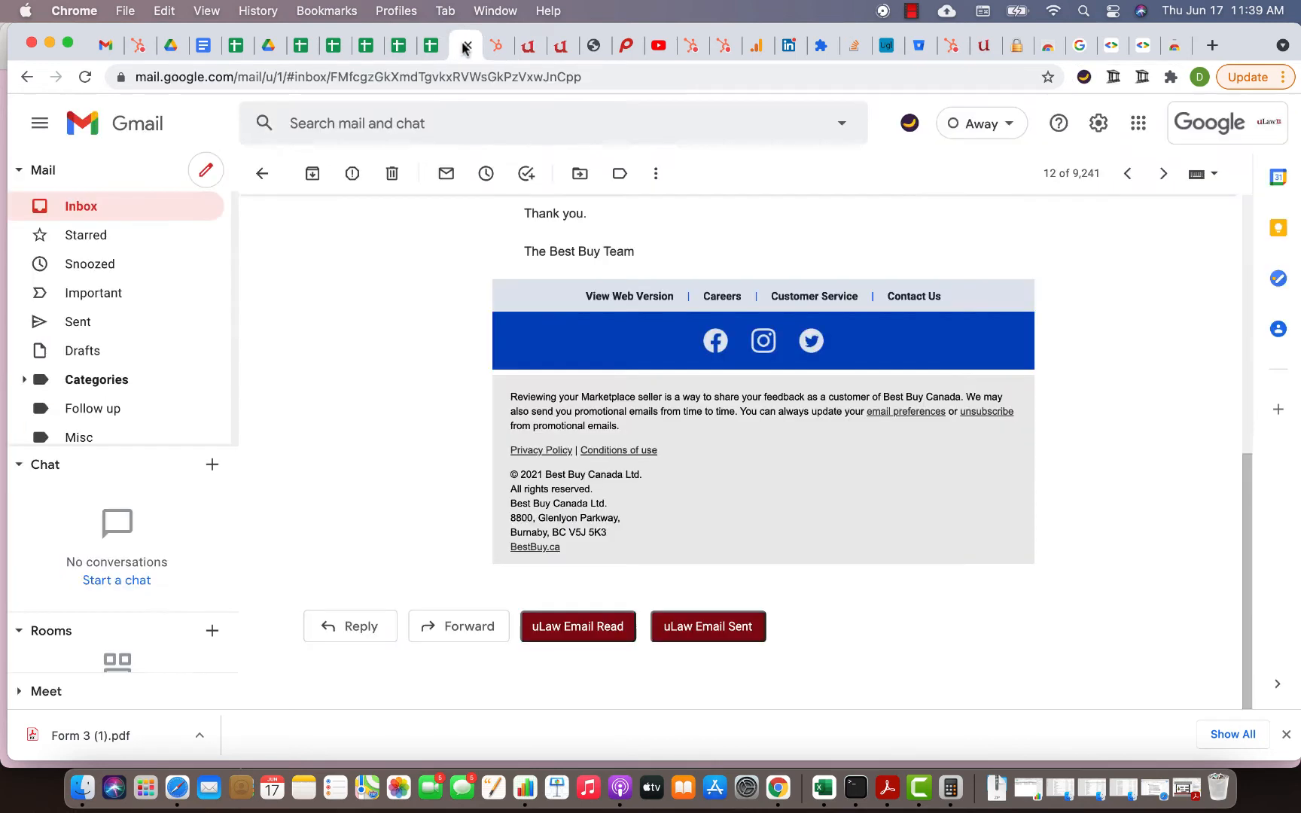
Step: Docket the Best Buy email as 0:18 Email Correspondence to matter BE-759685 Breach of Confidentiality
scroll(up, 3)
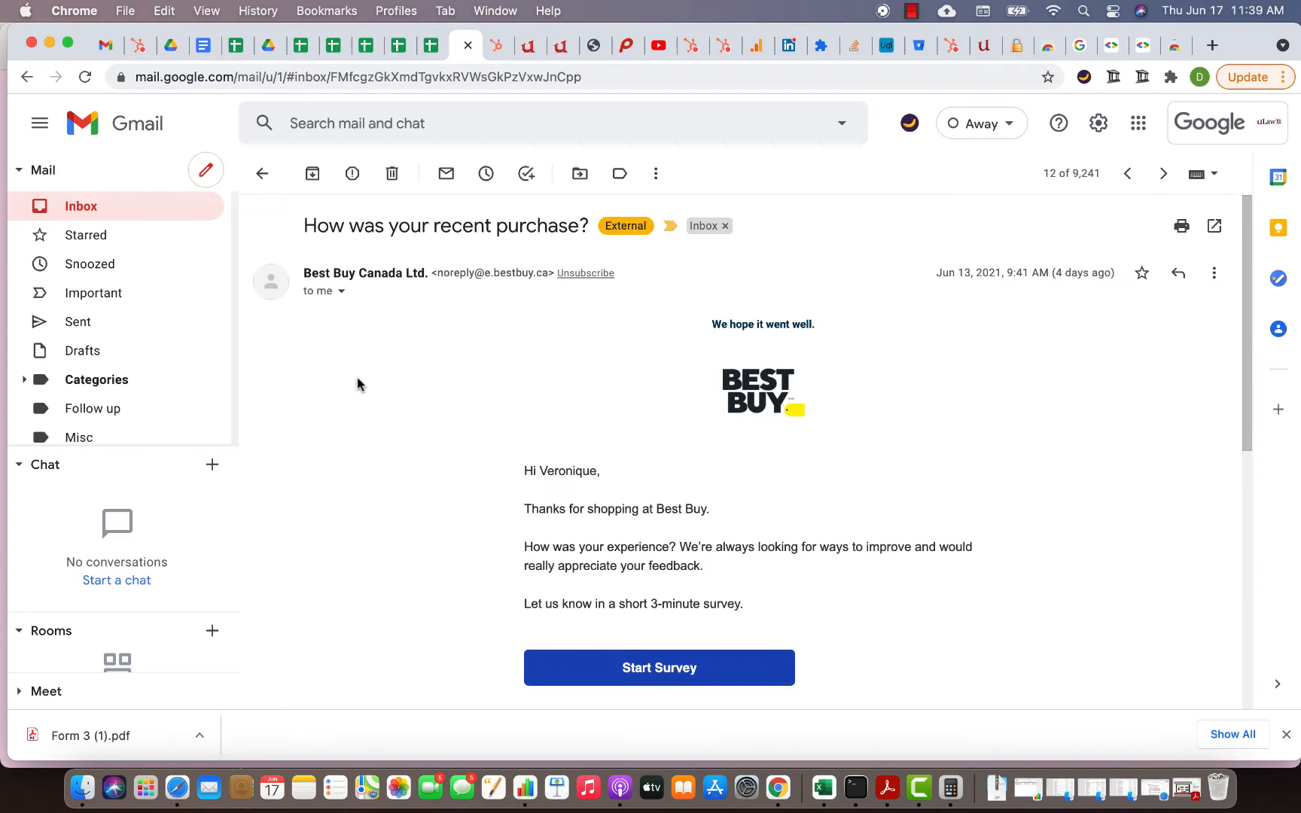
scroll(down, 3)
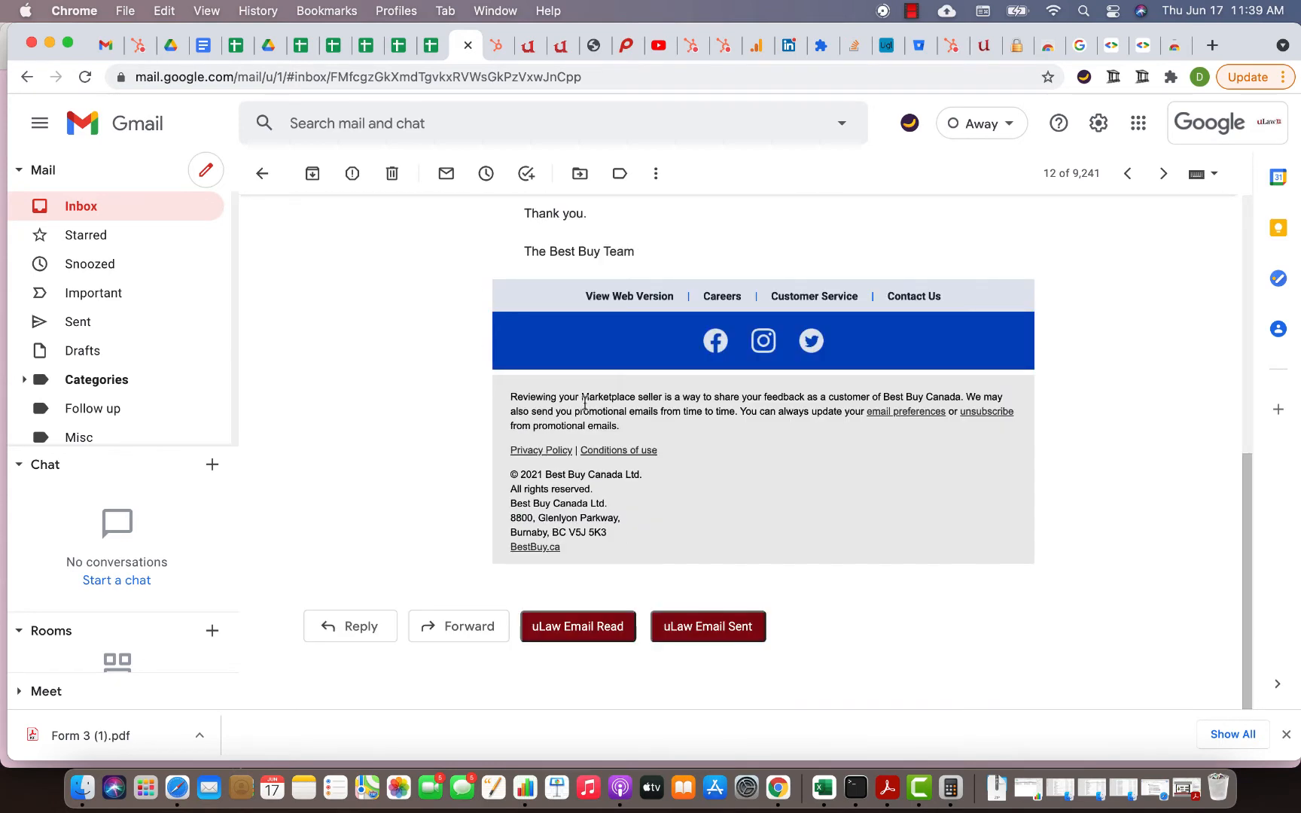
mouse_move(842, 123)
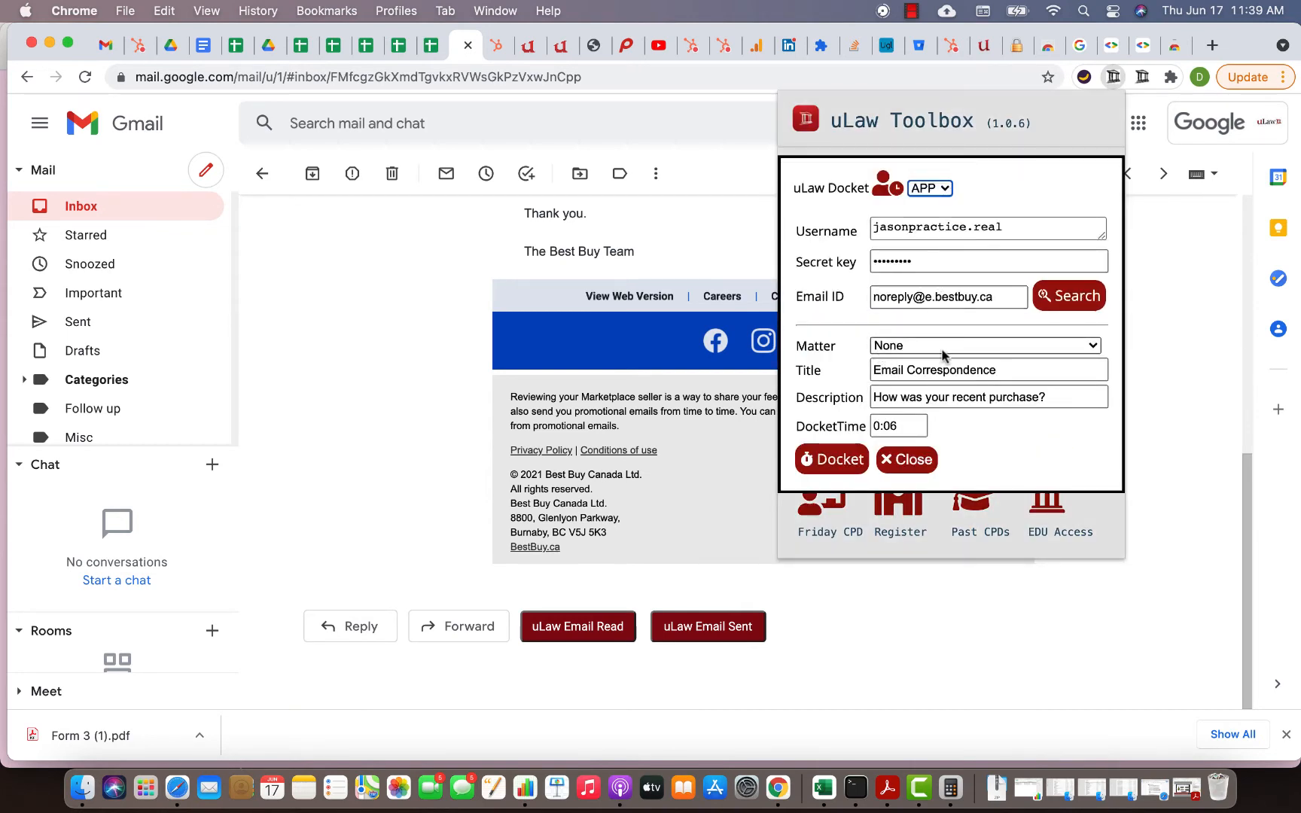
click(986, 347)
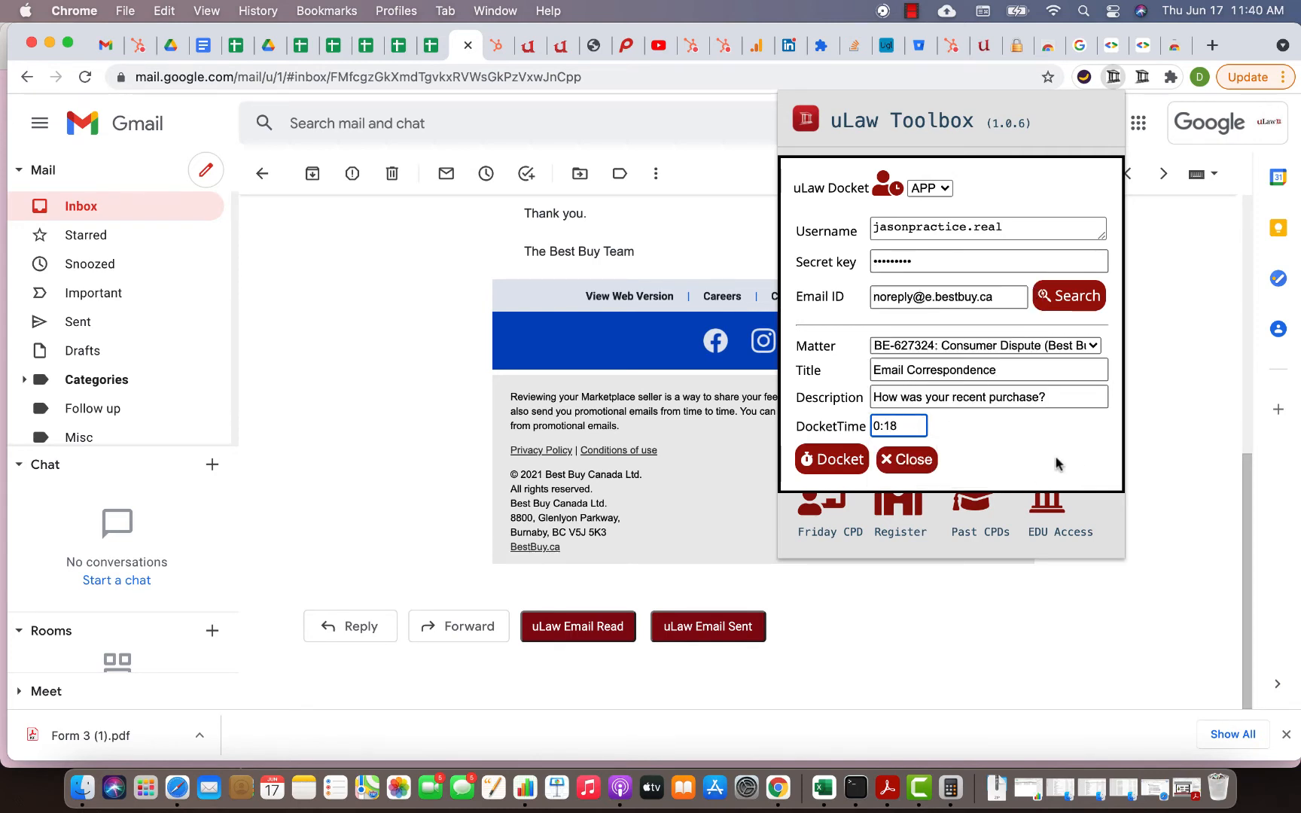
click(986, 344)
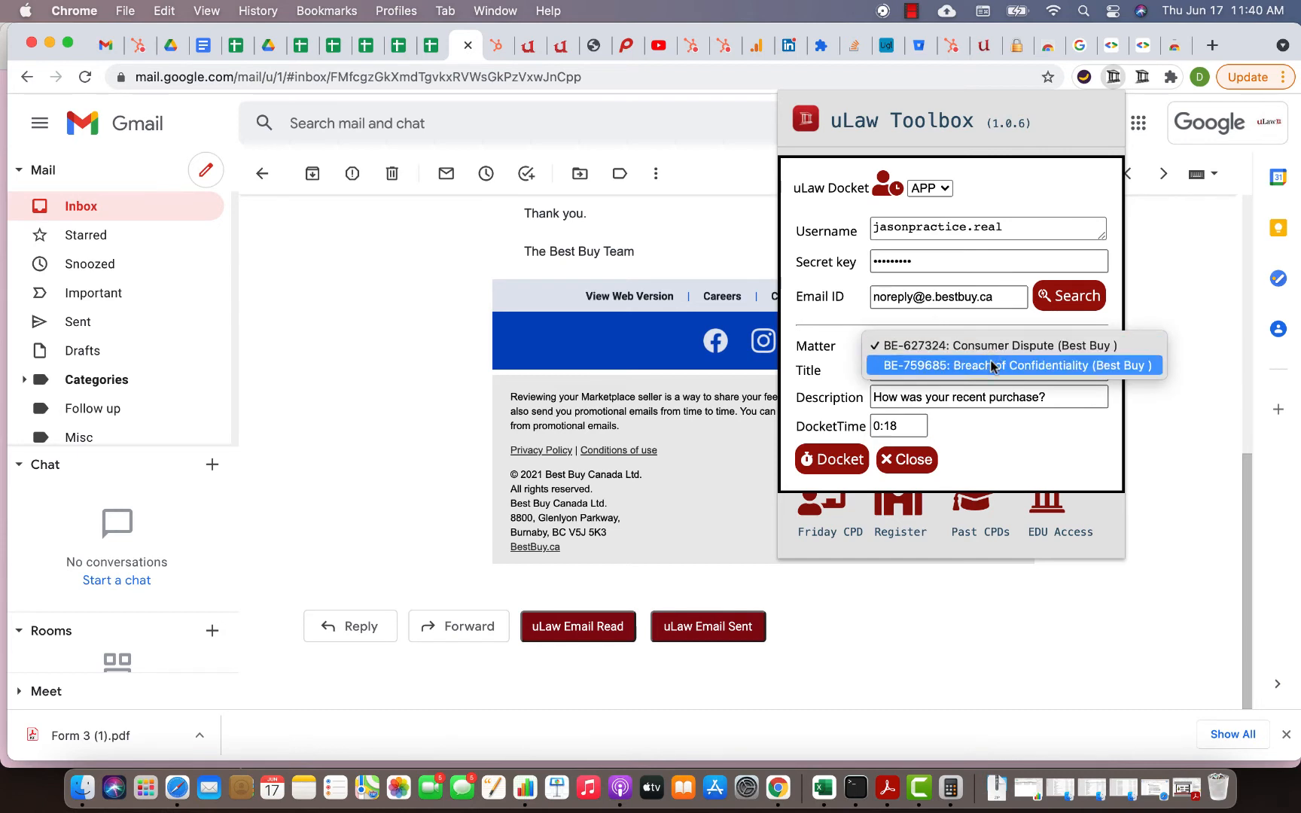
click(994, 365)
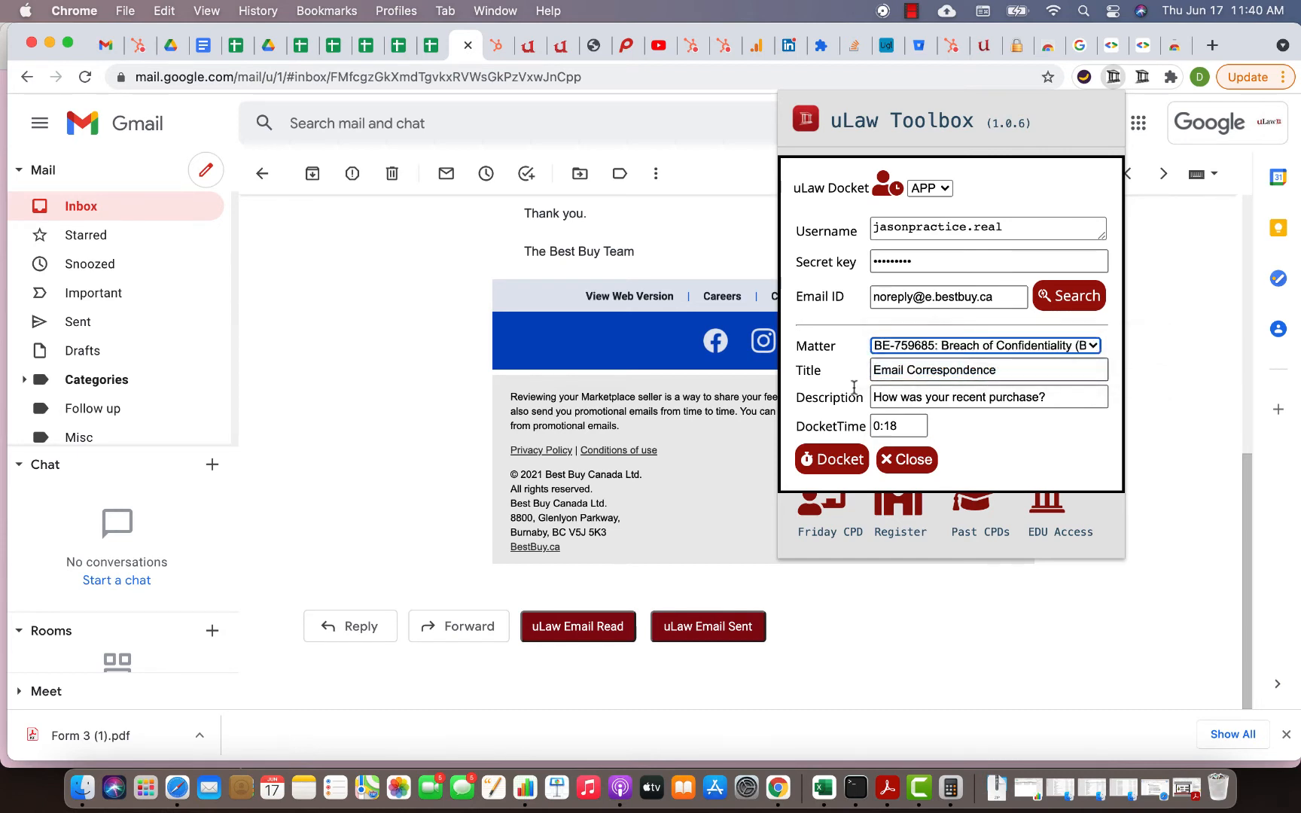
click(905, 459)
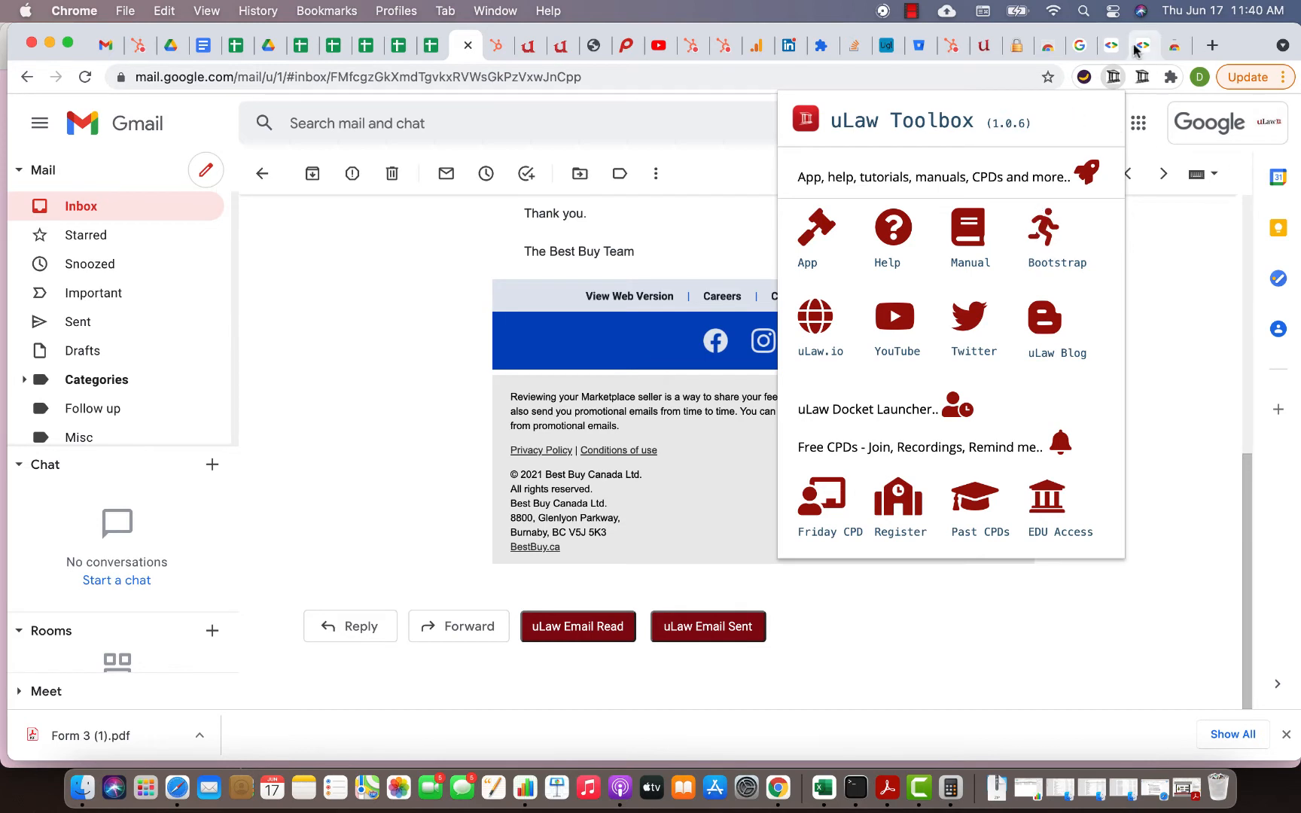
mouse_move(1151, 298)
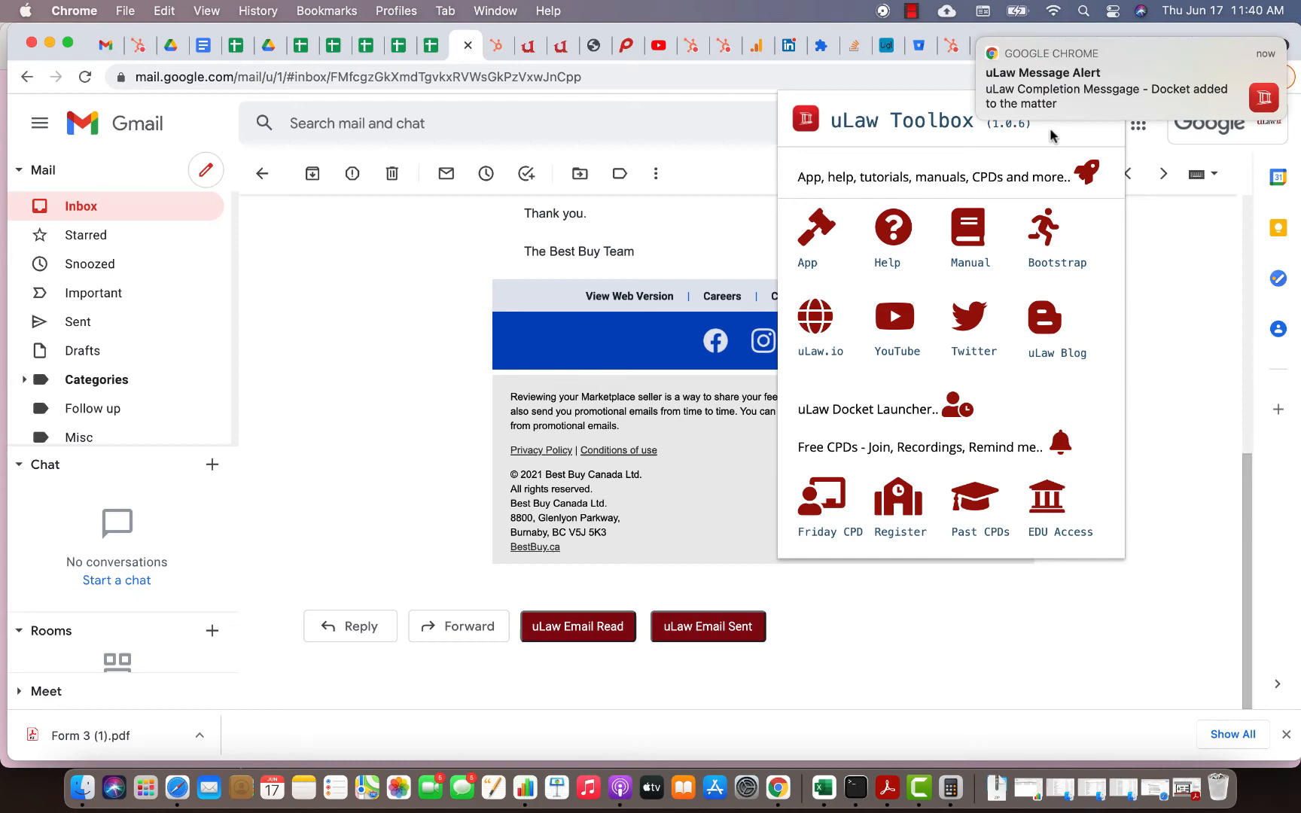
mouse_move(1177, 87)
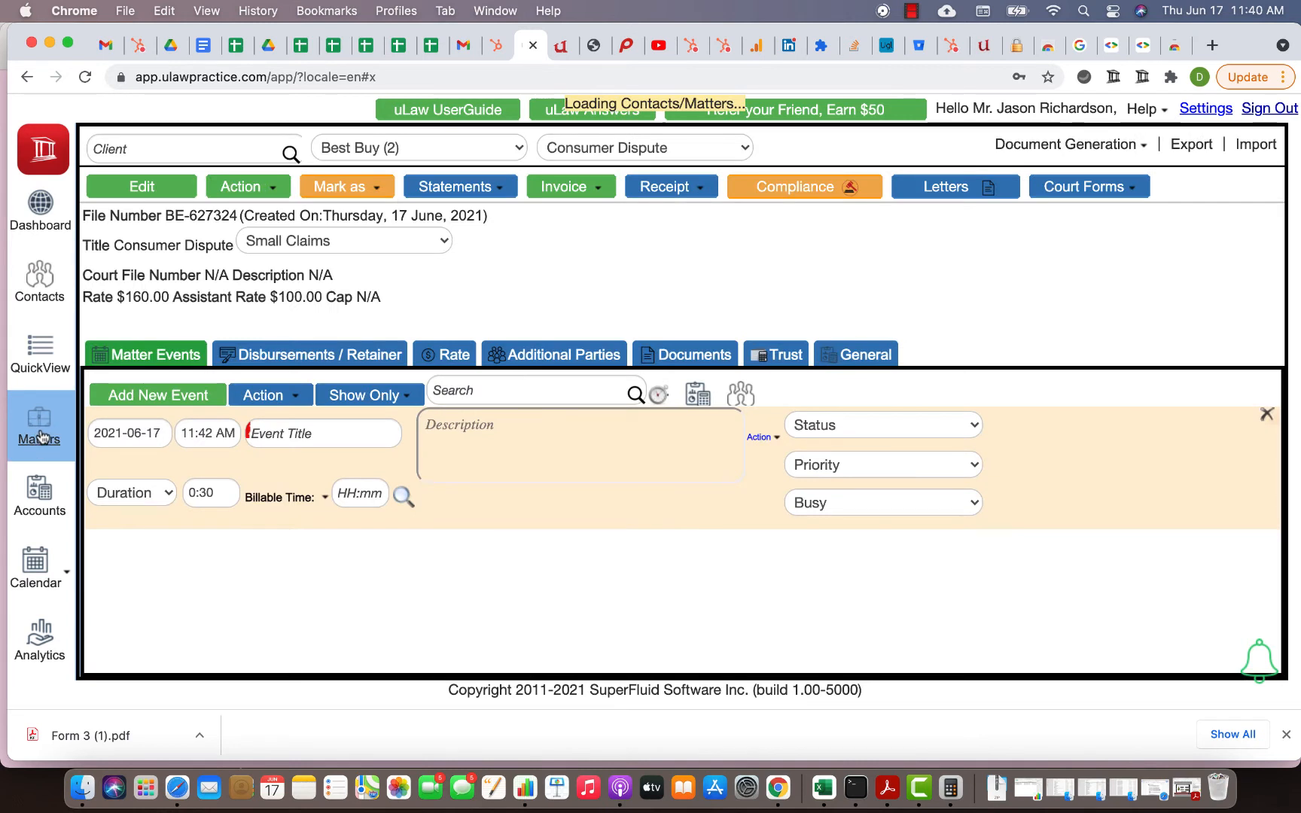
Step: Switch Best Buy's matter view to Breach of Confidentiality showing the new 0:18 Email Correspondence event
click(644, 148)
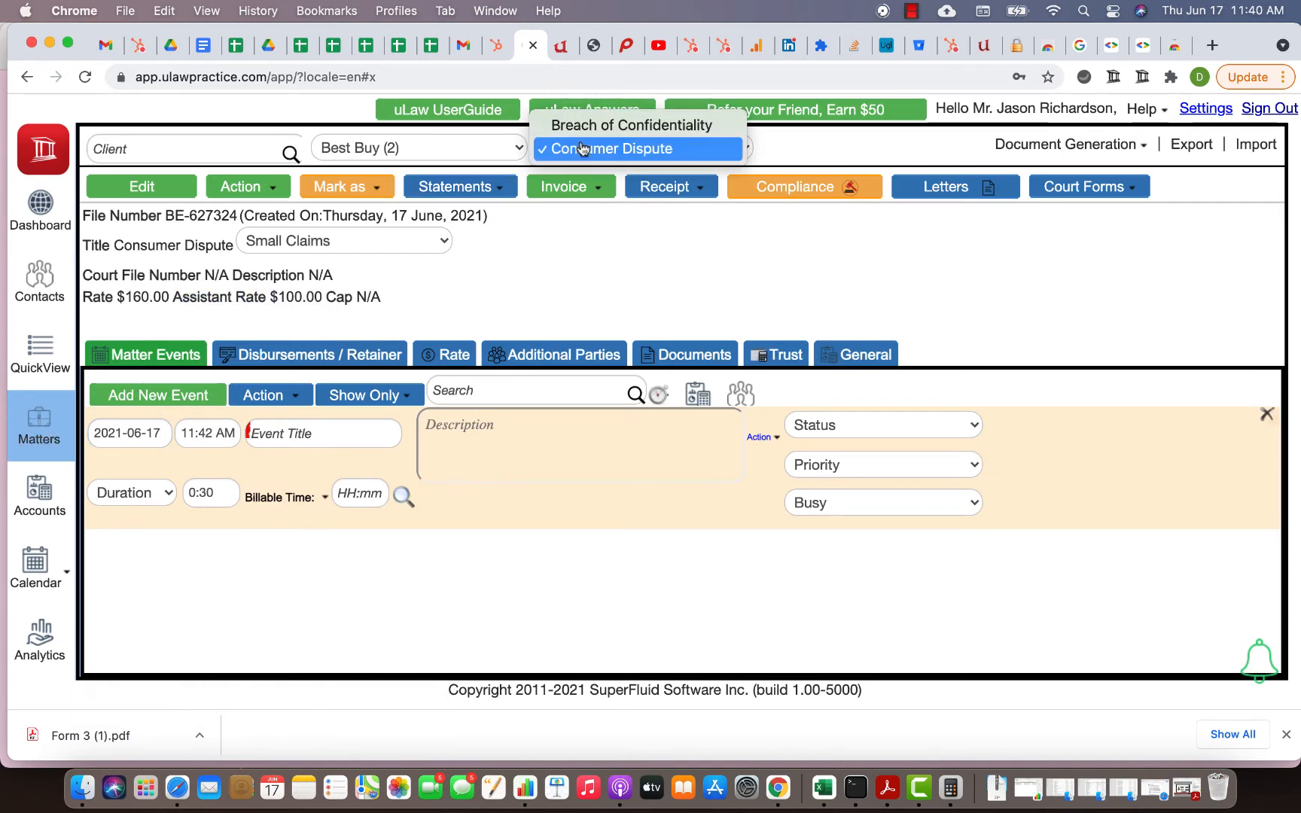
click(607, 149)
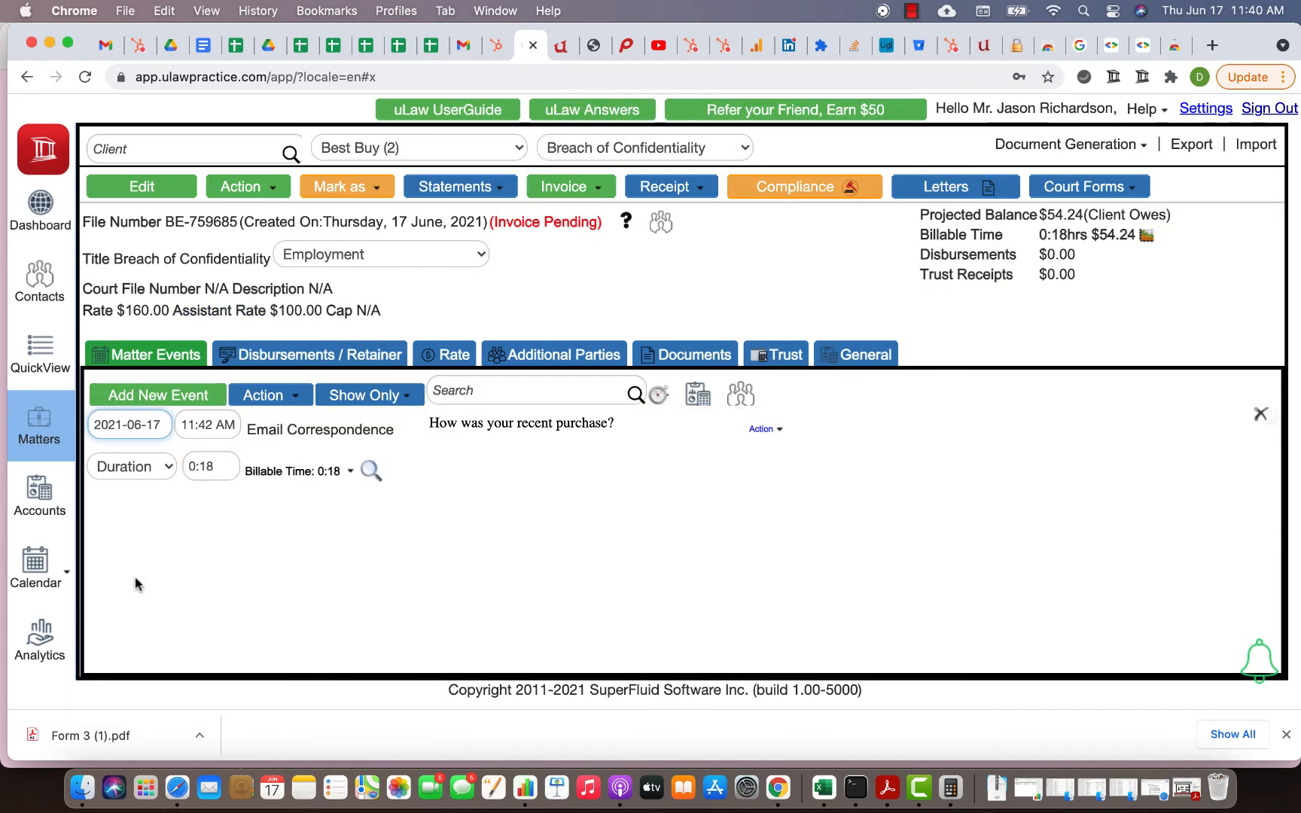
mouse_move(208, 425)
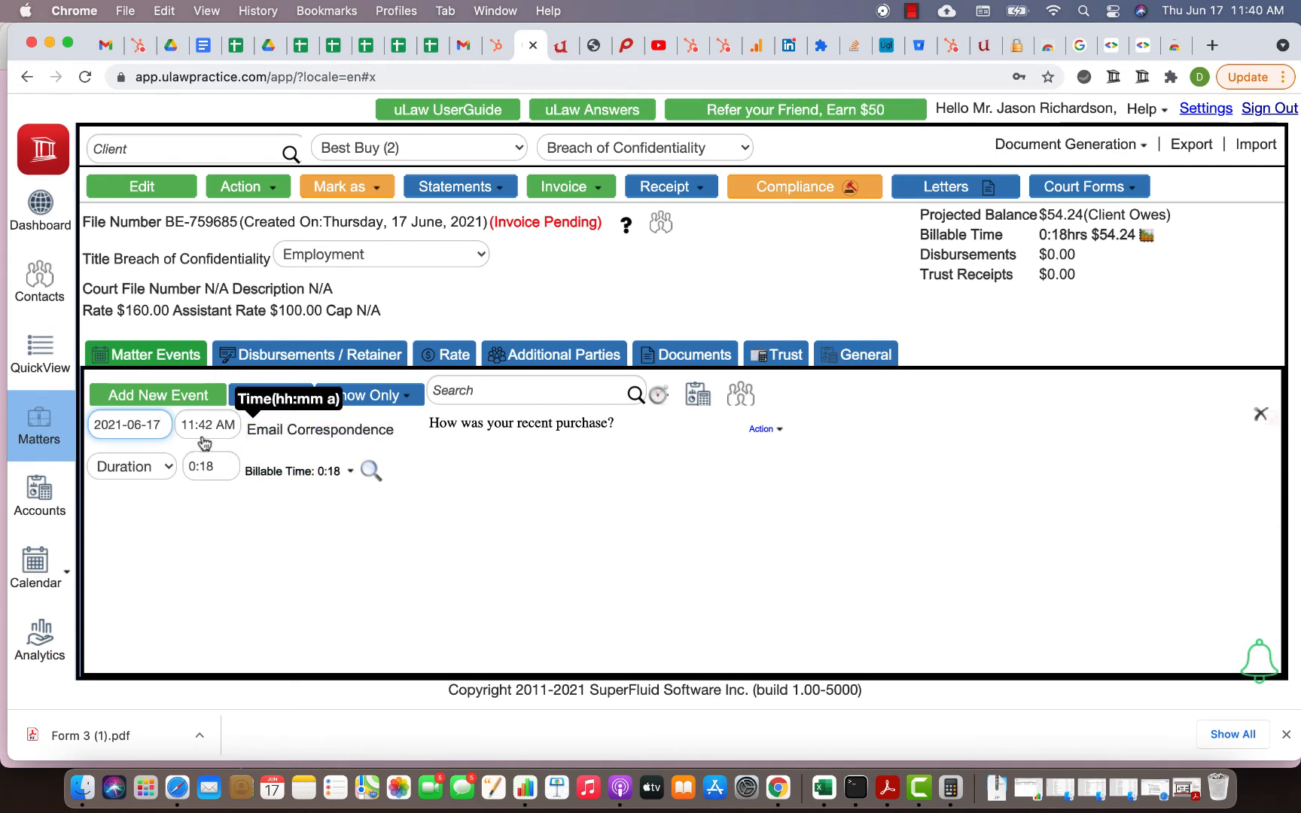
mouse_move(334, 449)
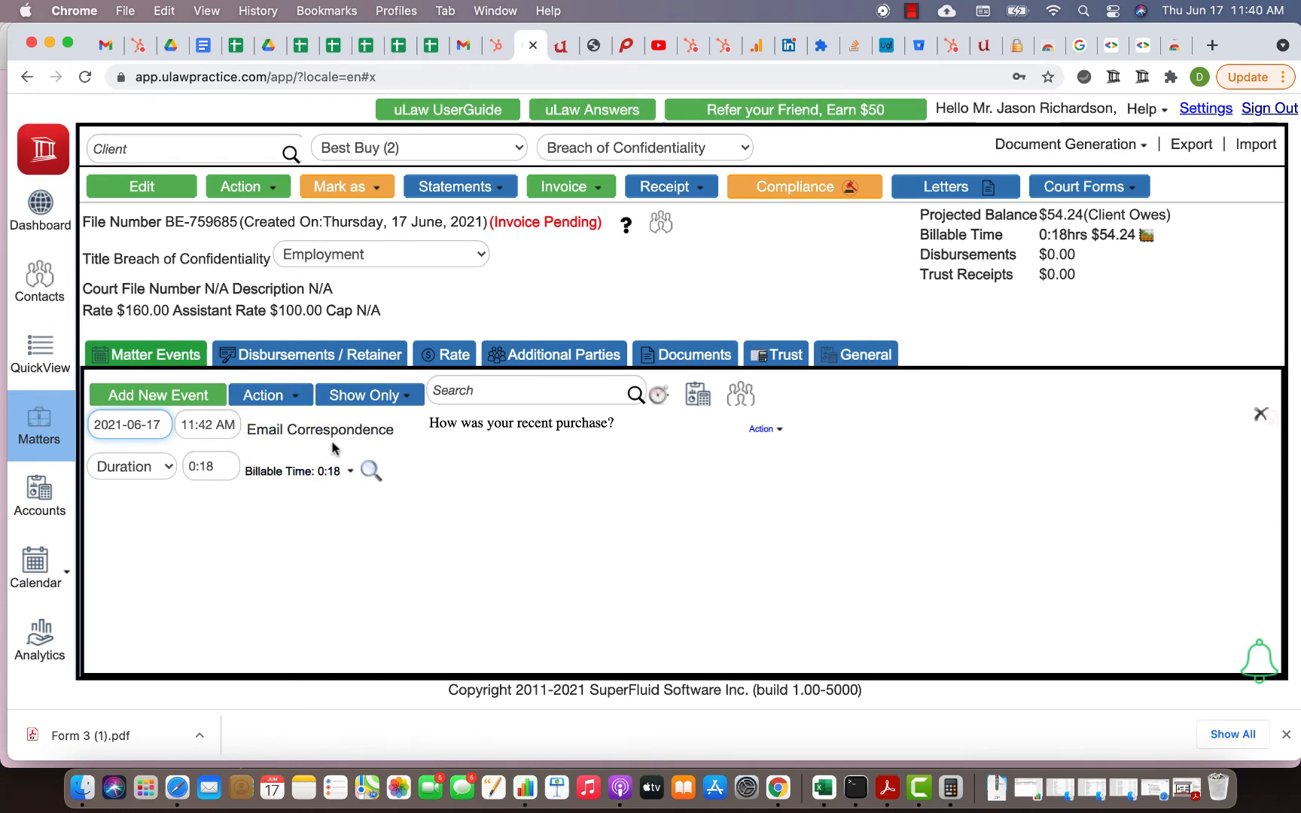
mouse_move(601, 539)
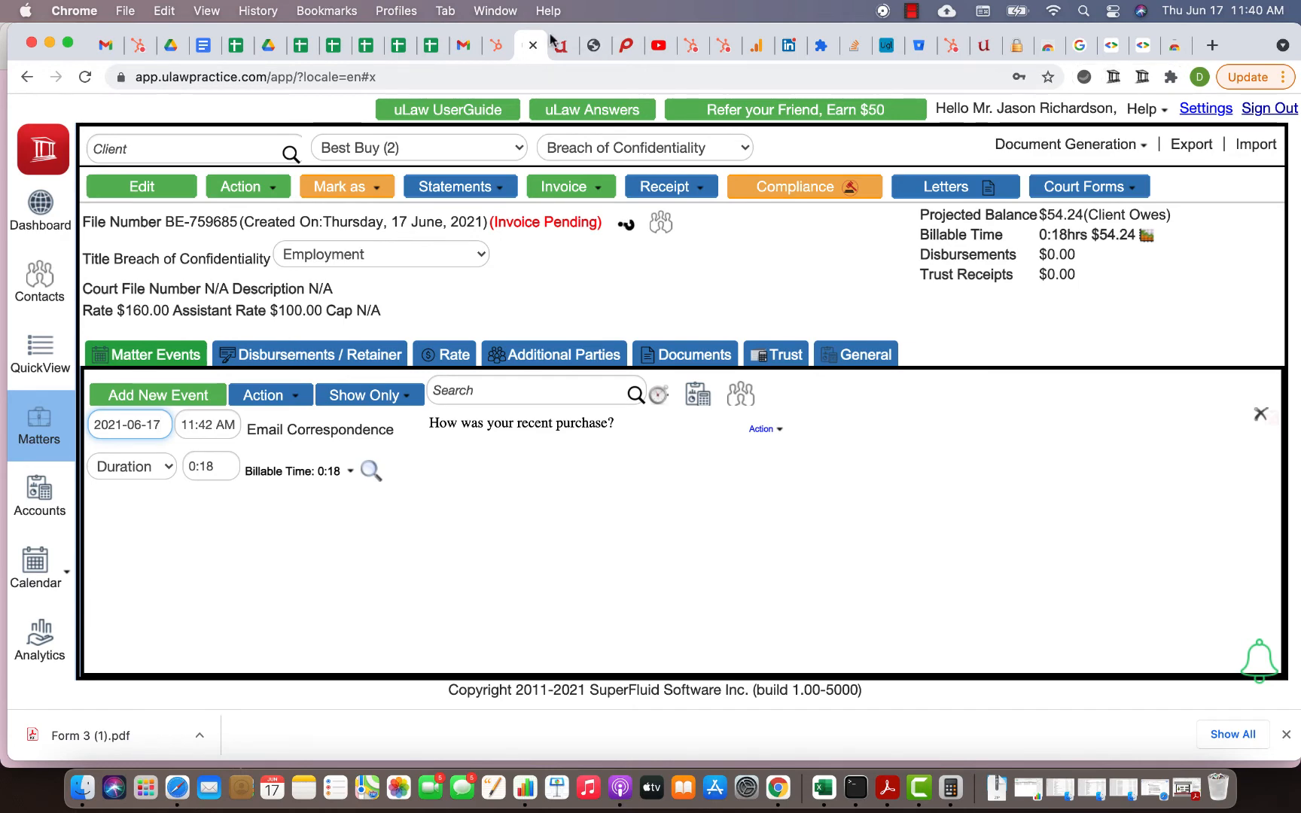
Step: Start a new docket for the Best Buy email and assign it to matter BE-627324 Consumer Dispute
click(531, 46)
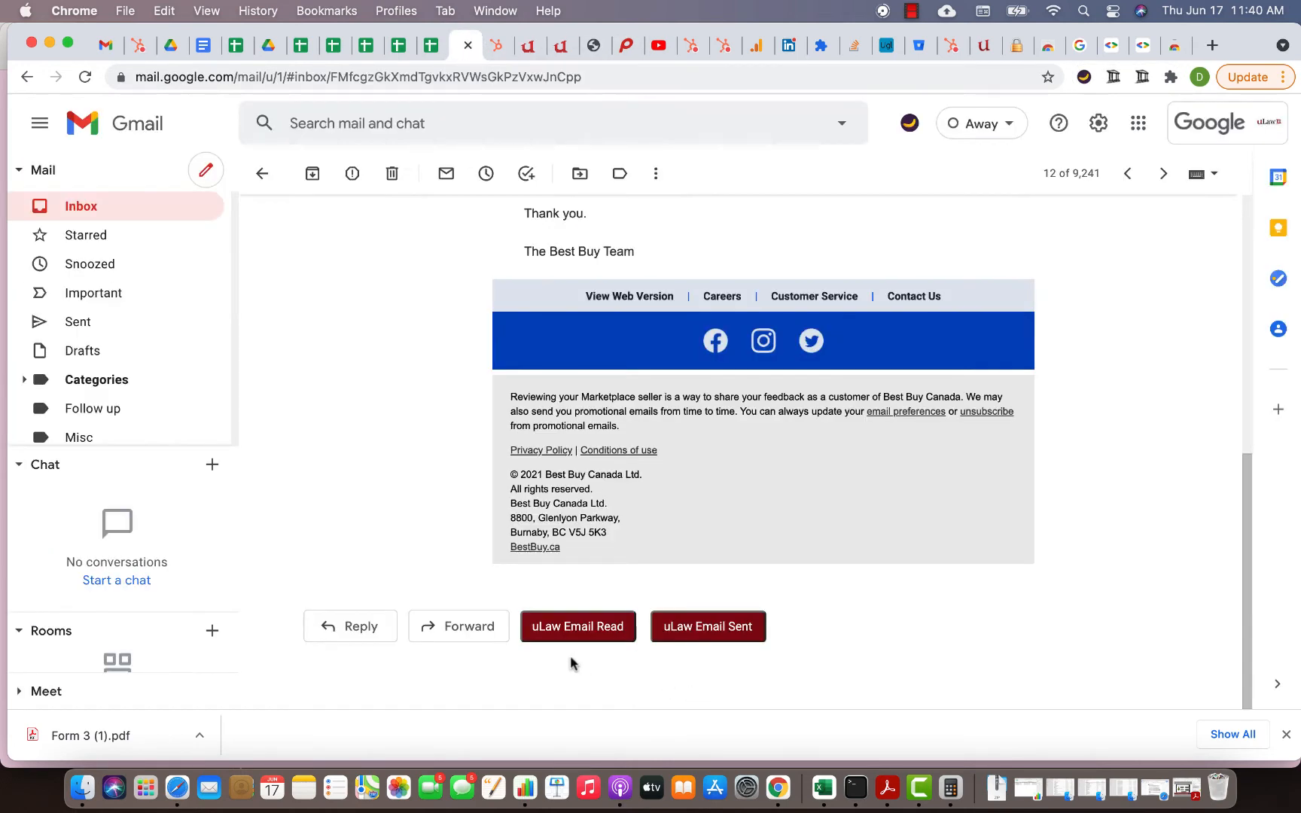
mouse_move(577, 599)
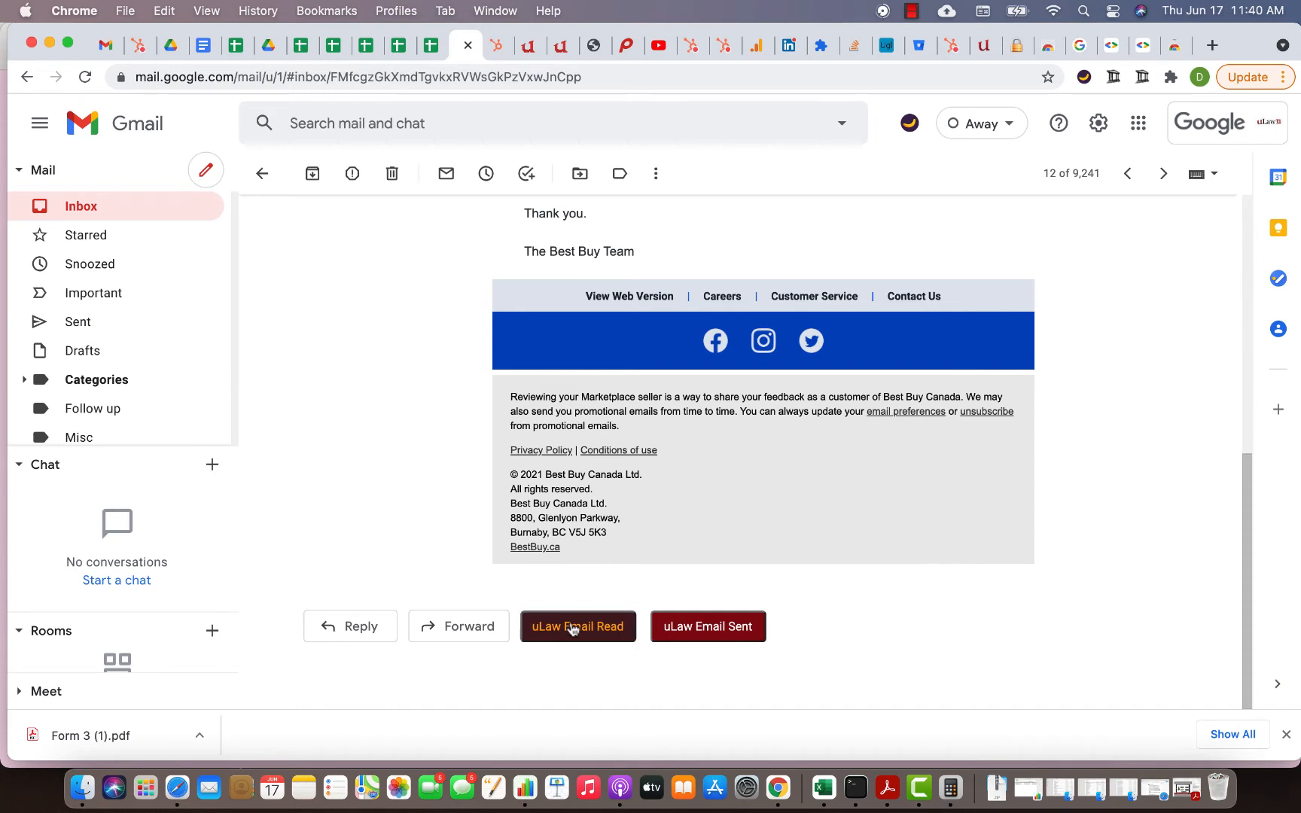
click(1112, 77)
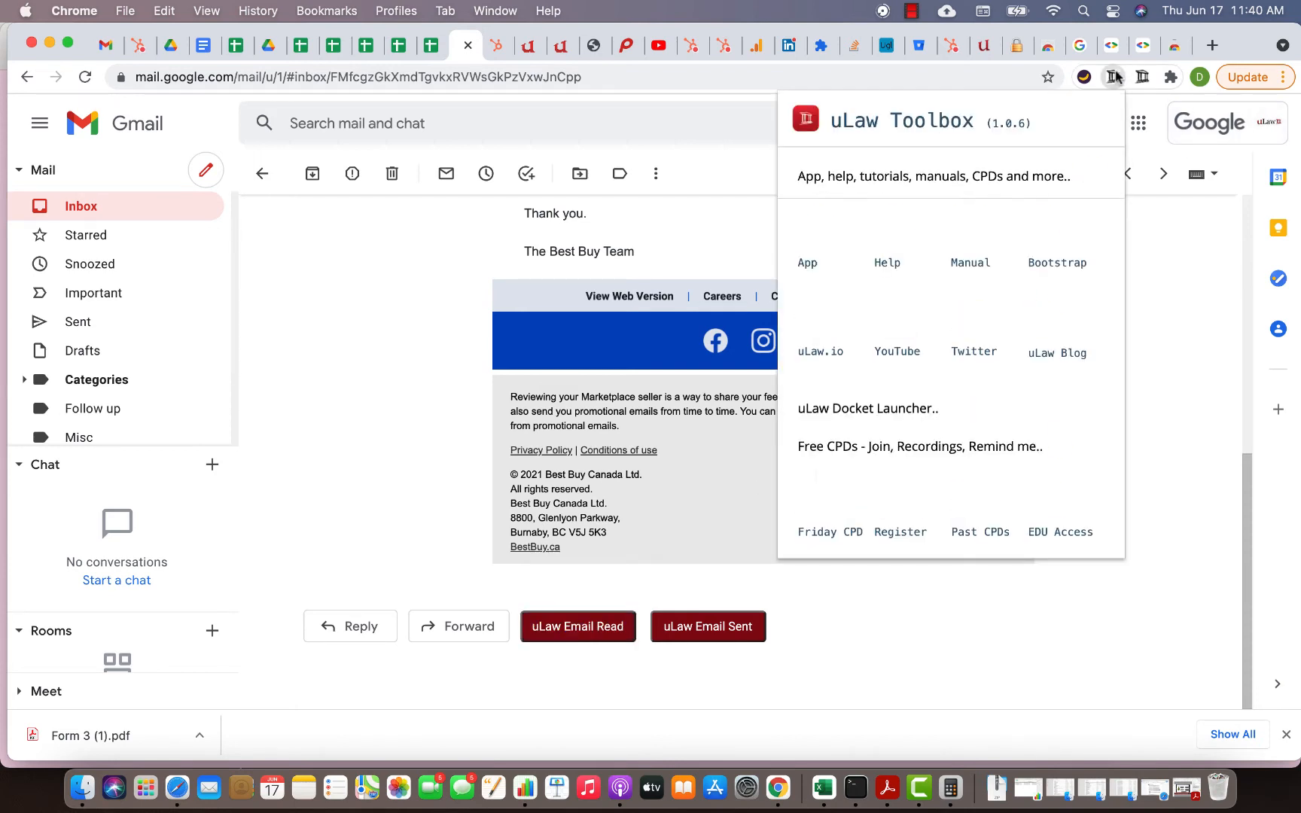
click(865, 408)
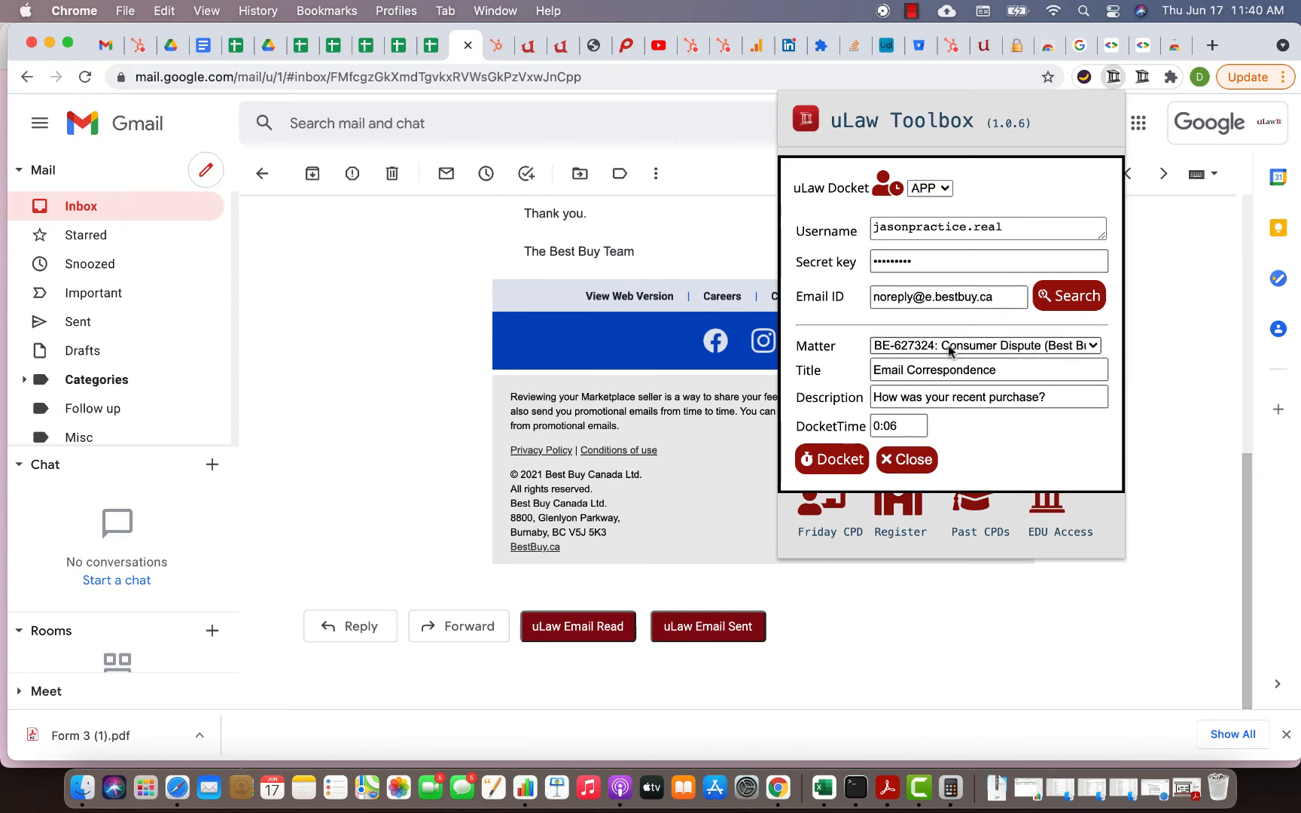
click(986, 345)
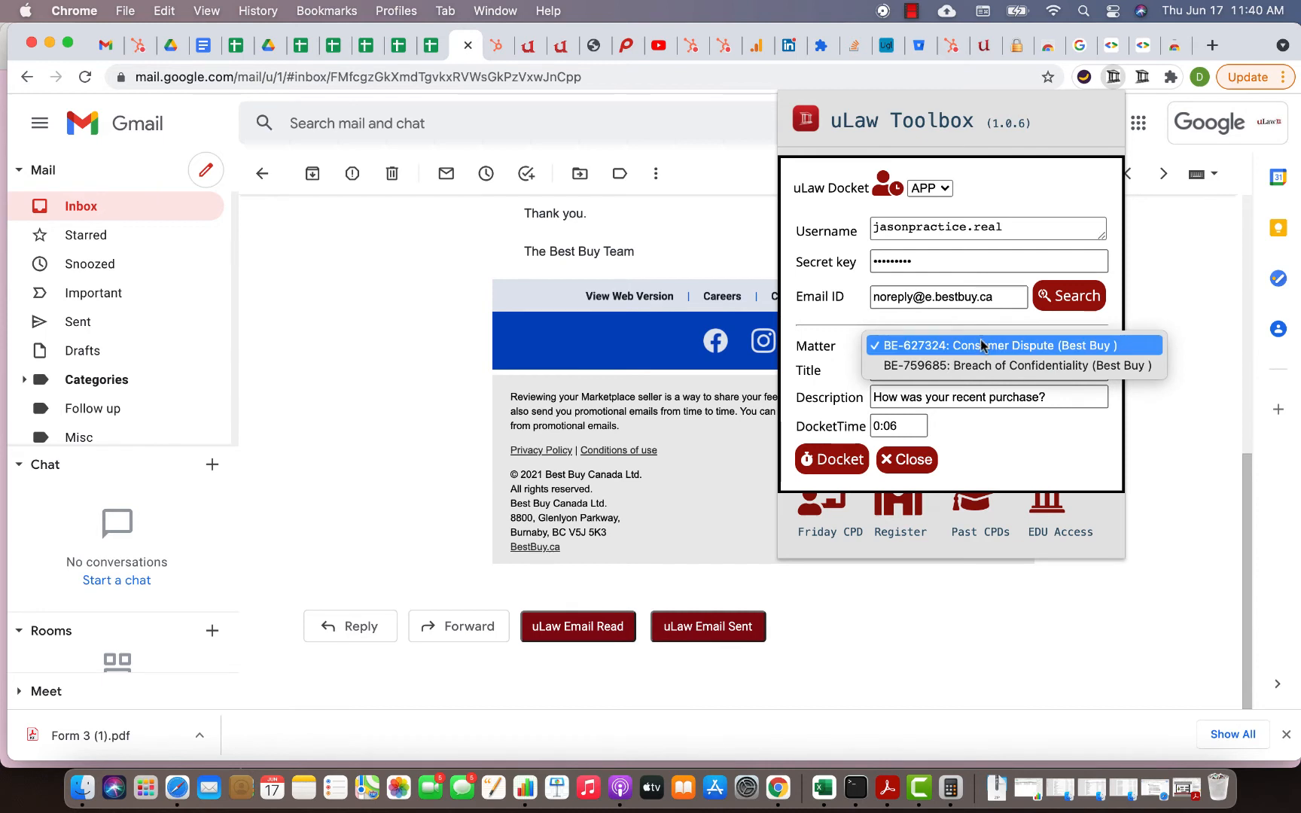
click(999, 345)
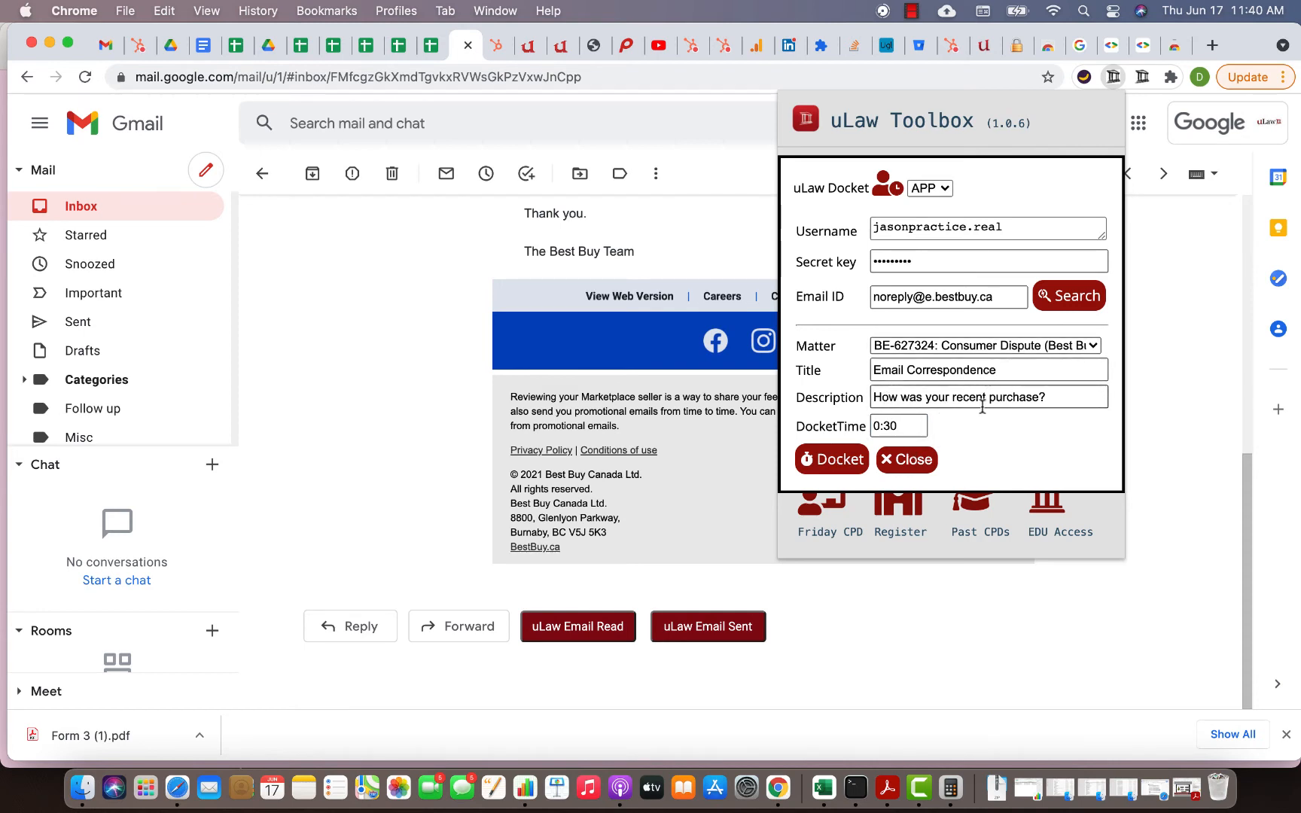
Step: Extend the docket title to 'Email Correspondence from Client'
click(986, 369)
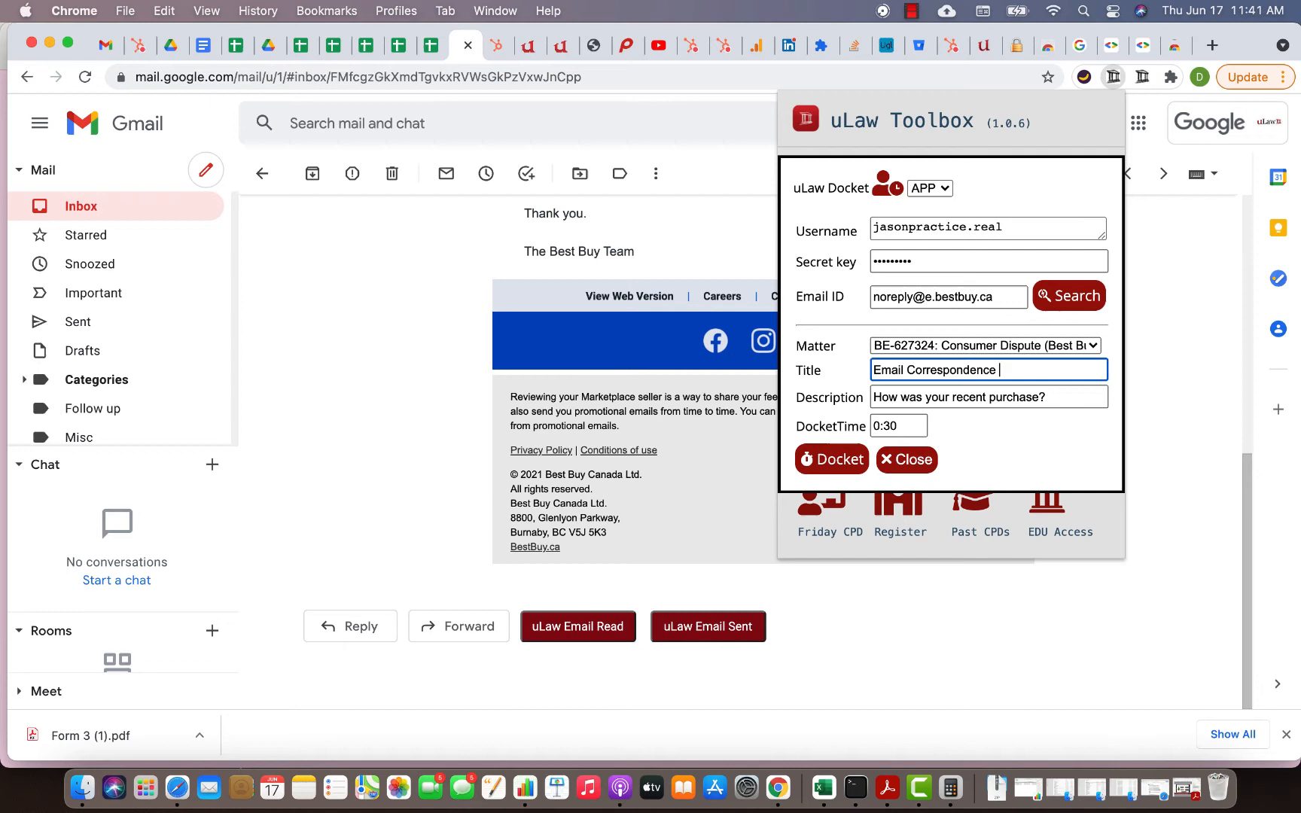
text(from Cl)
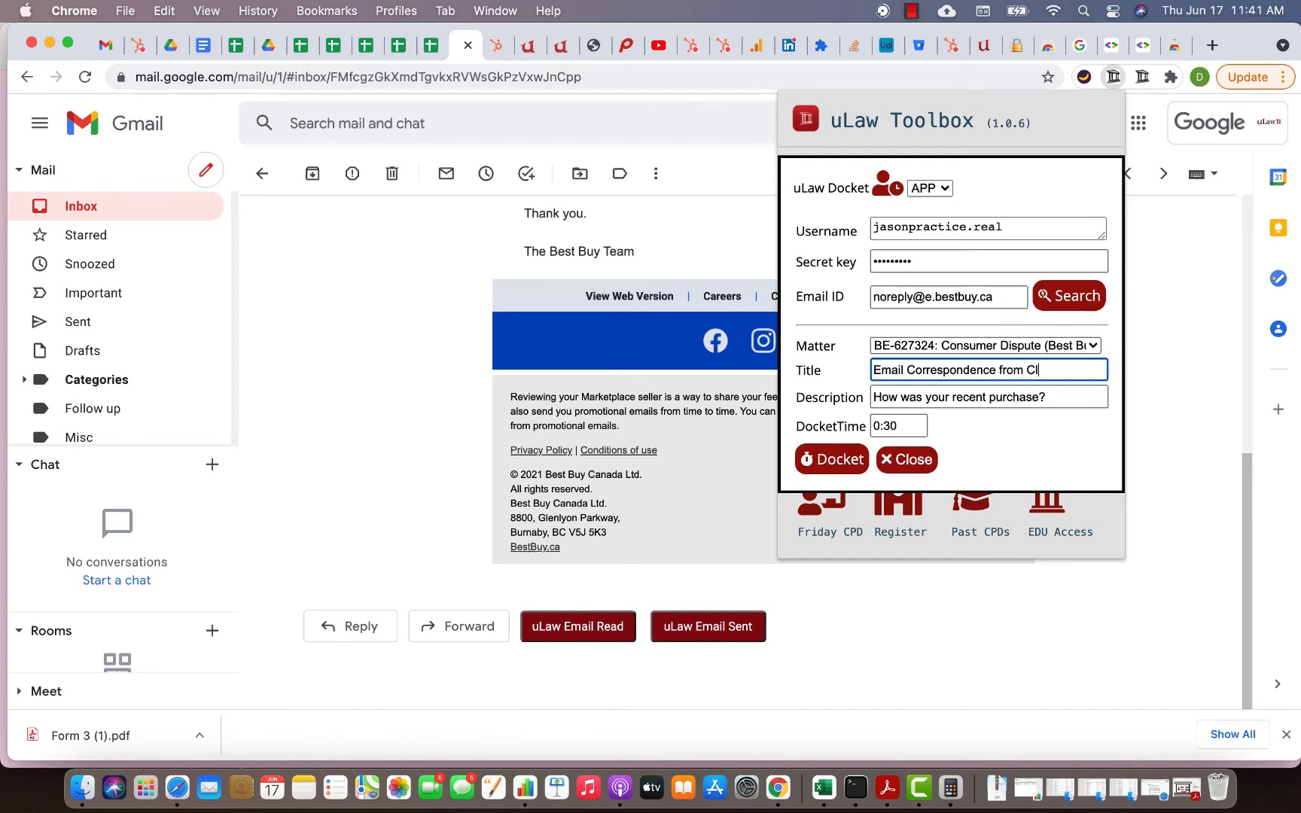
text(ient)
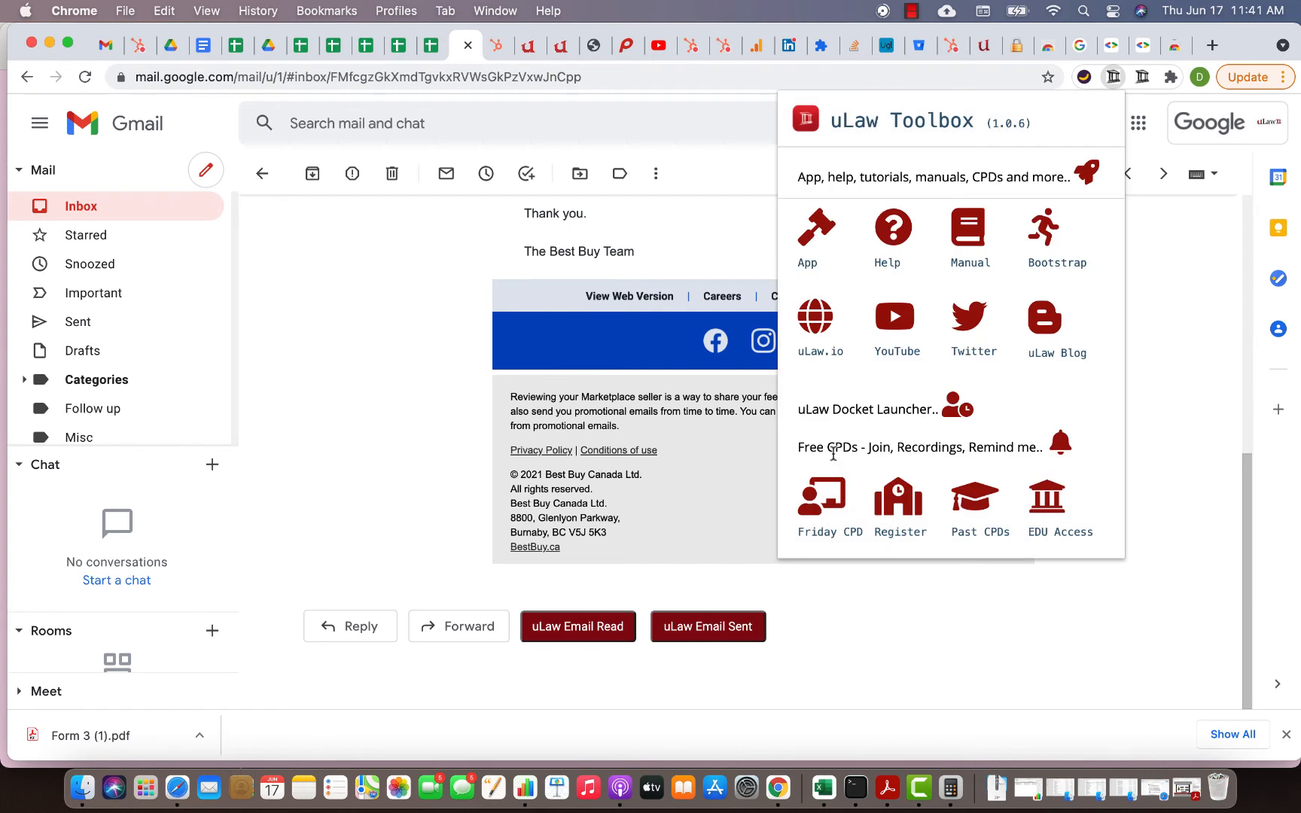
mouse_move(1126, 21)
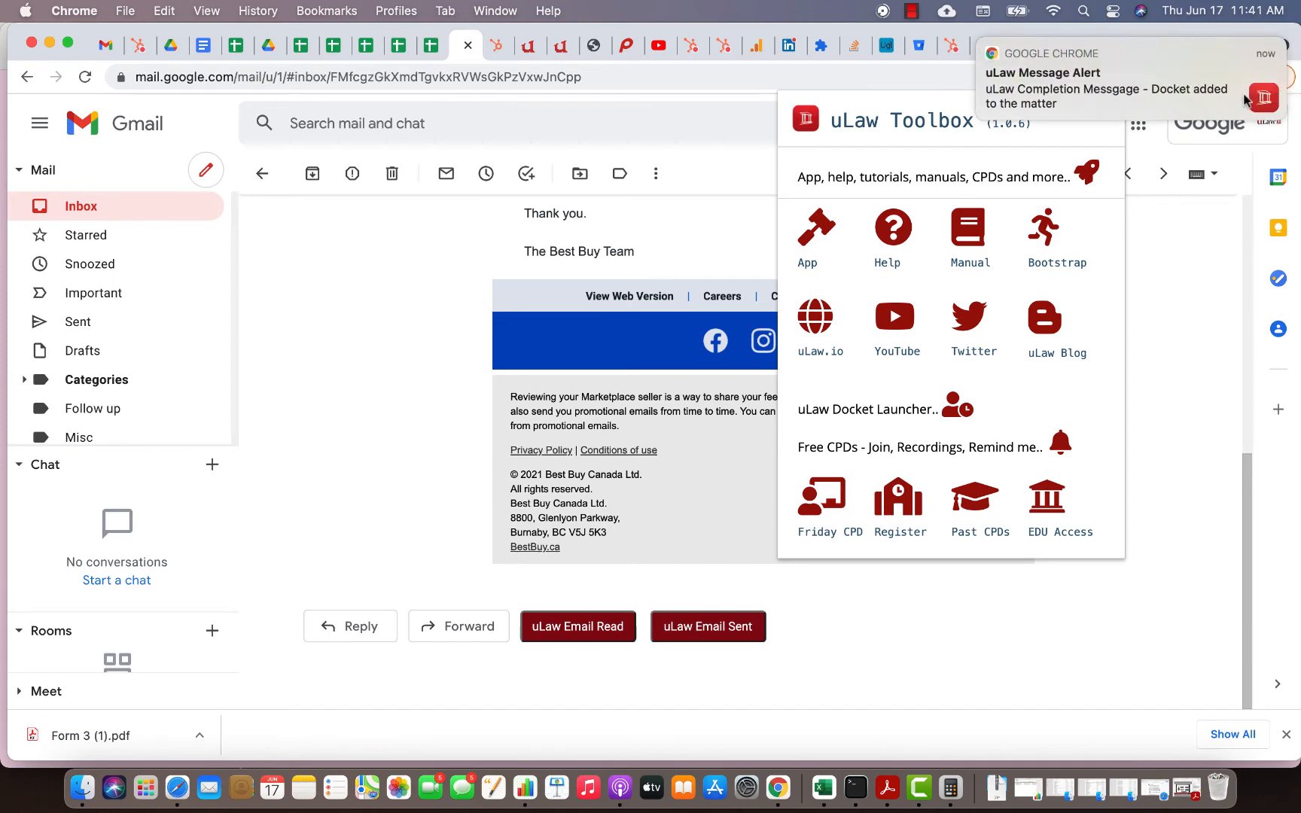
mouse_move(528, 45)
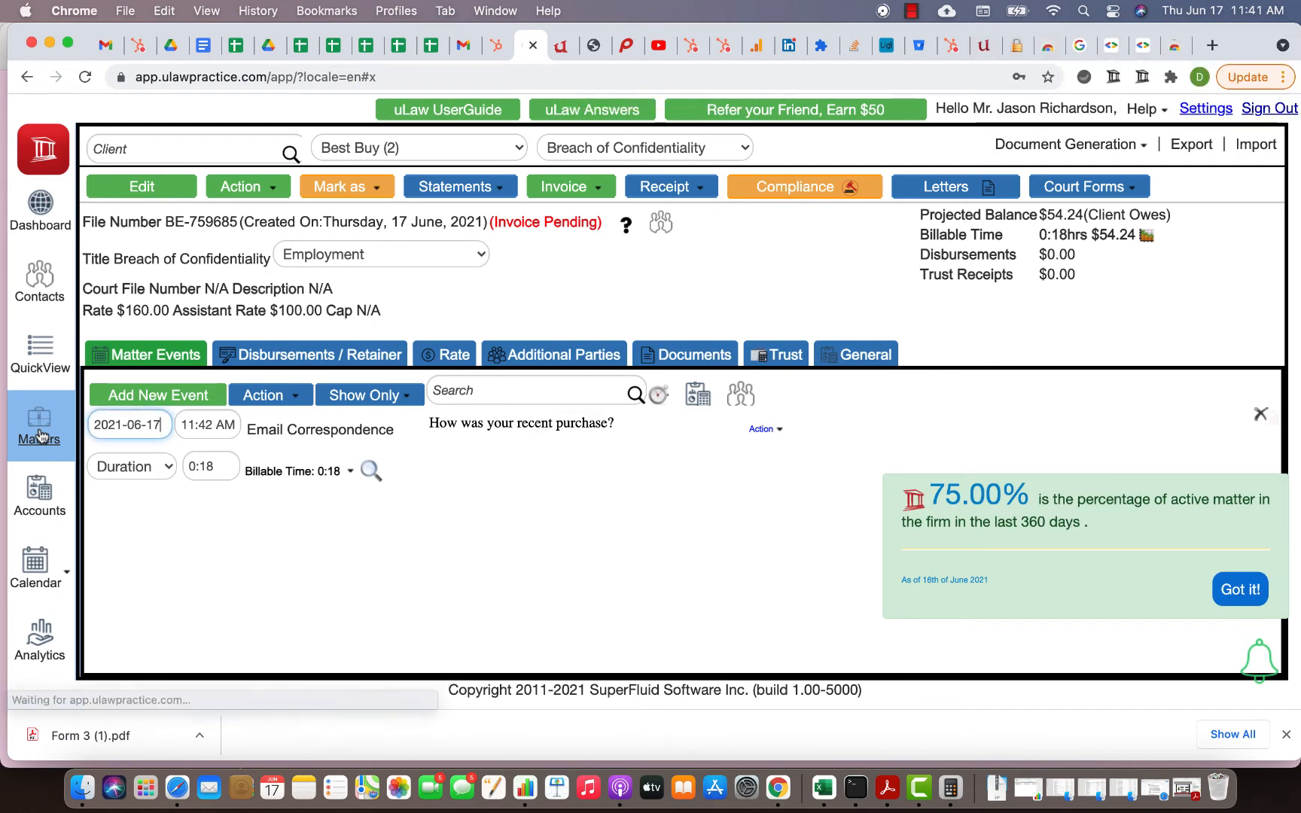
Step: Switch to the Consumer Dispute matter and view its new 0:30 Email Correspondence from Client event
click(643, 147)
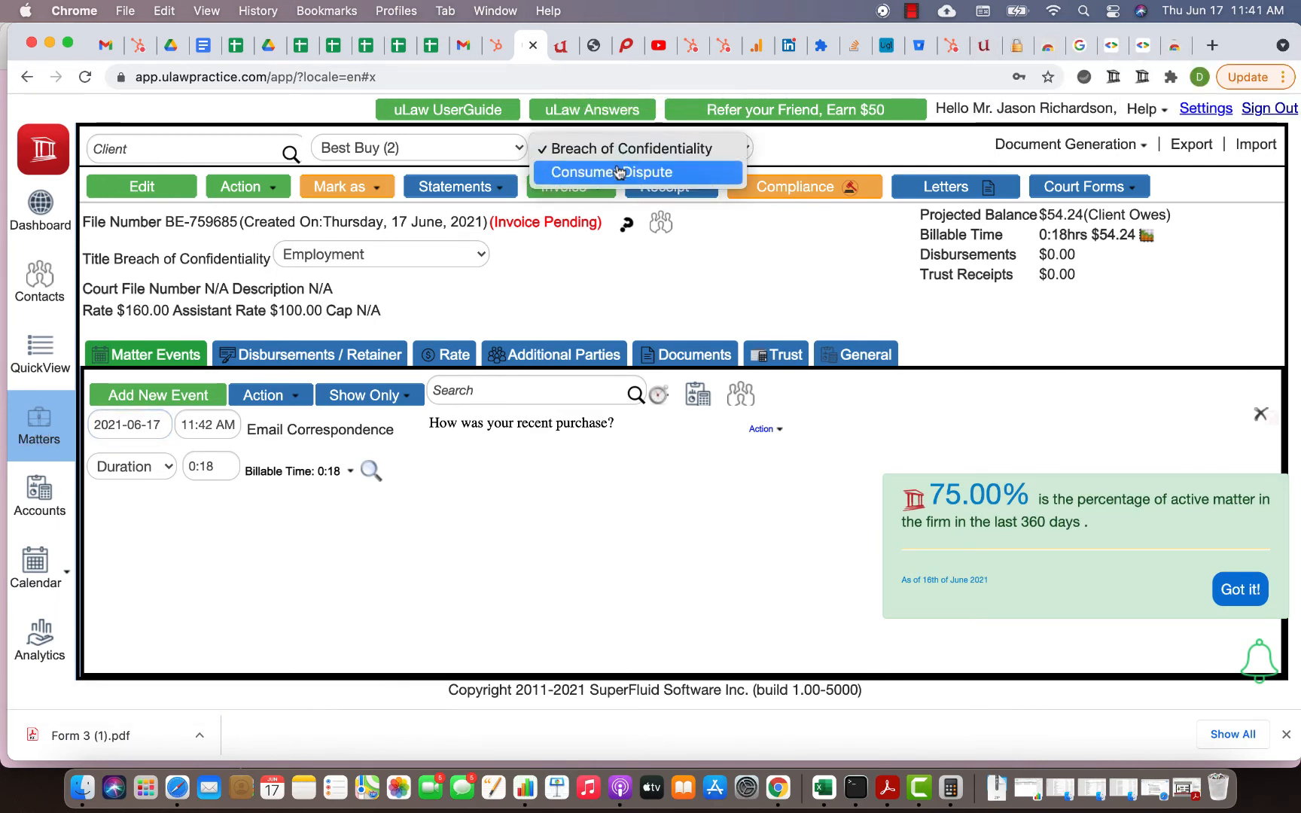
click(610, 172)
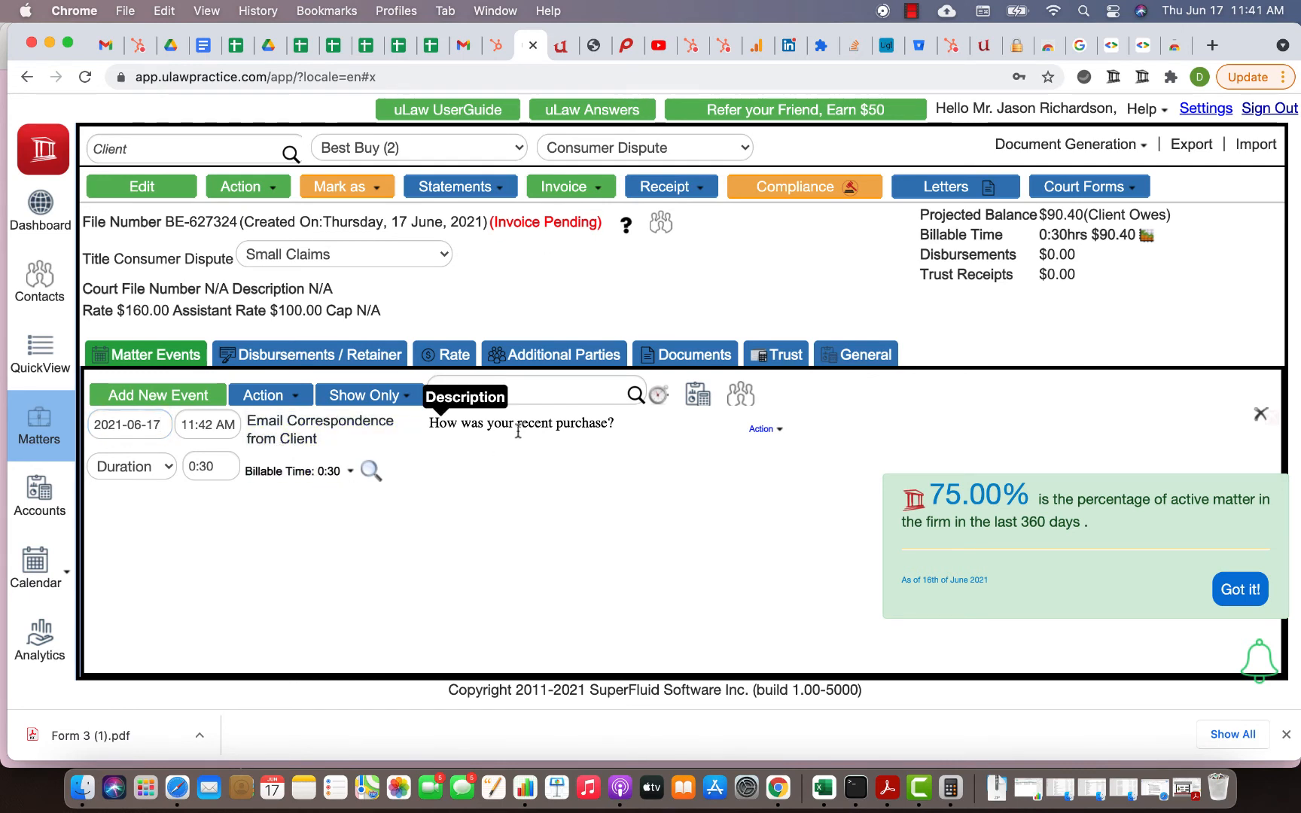
click(1239, 588)
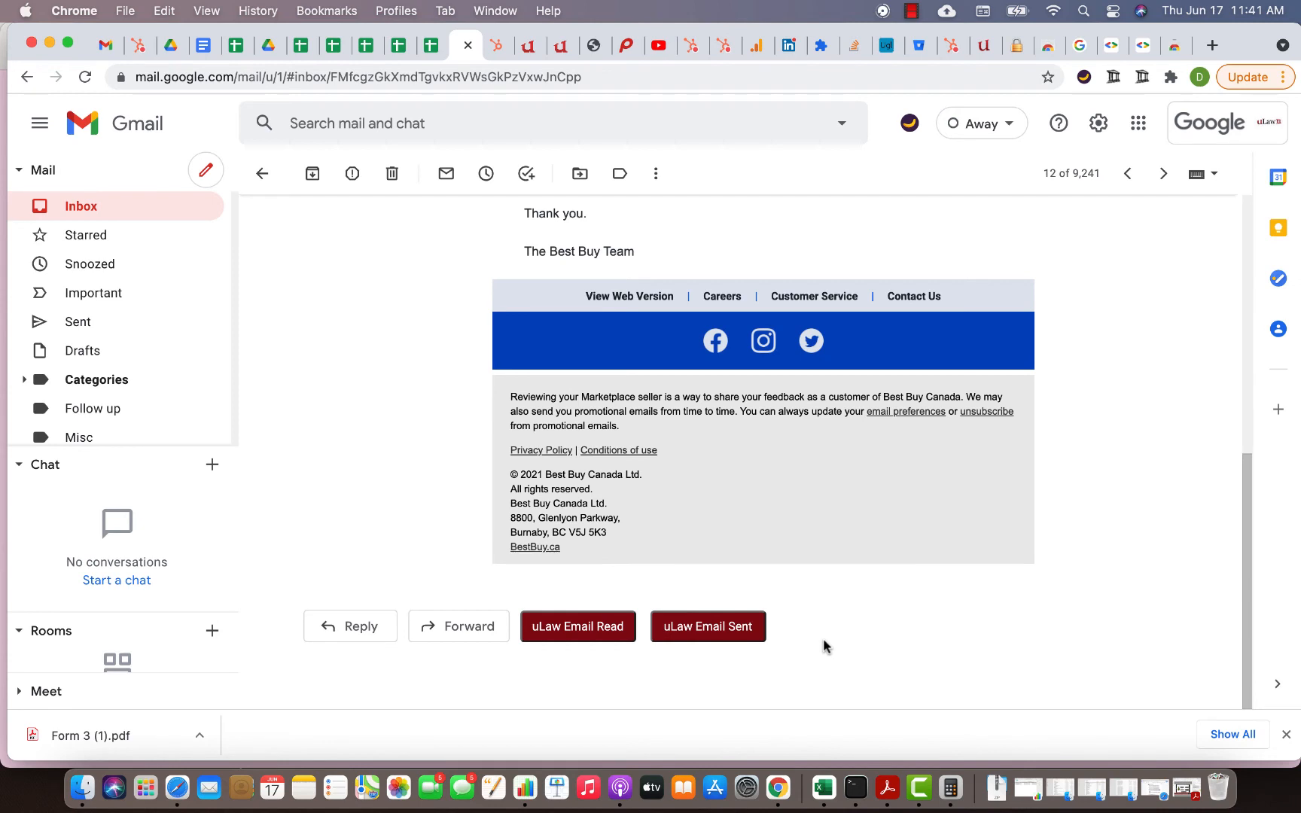
mouse_move(750, 657)
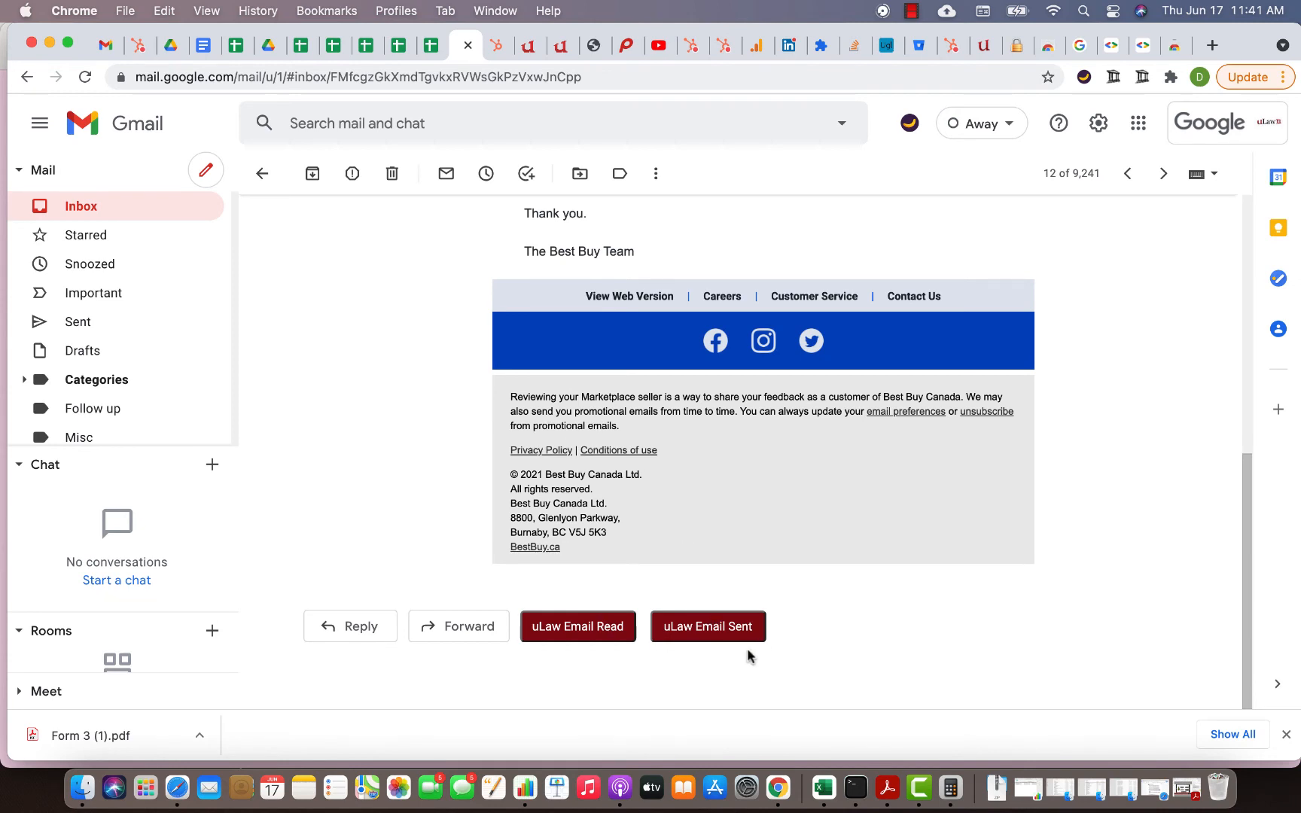
mouse_move(721, 667)
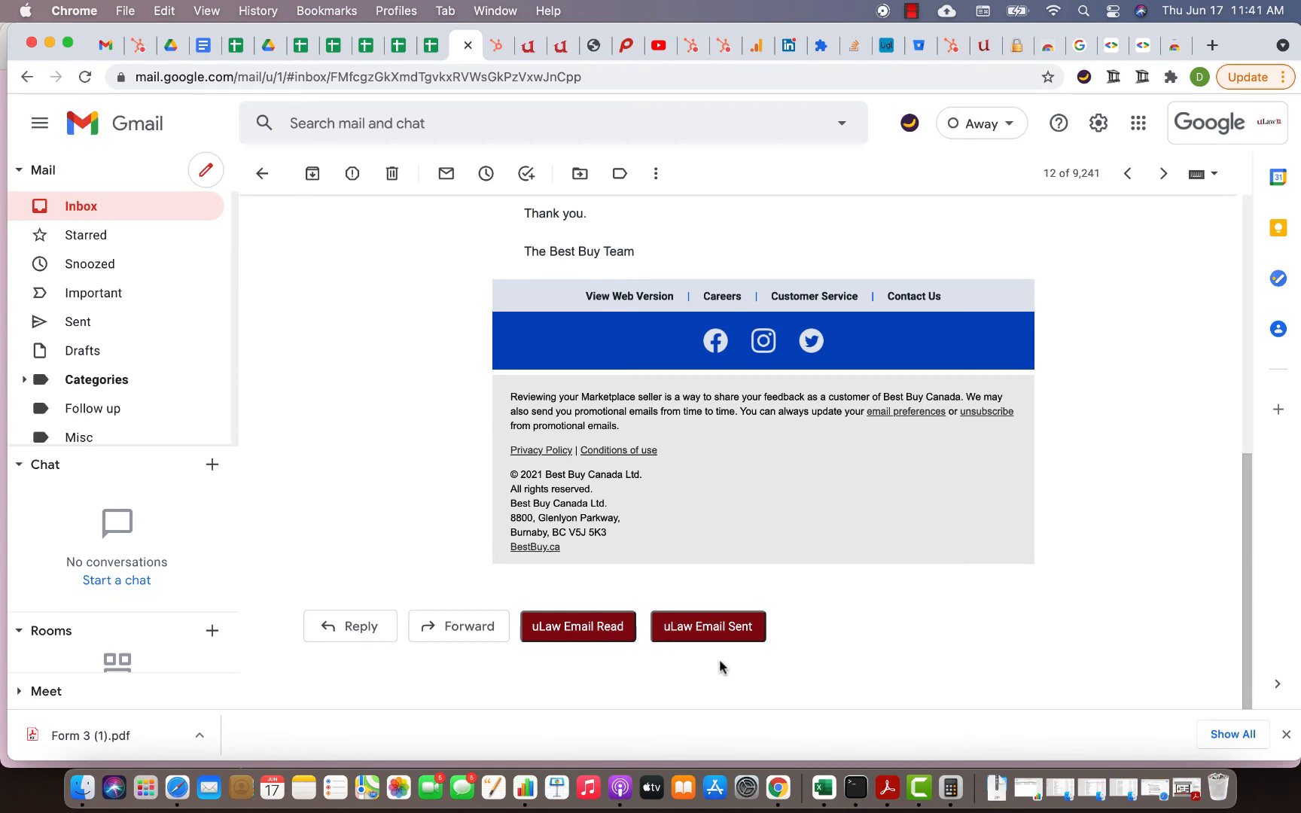
mouse_move(205, 171)
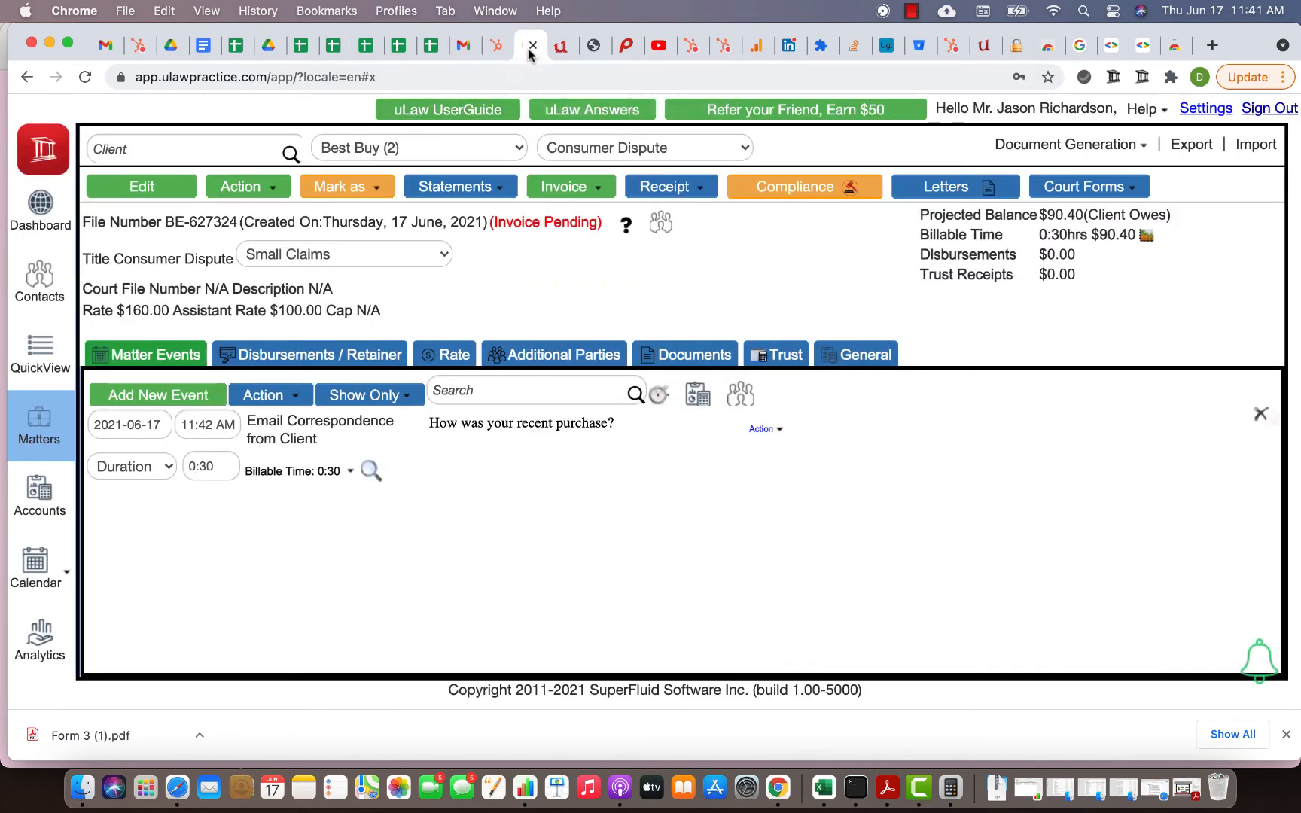
Step: Dismiss the mail setup prompt and start a new message to the Best Buy noreply address
click(40, 281)
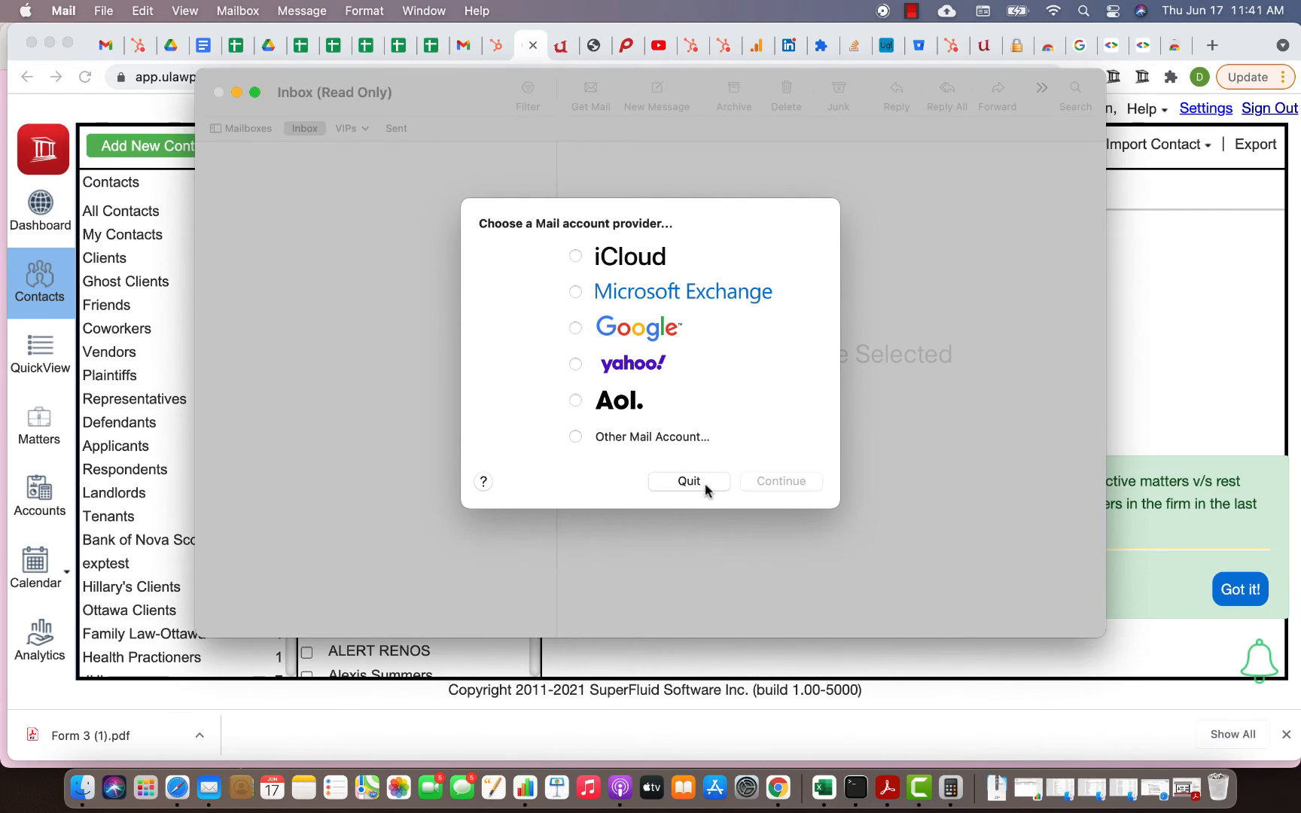
click(688, 482)
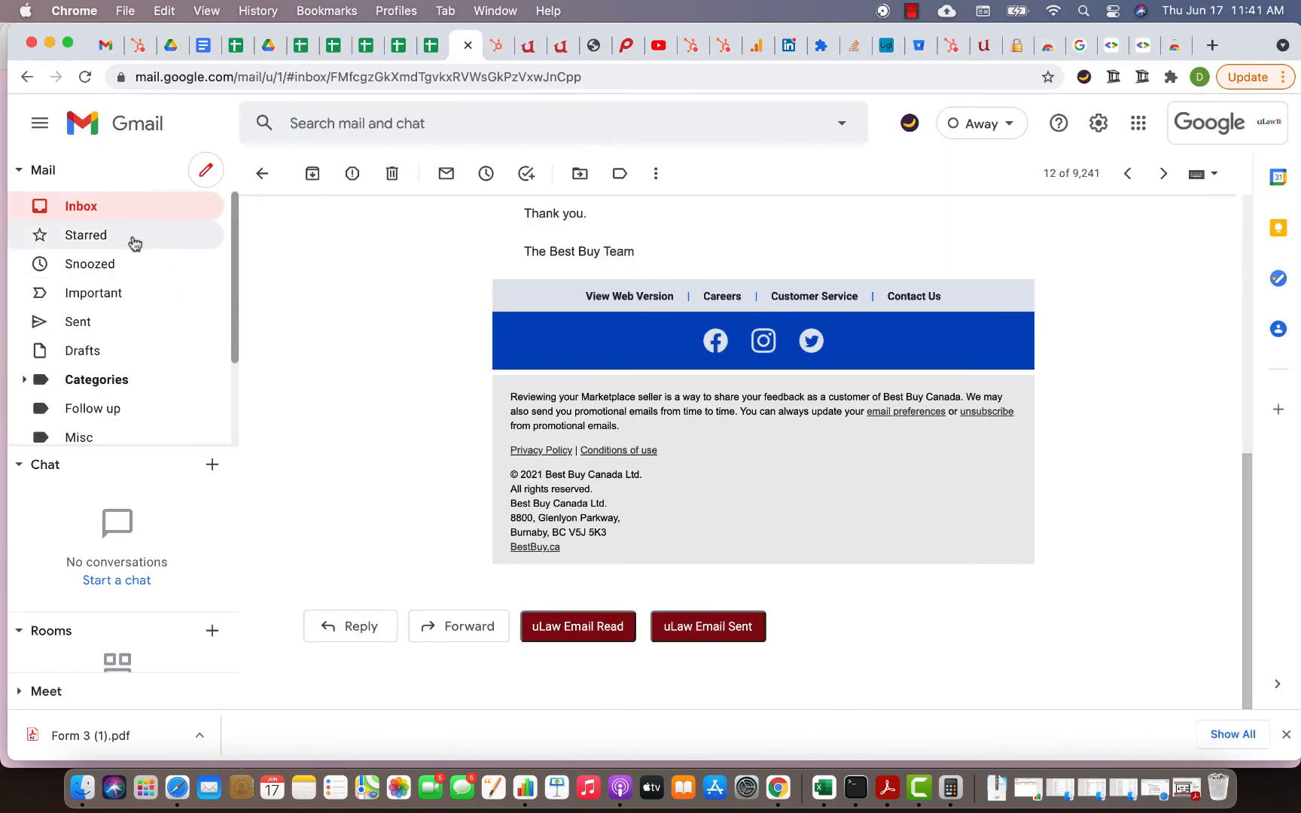
click(204, 170)
text(E)
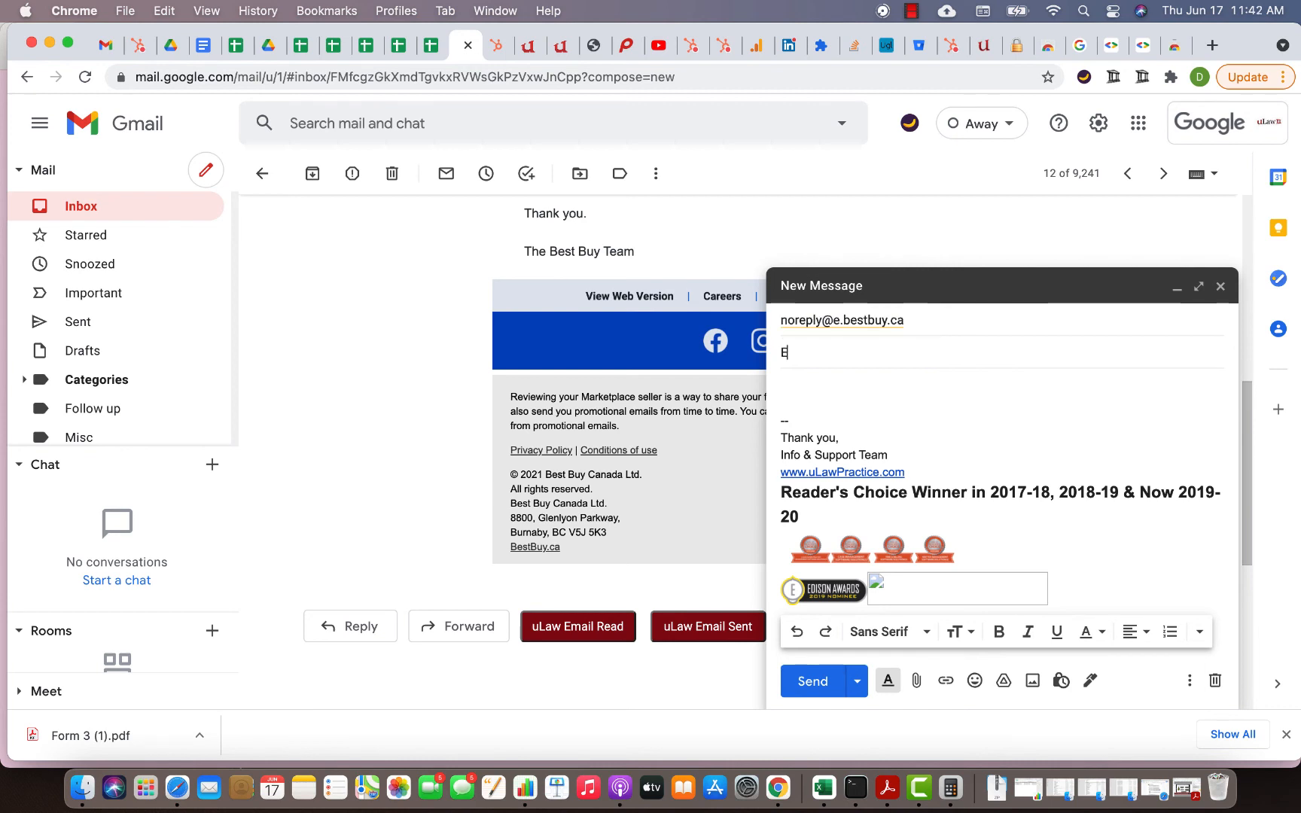
Step: Send the message with subject 'Email sent' and view it in Sent
text(mail sent)
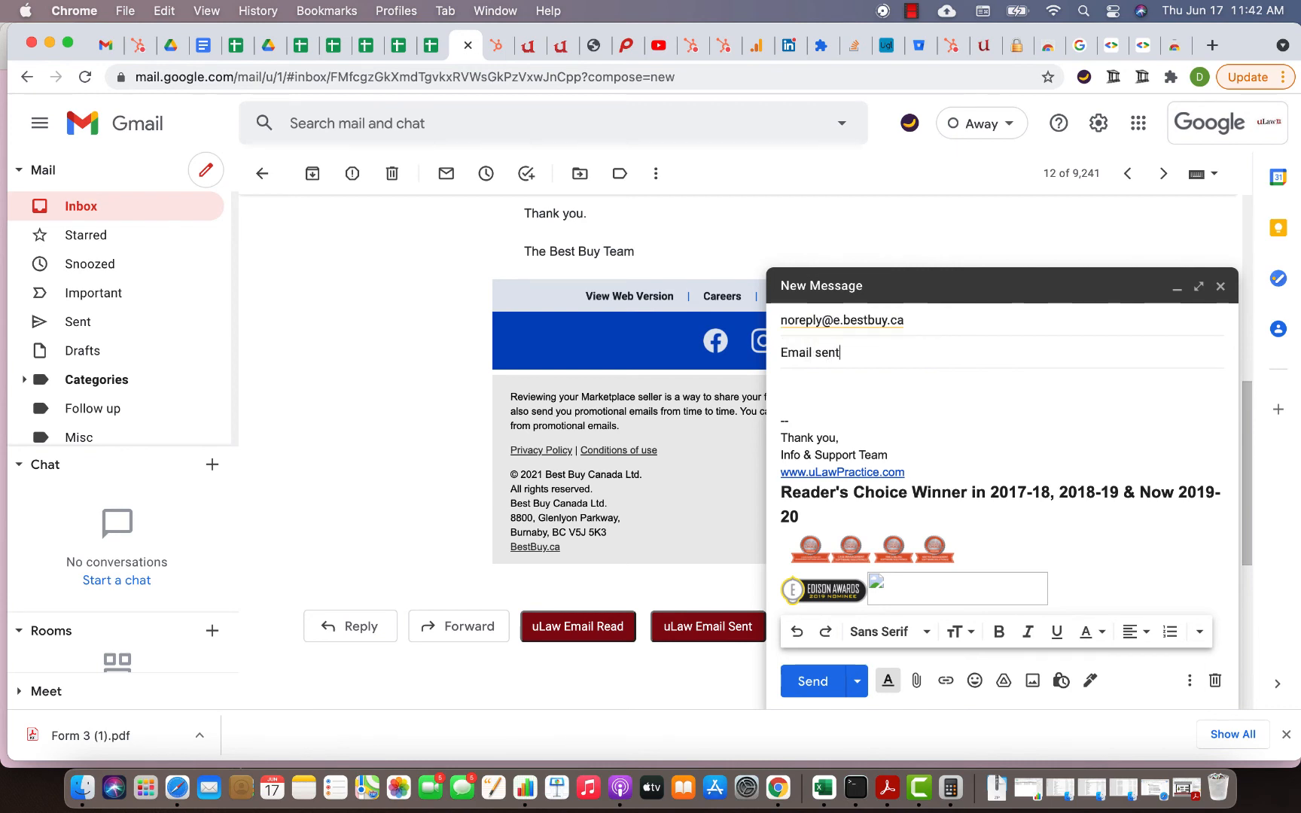
click(812, 680)
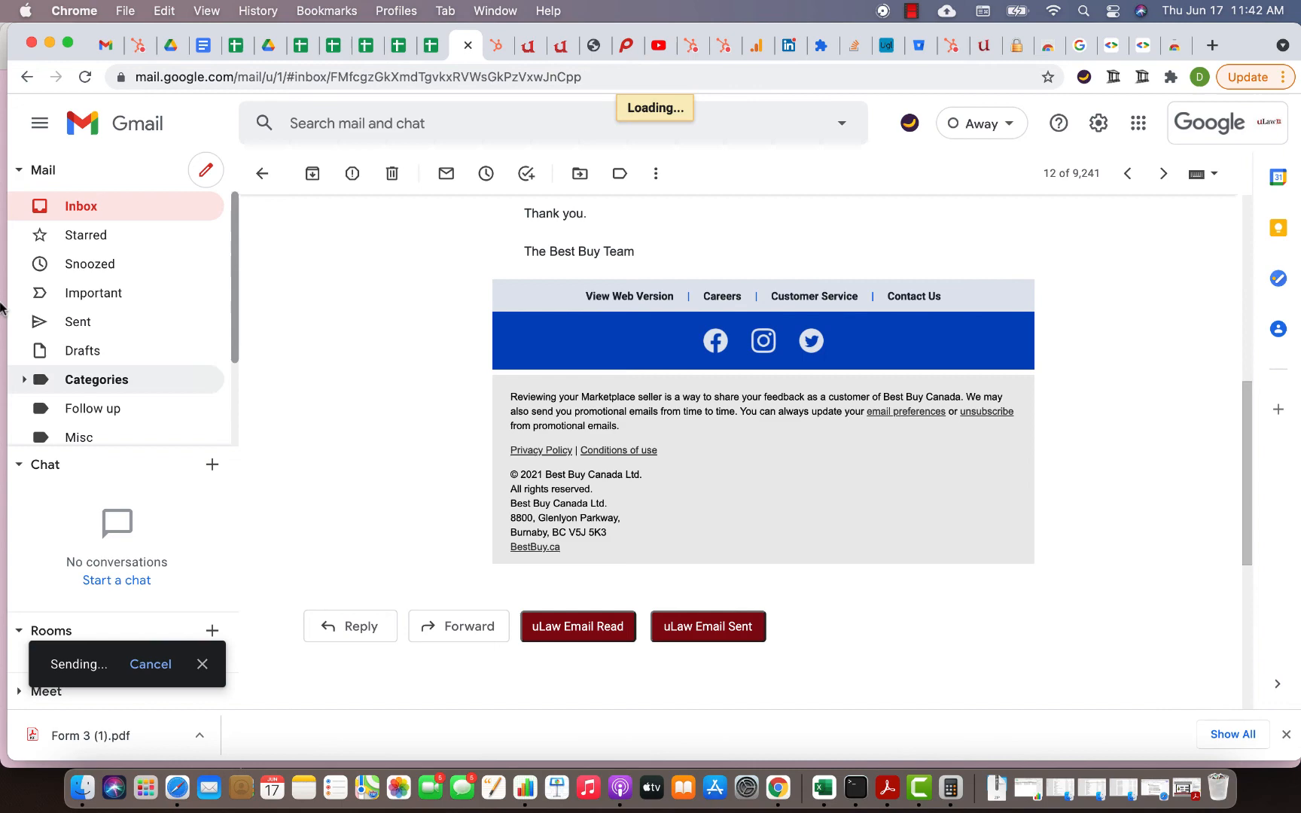
click(78, 322)
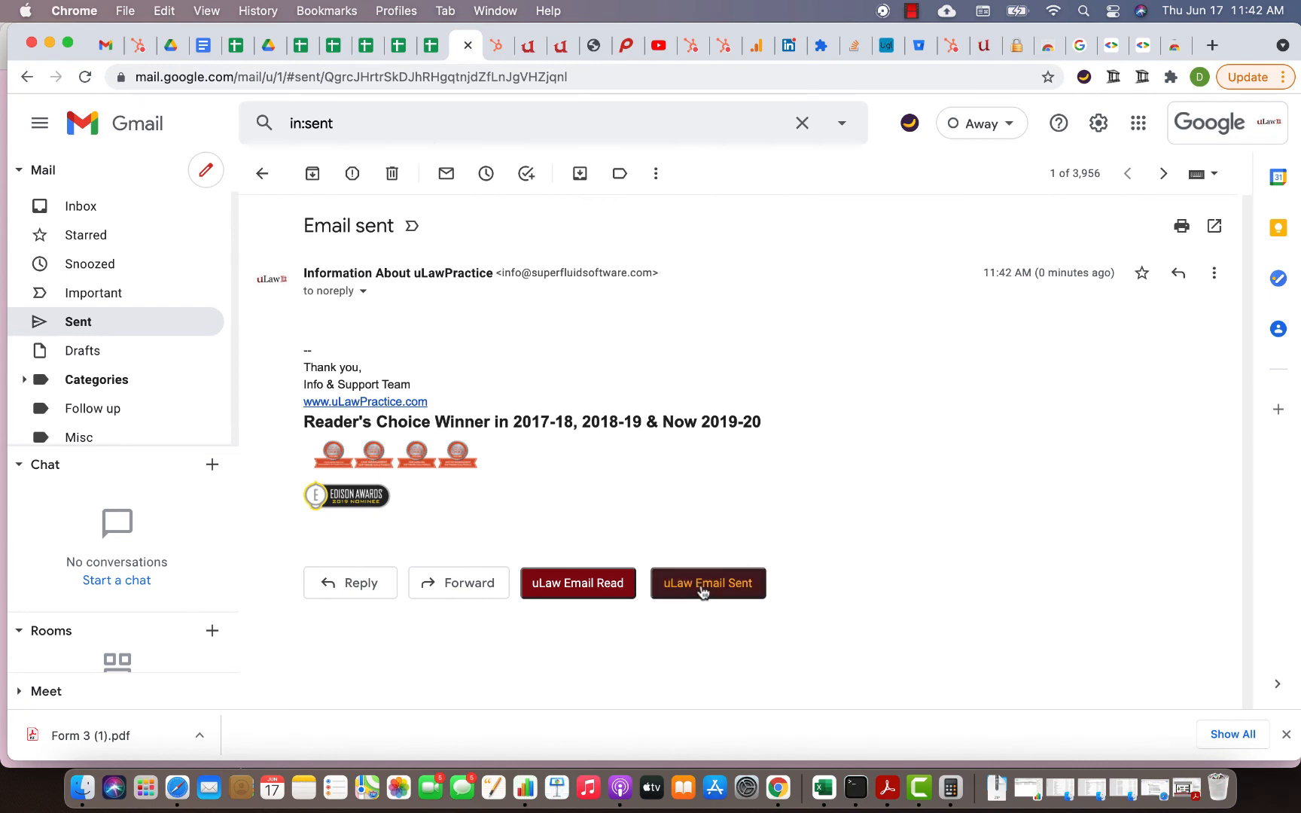
Step: Docket the sent email as a 0:06 Email Responded event, choosing Consumer Dispute then revising the matter
click(1114, 77)
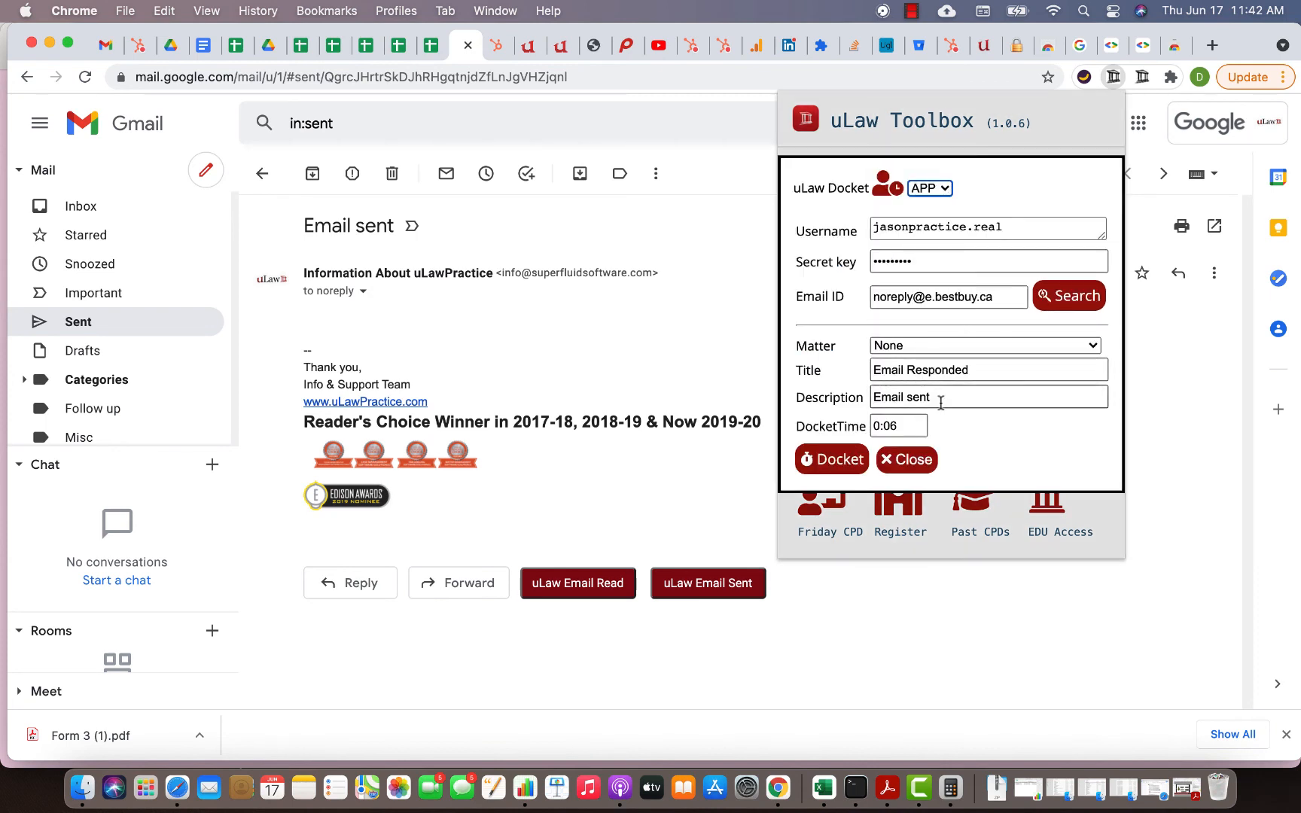
click(985, 346)
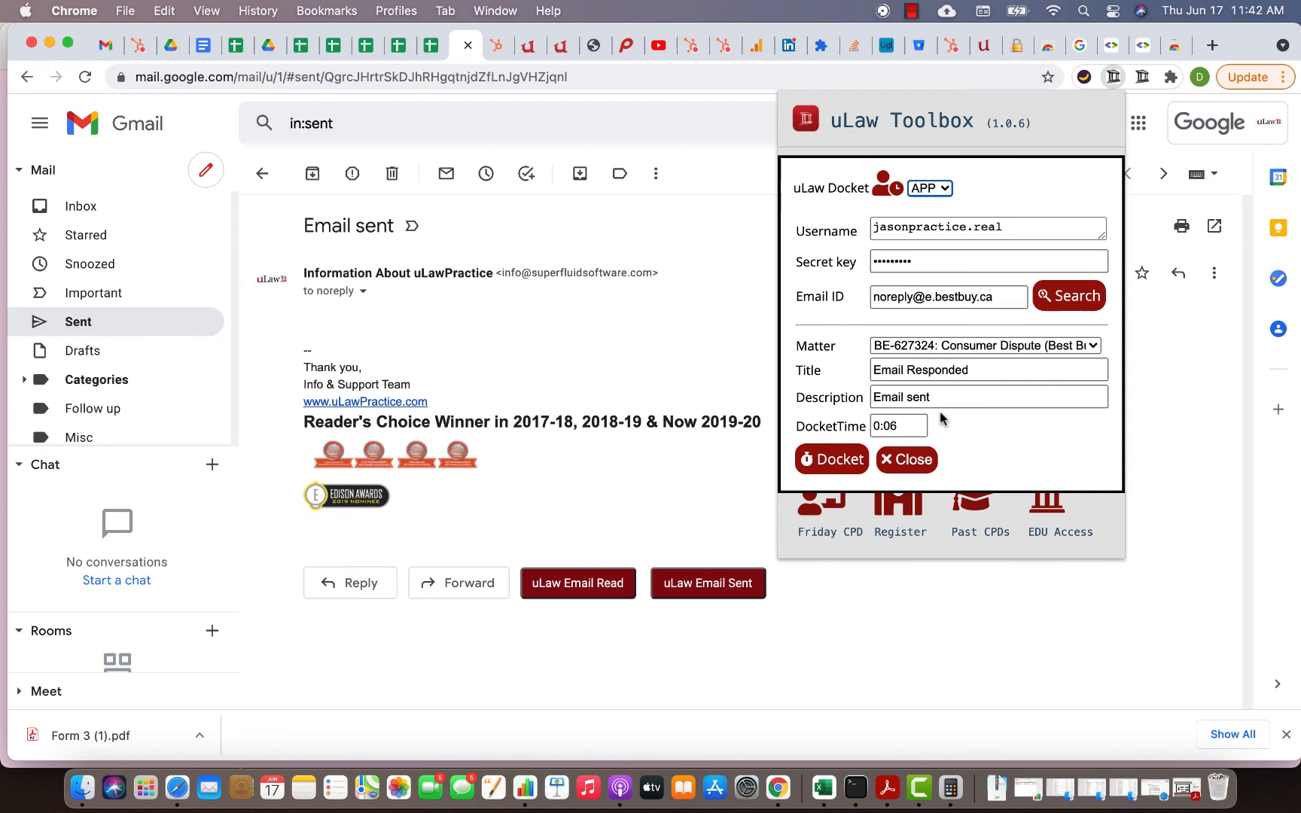
click(988, 396)
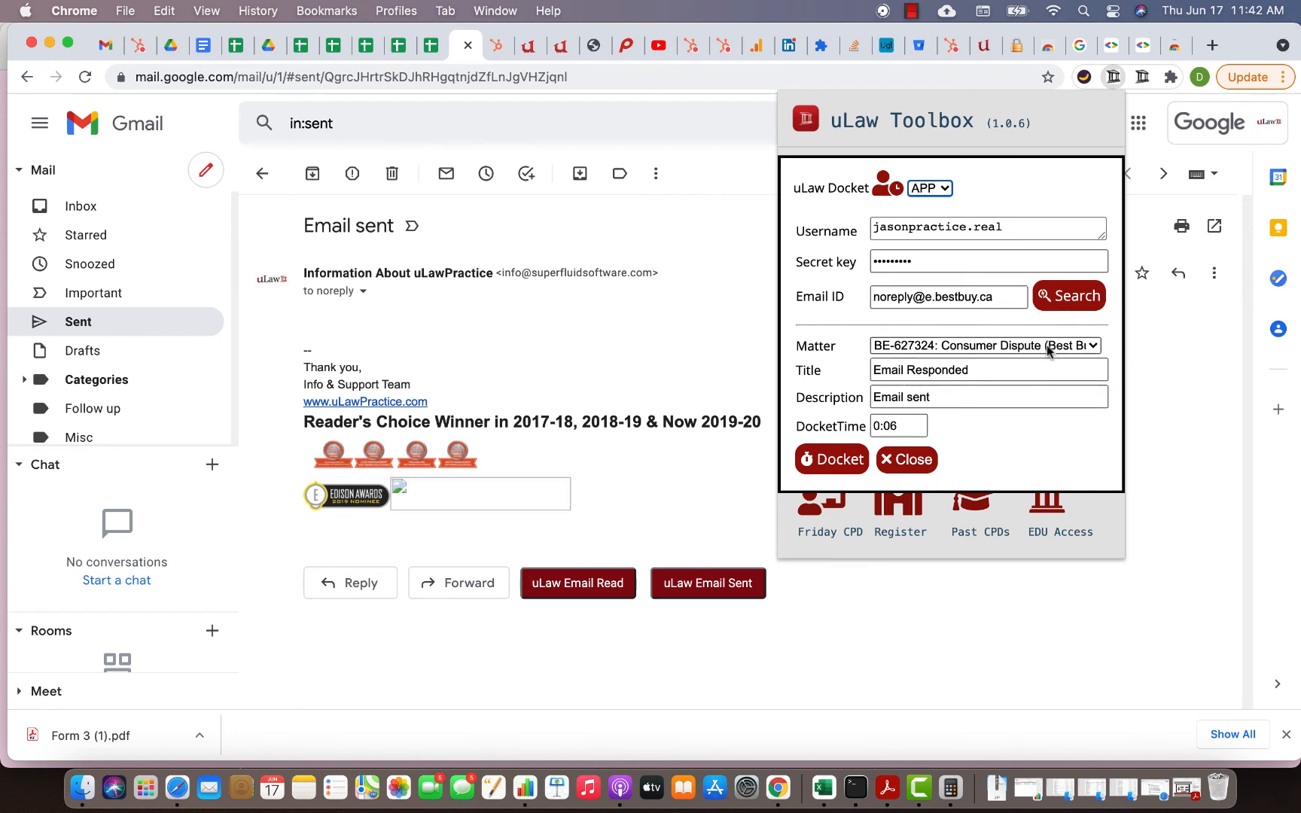
click(986, 345)
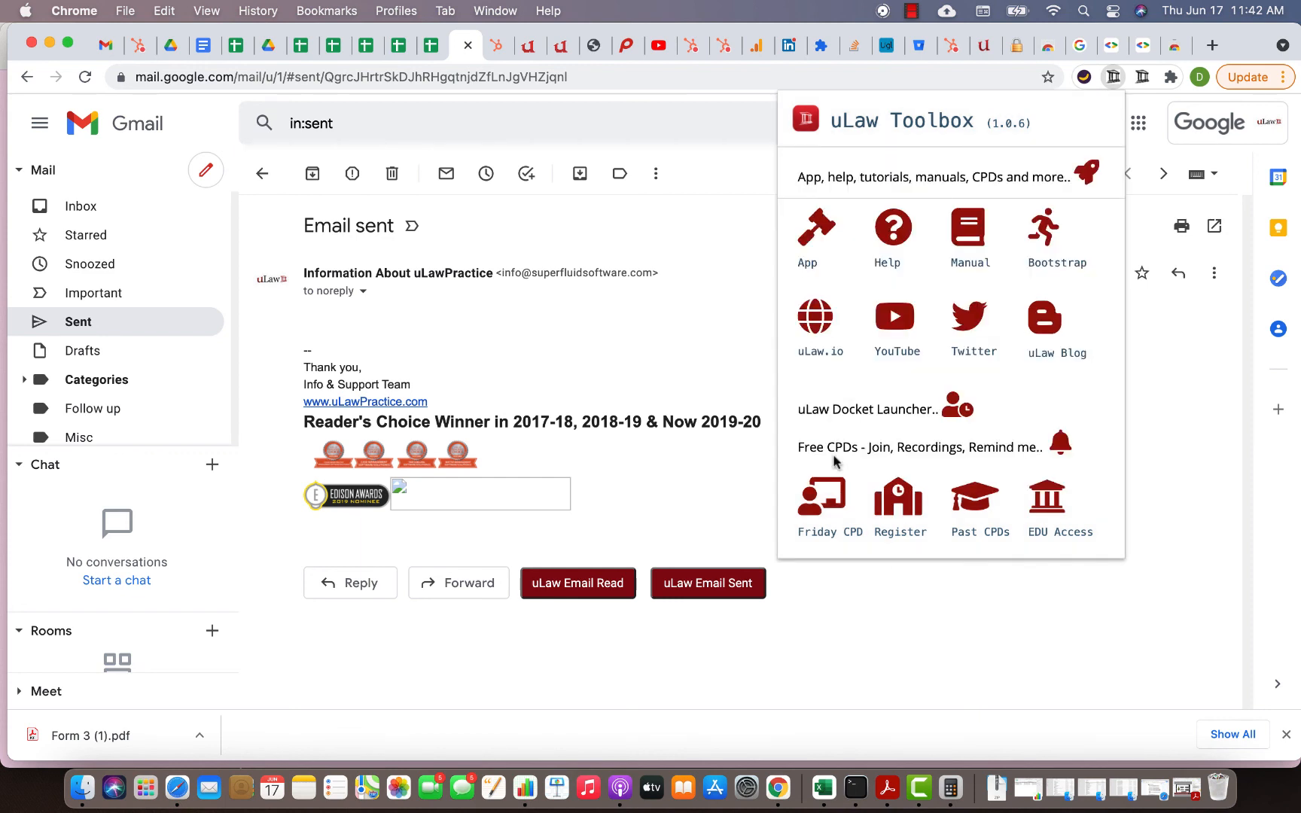
mouse_move(1274, 116)
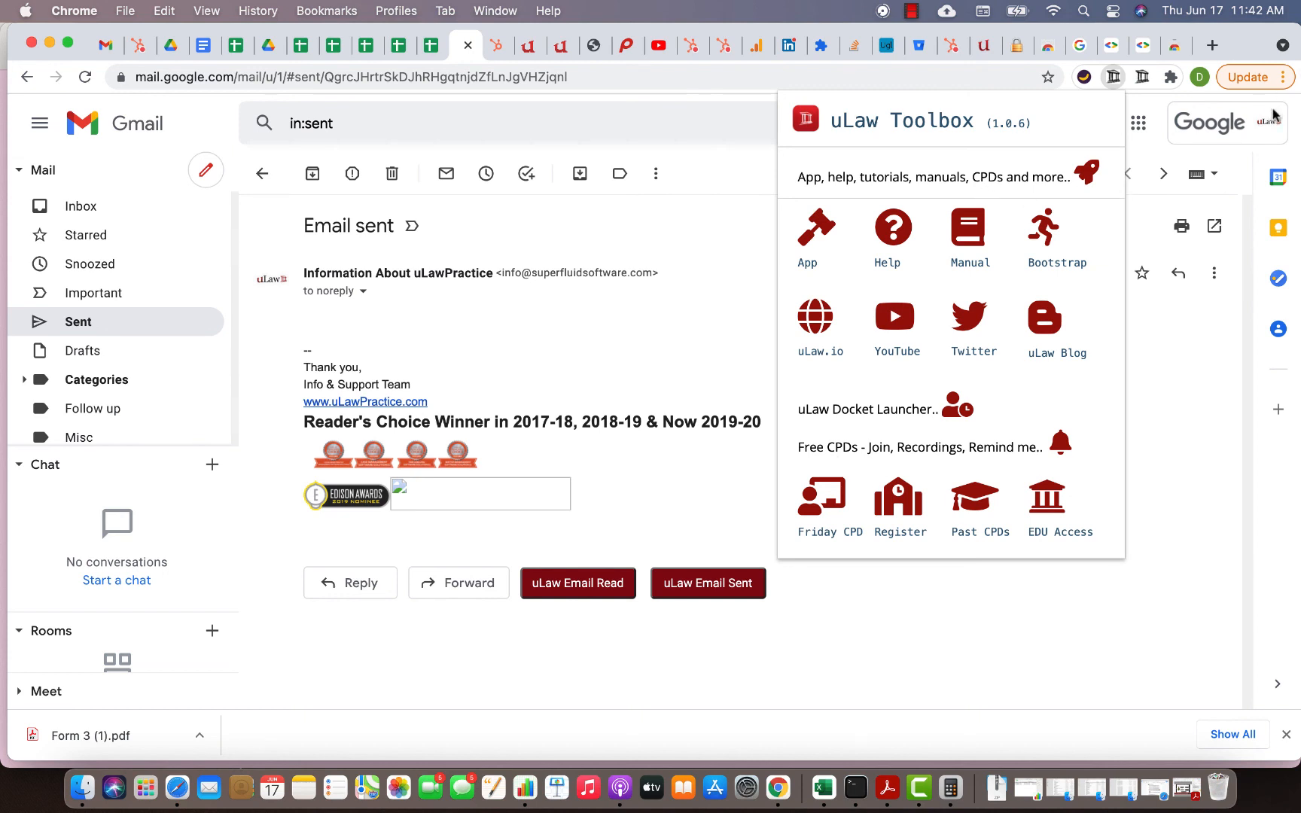
mouse_move(1107, 107)
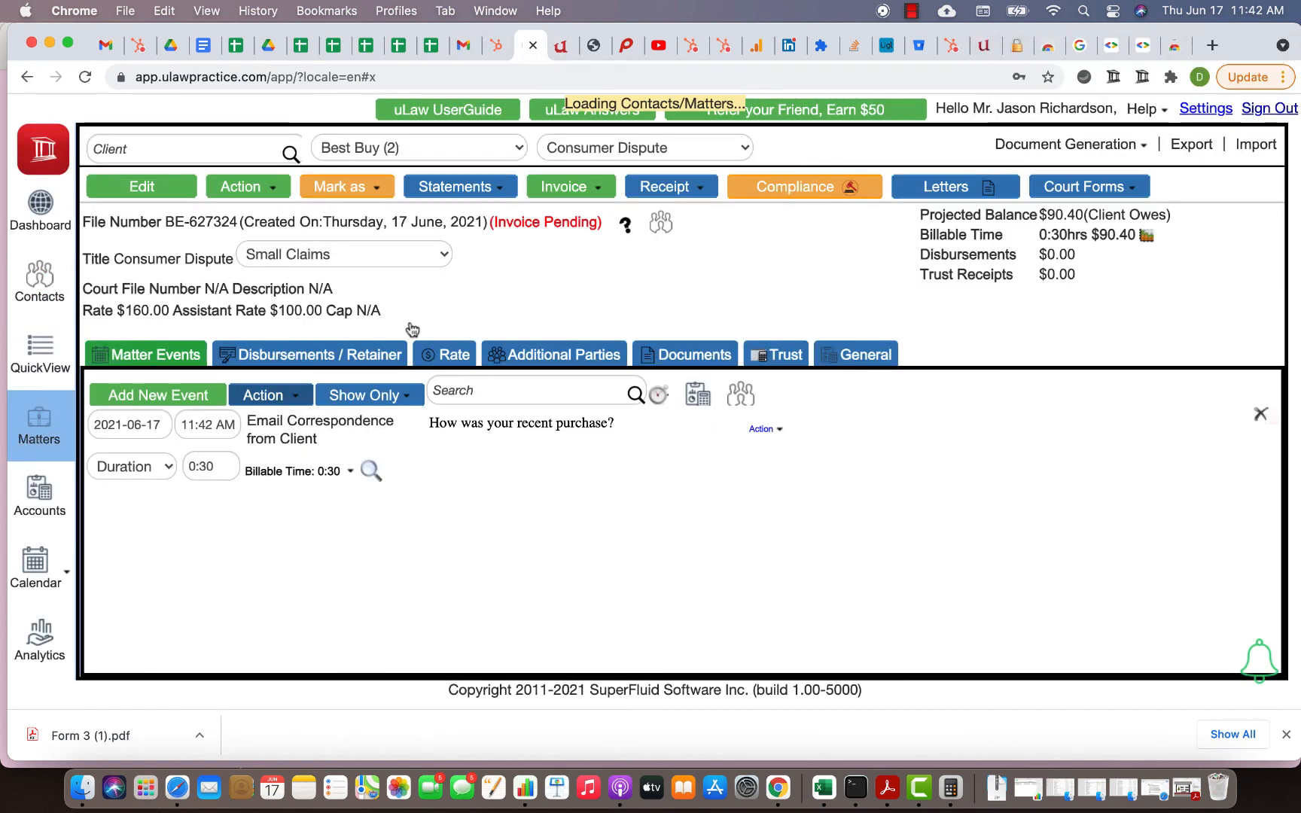
Step: Switch to the Breach of Confidentiality matter showing the 0:06 Email Responded event, 0:24 billable at $72.32
click(642, 148)
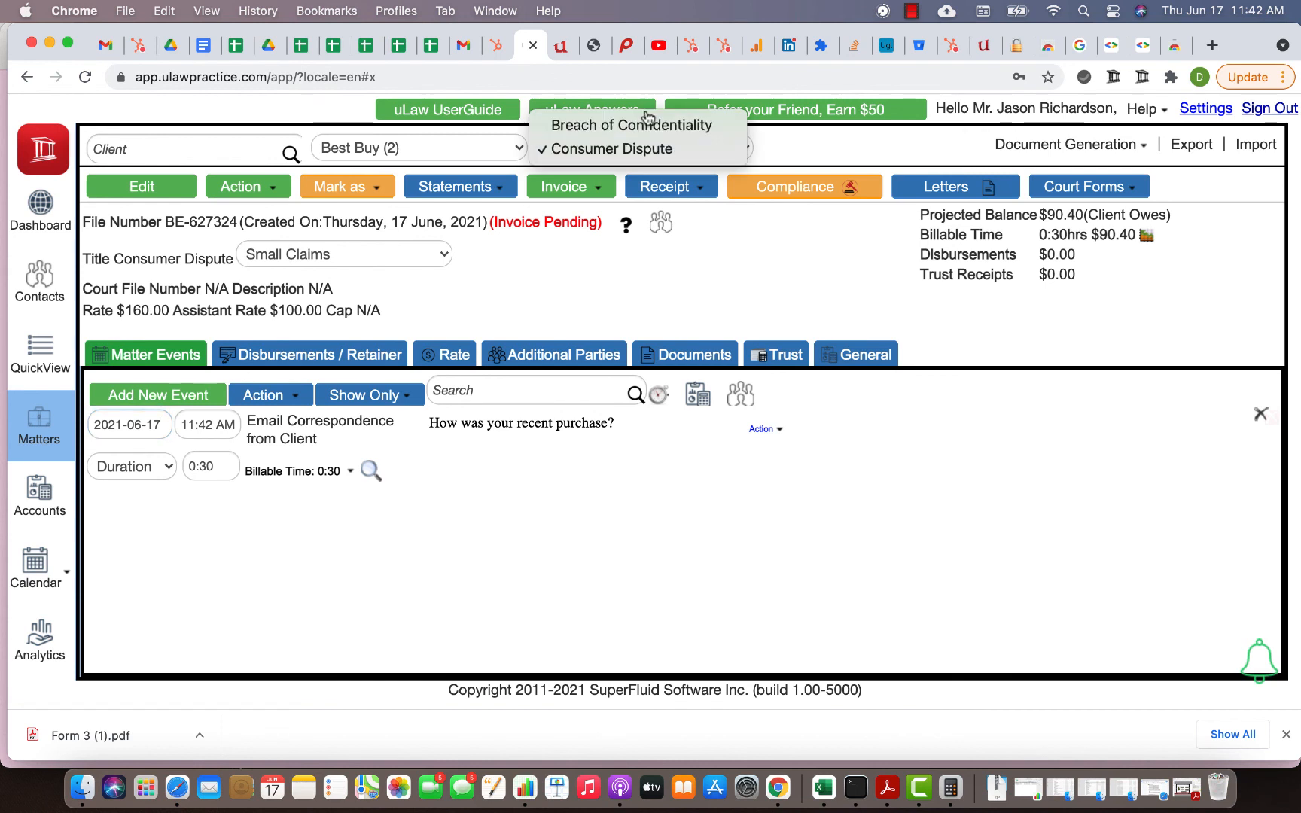
click(631, 125)
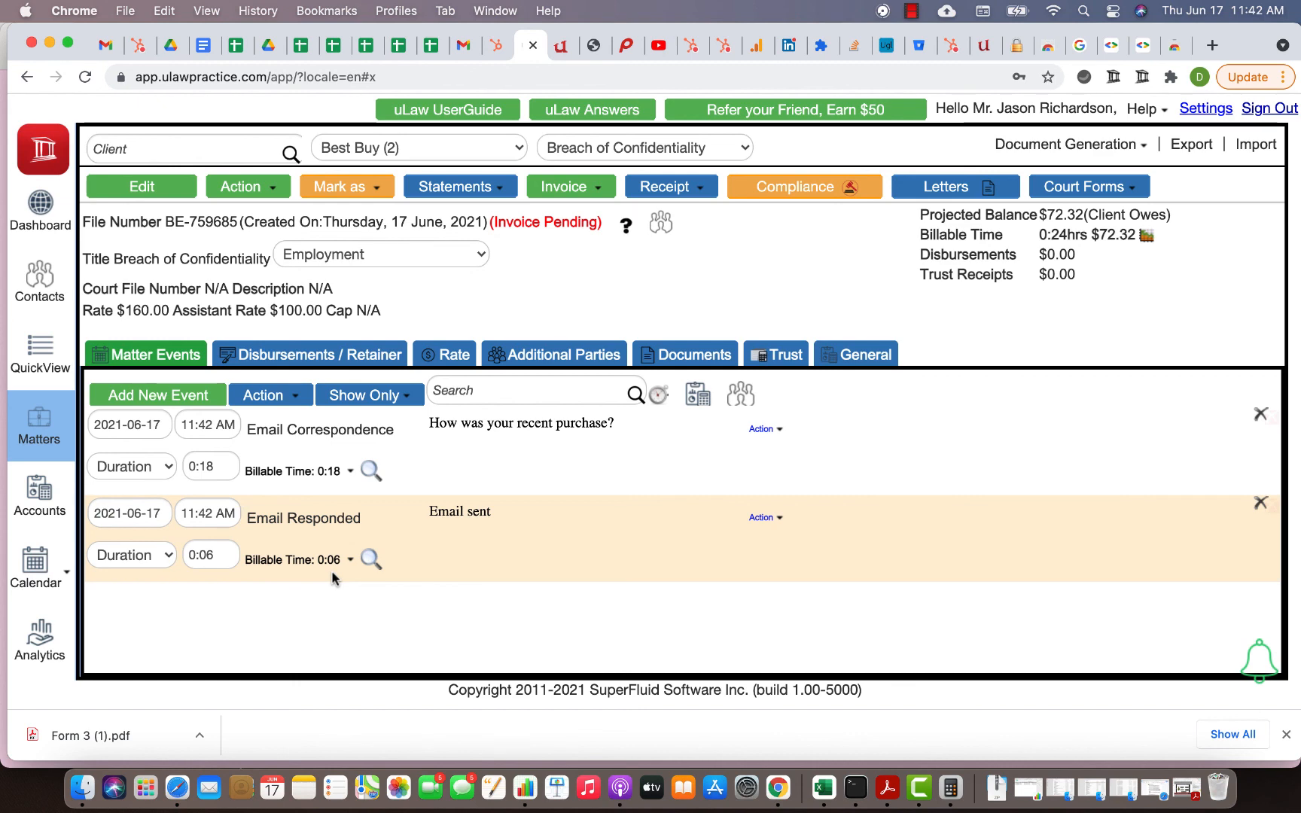
mouse_move(413, 259)
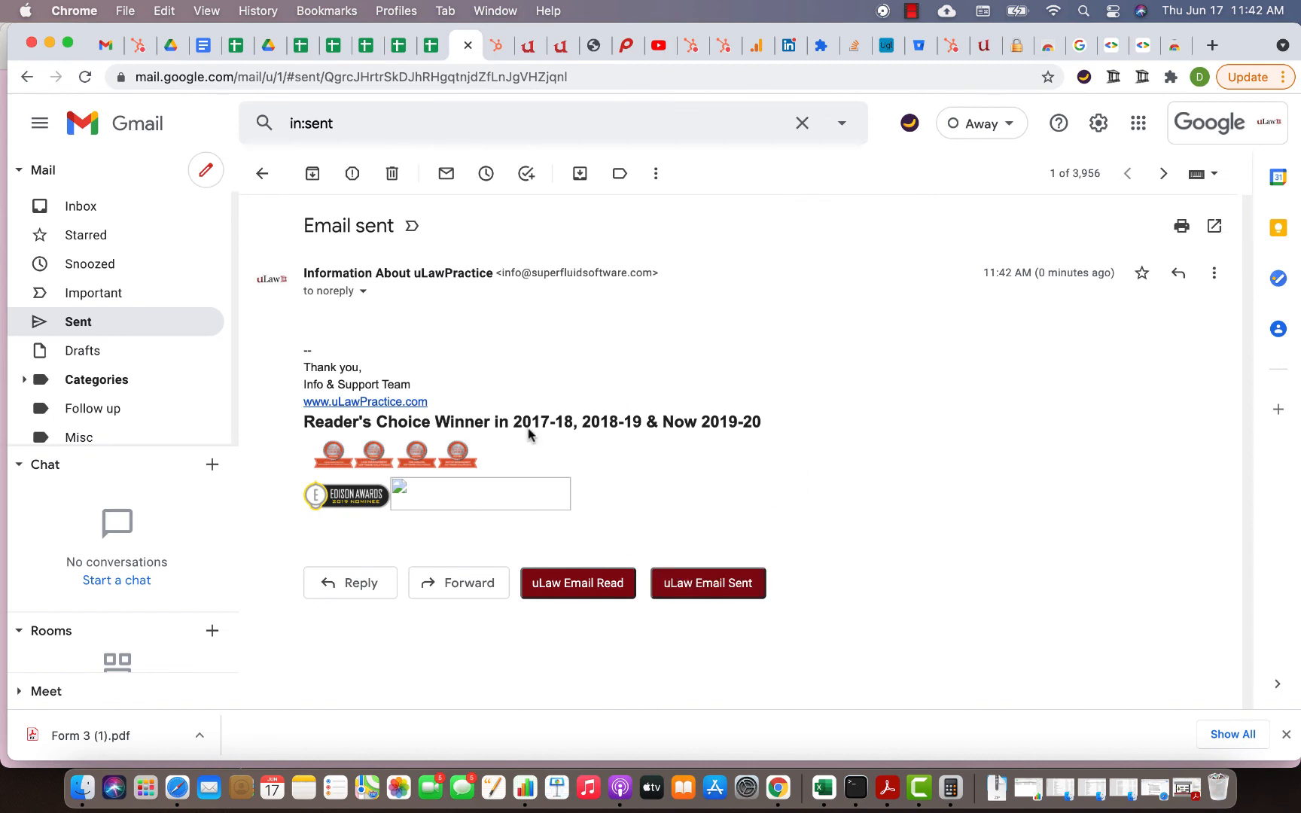
mouse_move(539, 549)
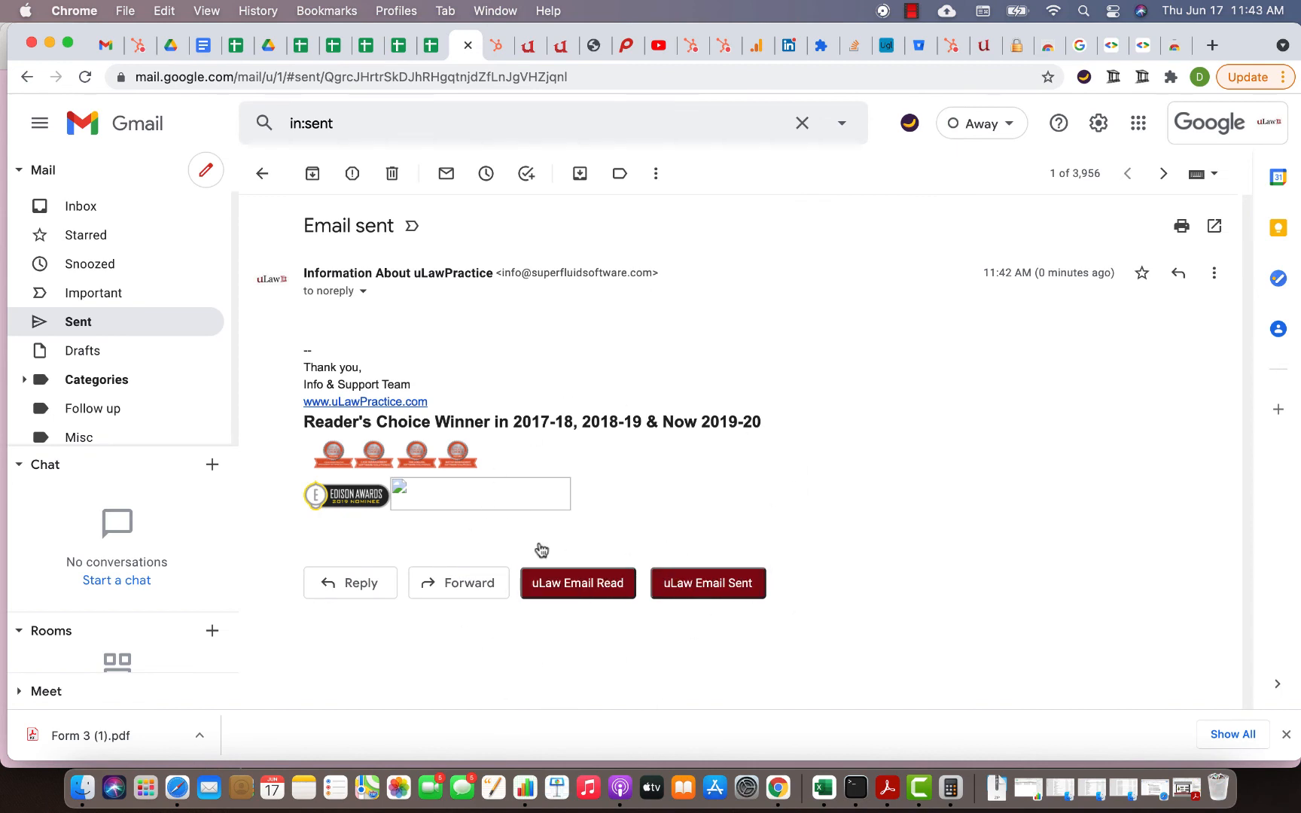